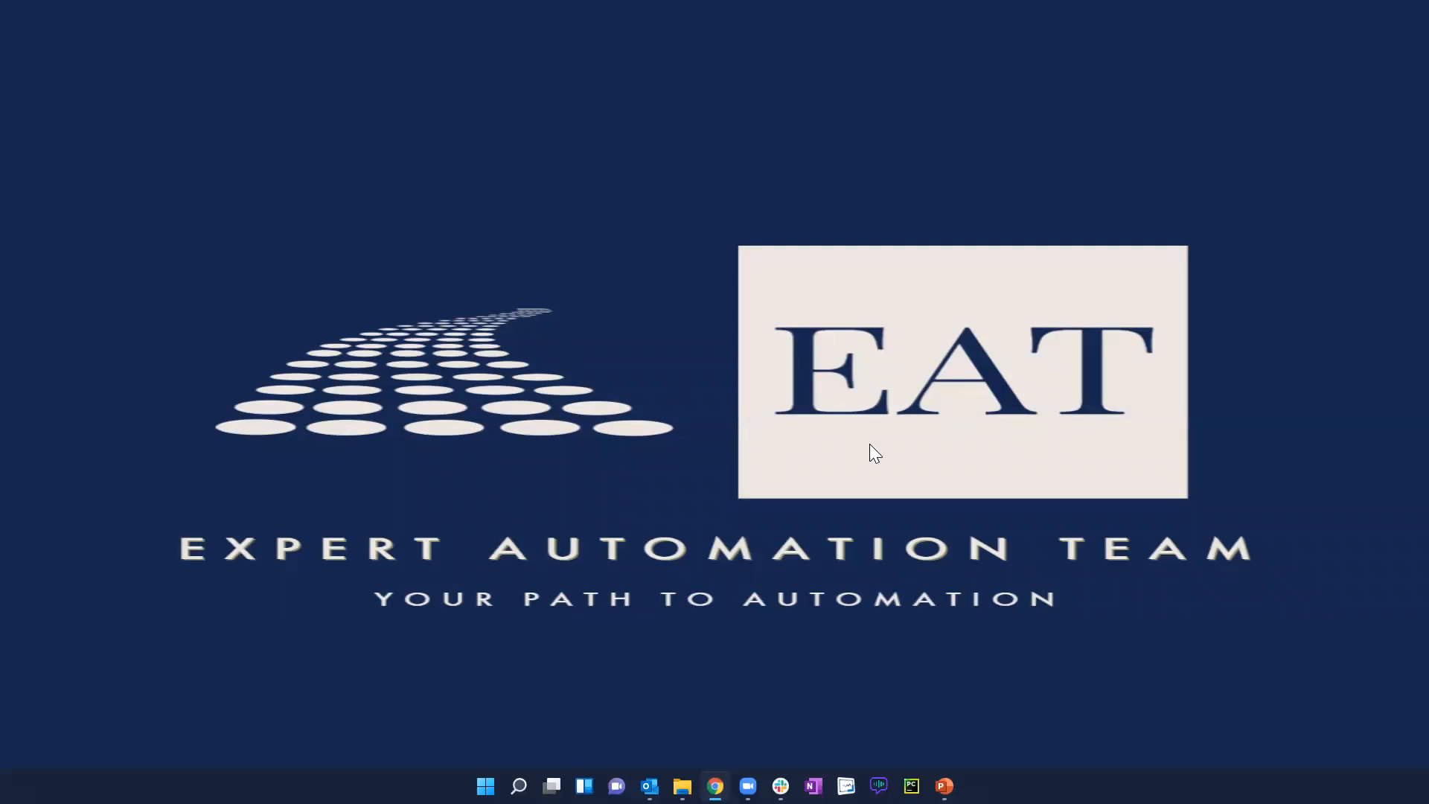
mouse_move(699, 464)
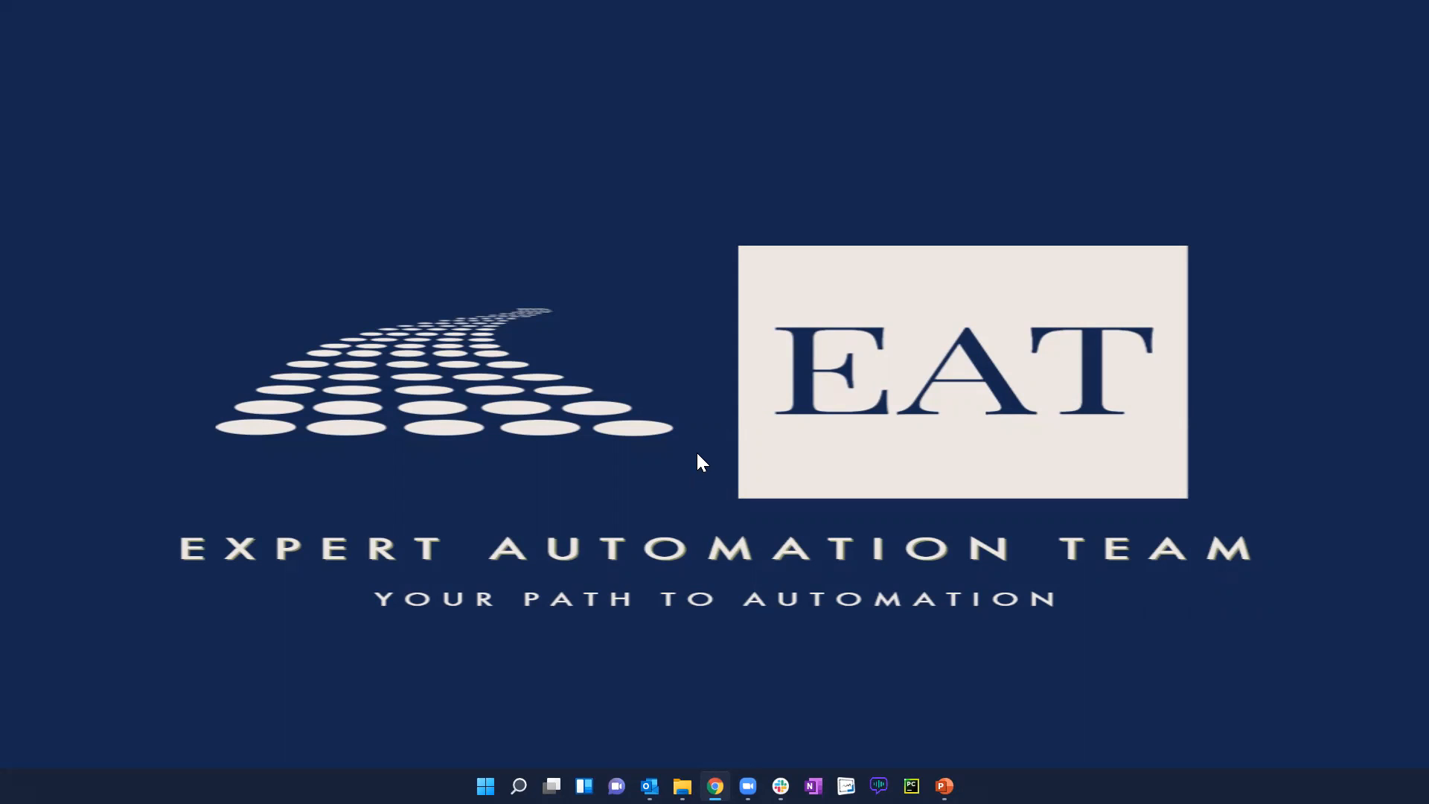
mouse_move(697, 452)
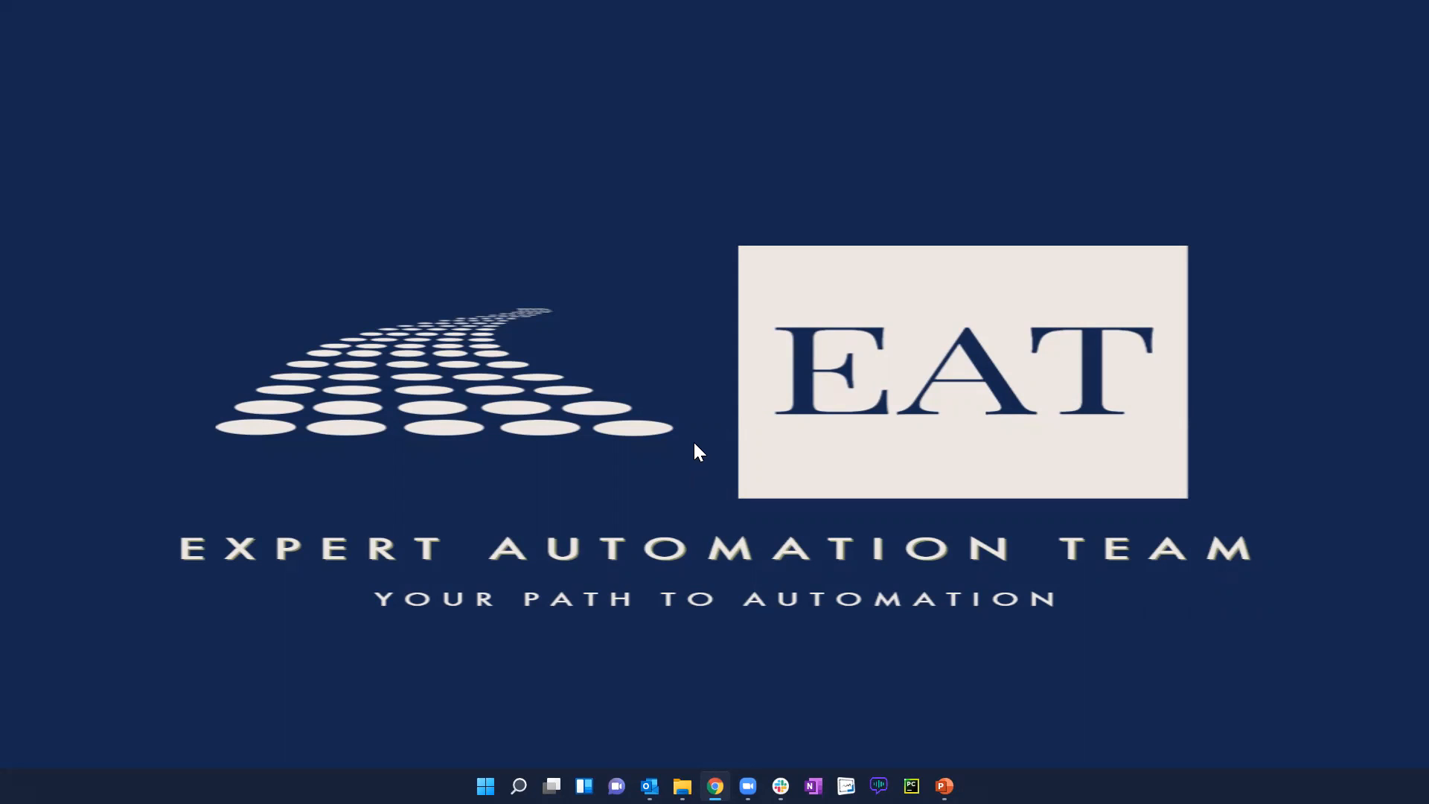
mouse_move(695, 408)
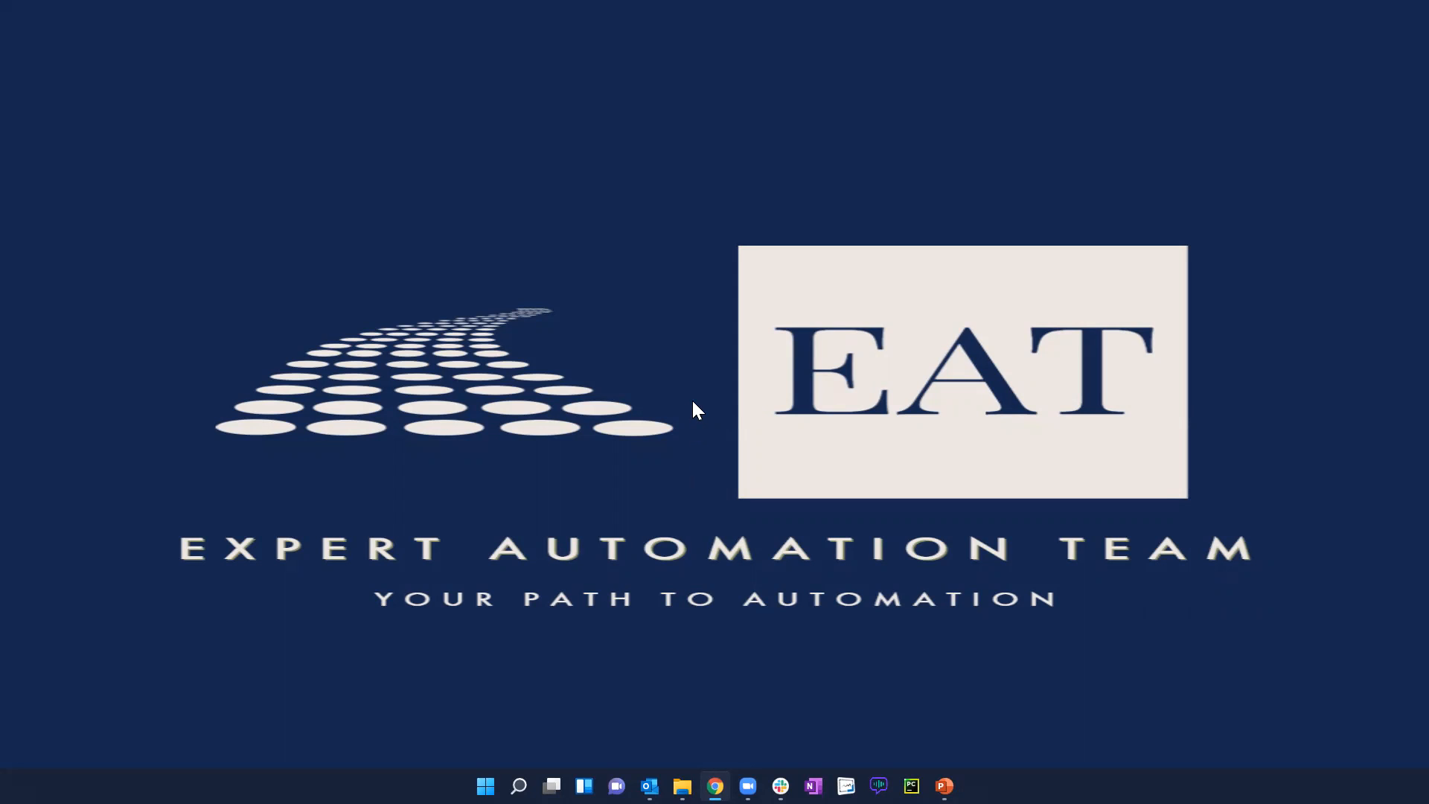
mouse_move(942, 785)
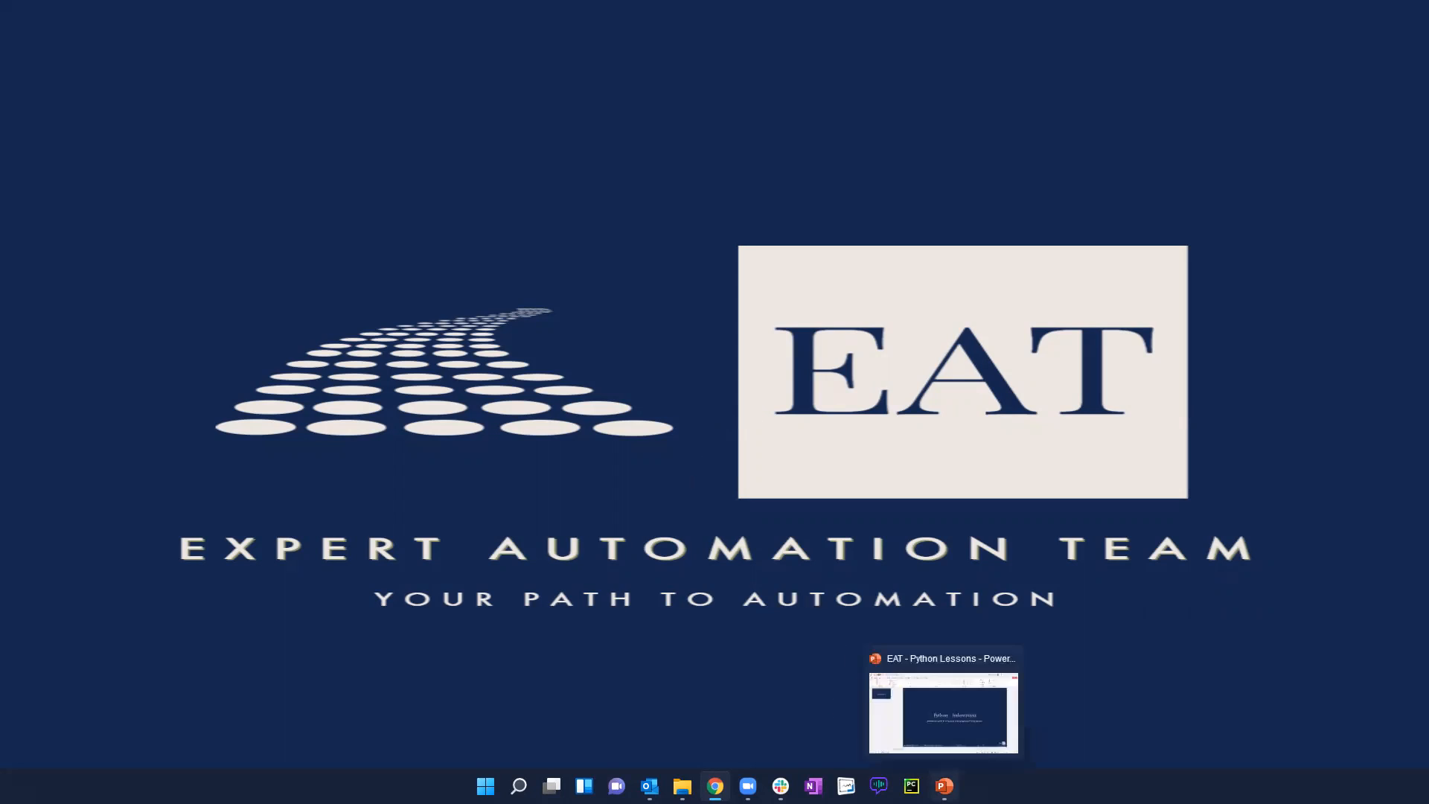
- Show the Python lessons presentation, then bring up PyCharm's welcome screen
left_click(942, 701)
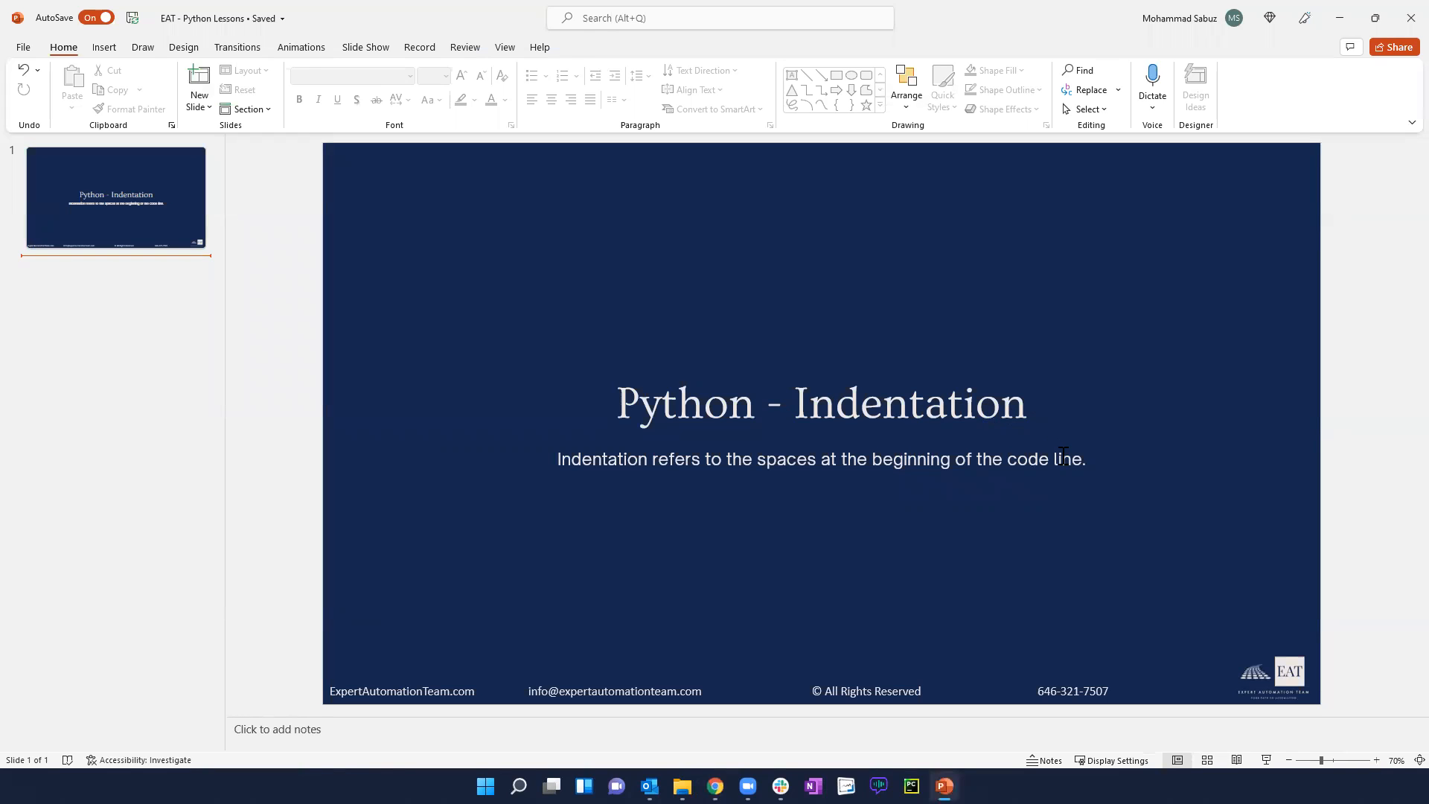
mouse_move(967, 567)
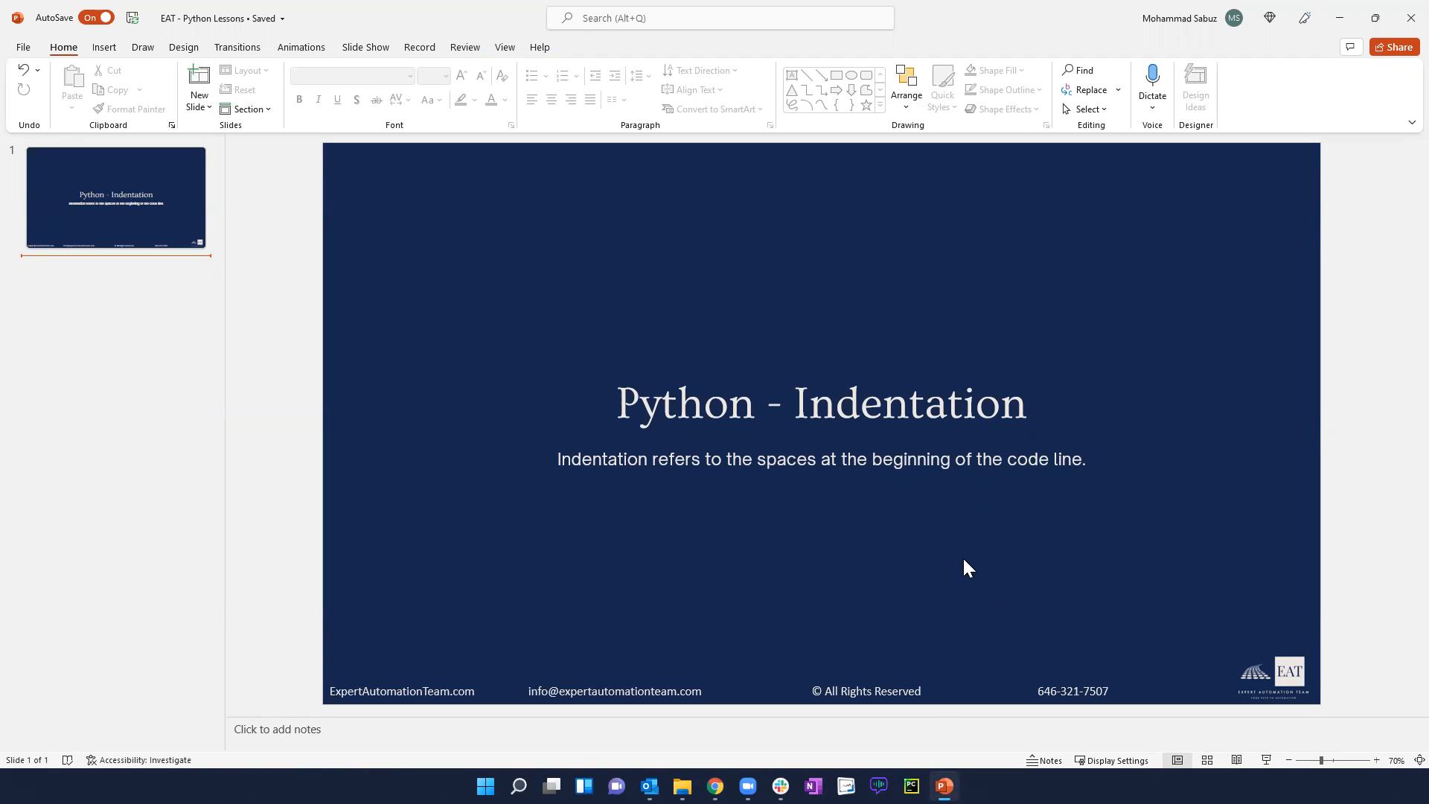
key("F5")
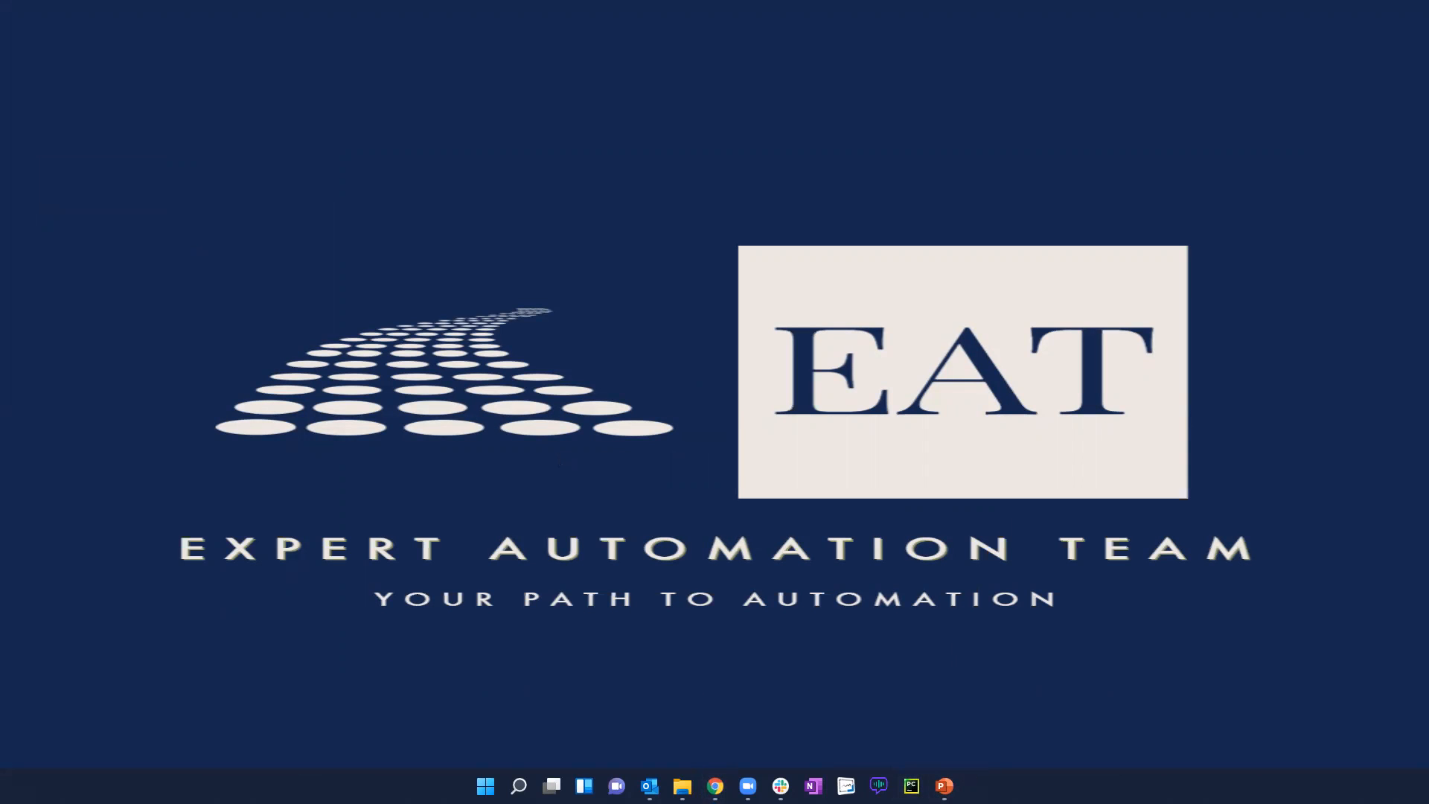
left_click(910, 785)
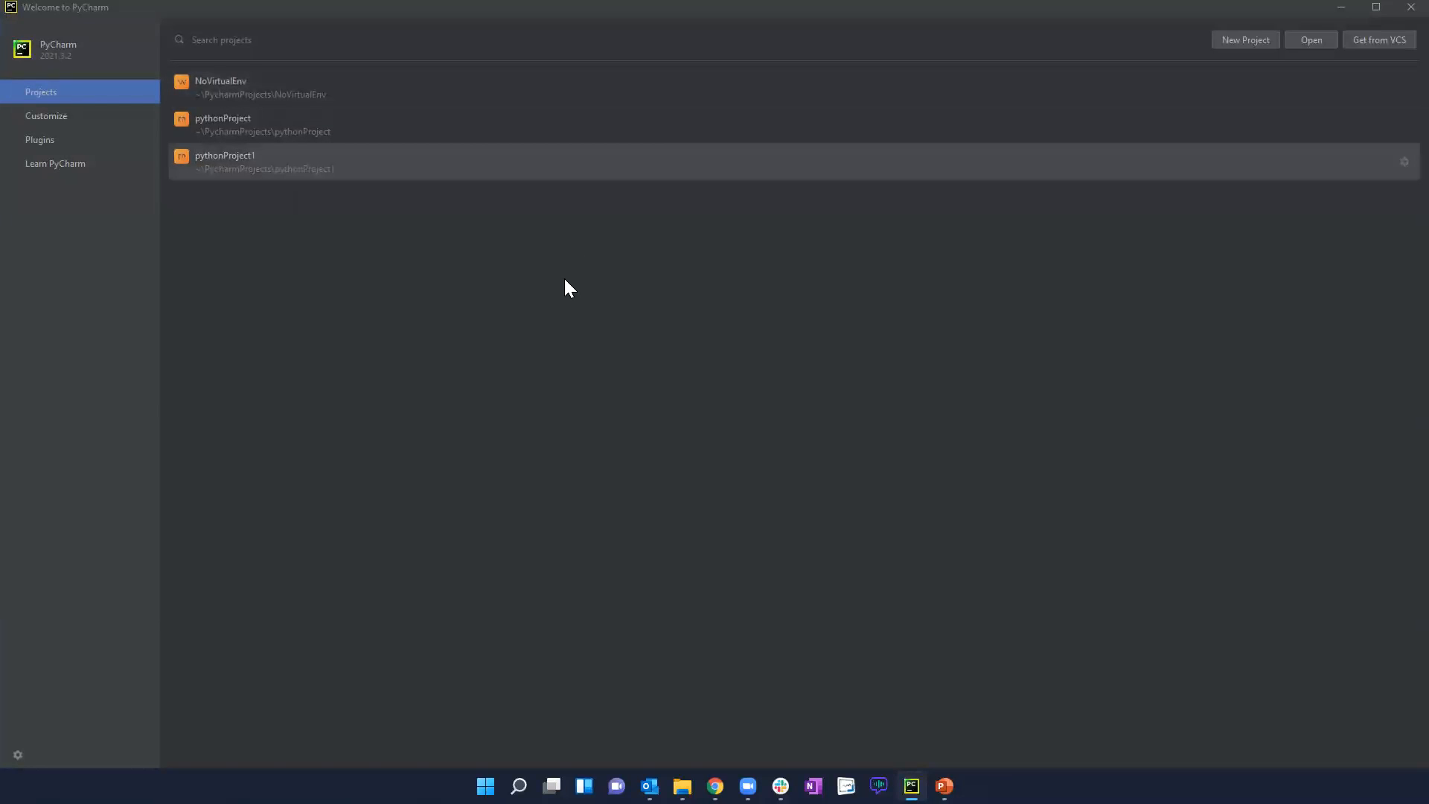
mouse_move(711, 147)
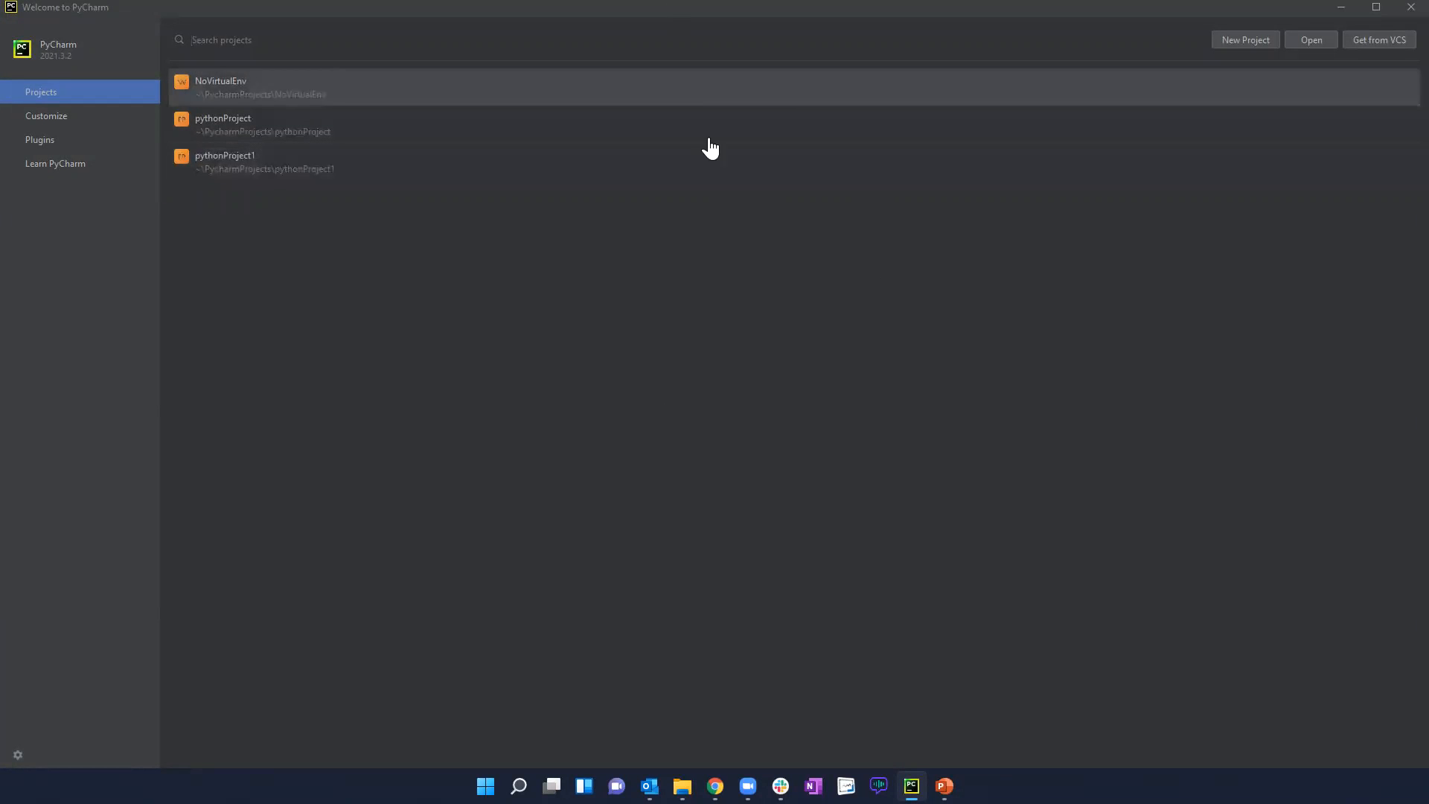
mouse_move(515, 321)
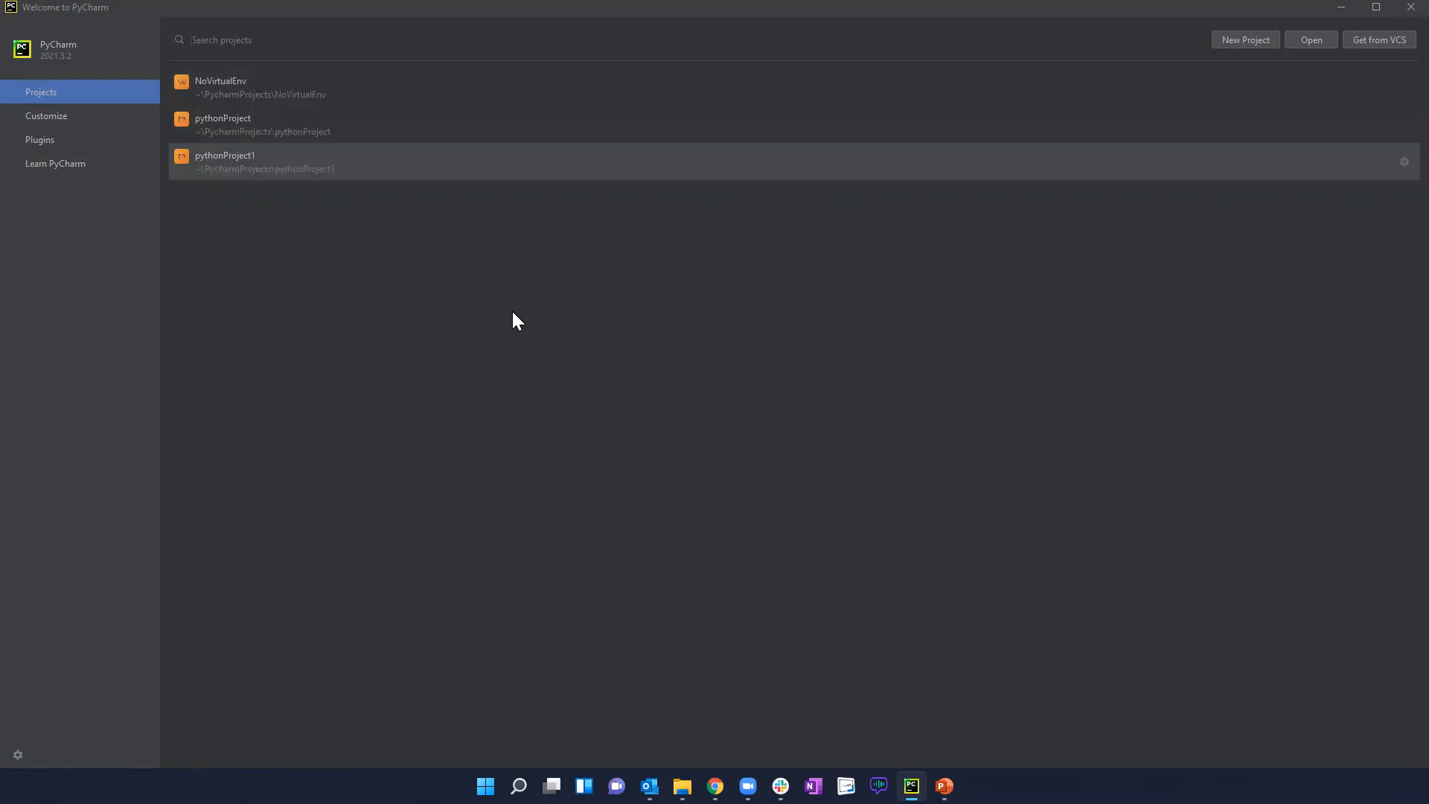
mouse_move(406, 69)
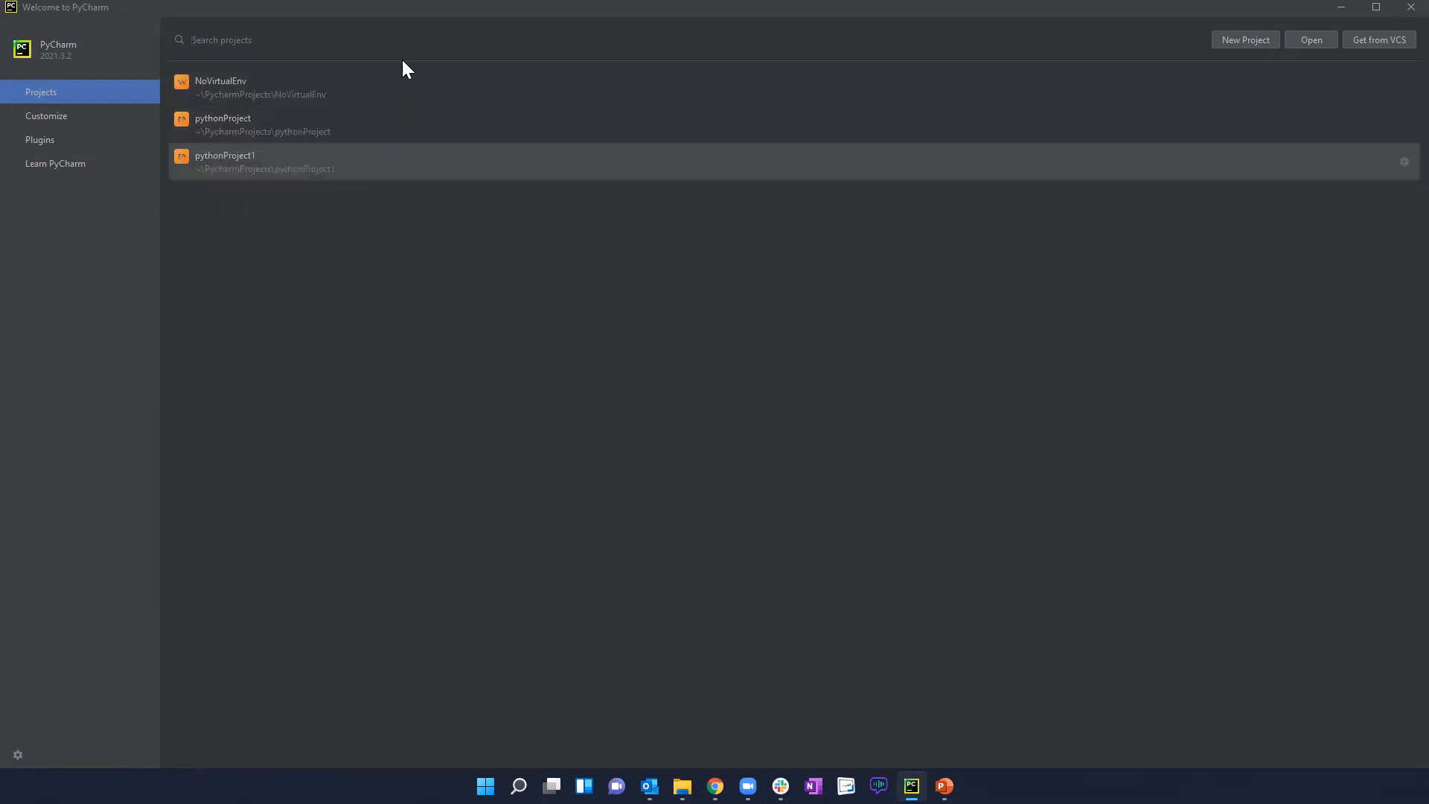
mouse_move(277, 101)
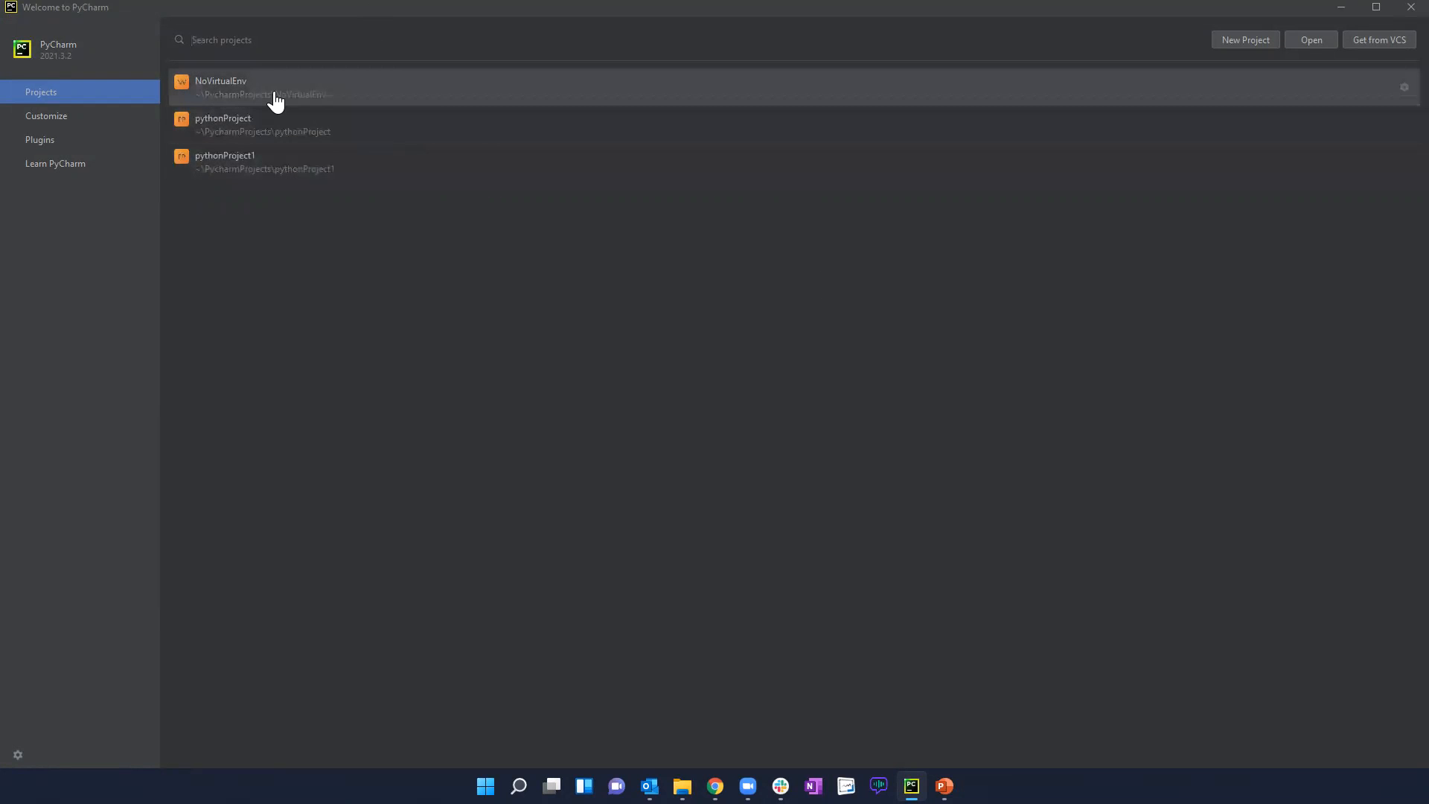
mouse_move(1376, 133)
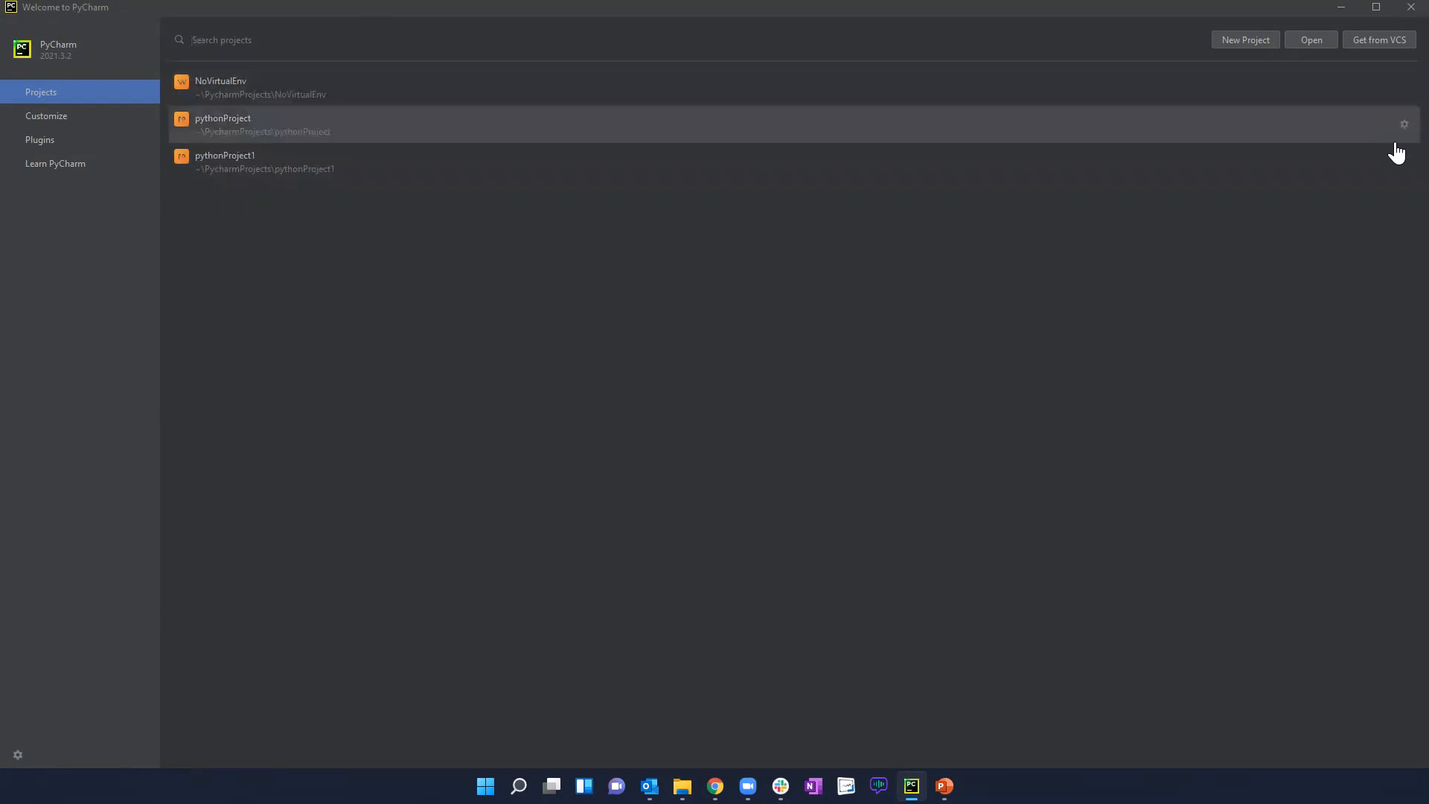
mouse_move(1401, 170)
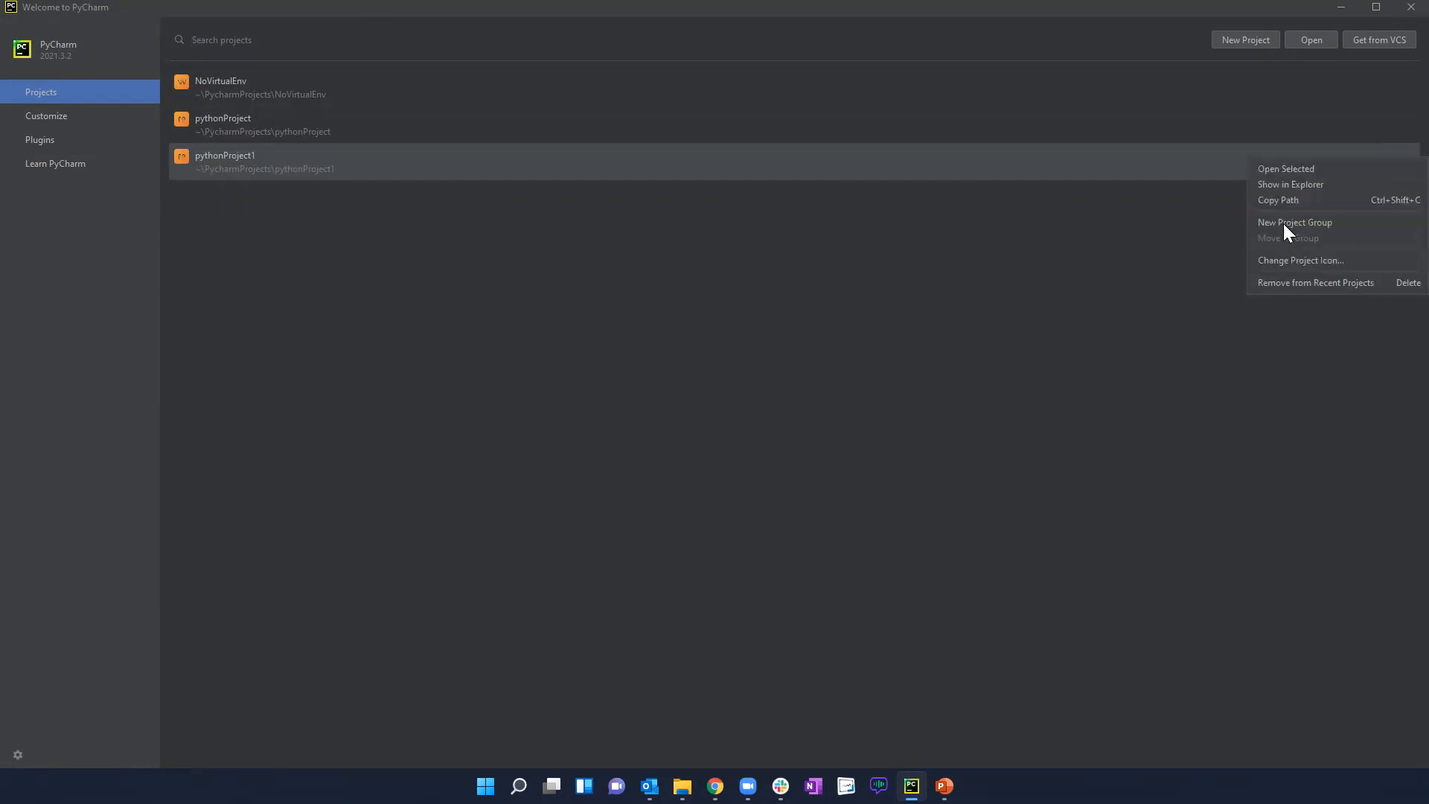
mouse_move(1298, 283)
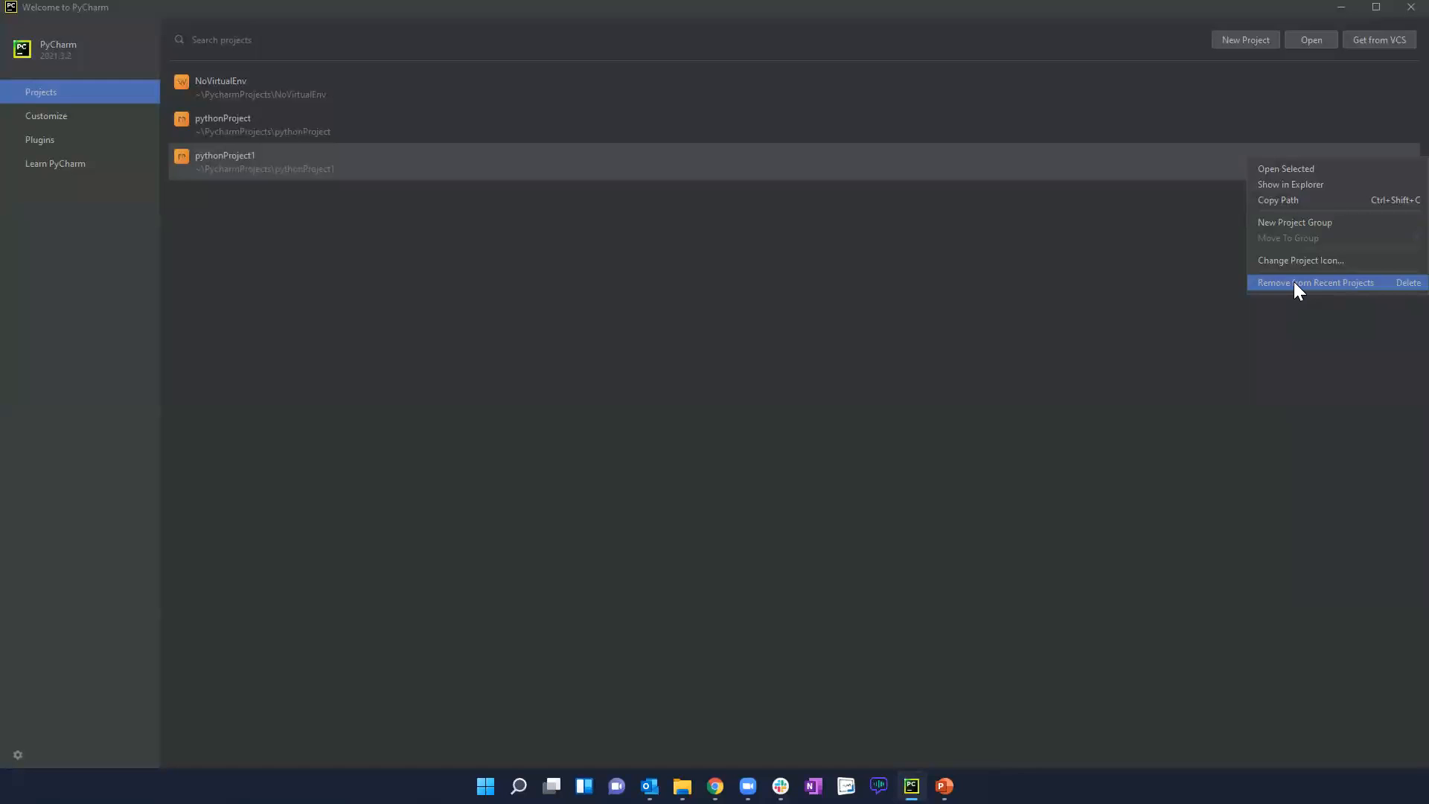
- Remove pythonProject1, close the NoVirtualEnv project, and remove NoVirtualEnv from recent projects
left_click(1315, 282)
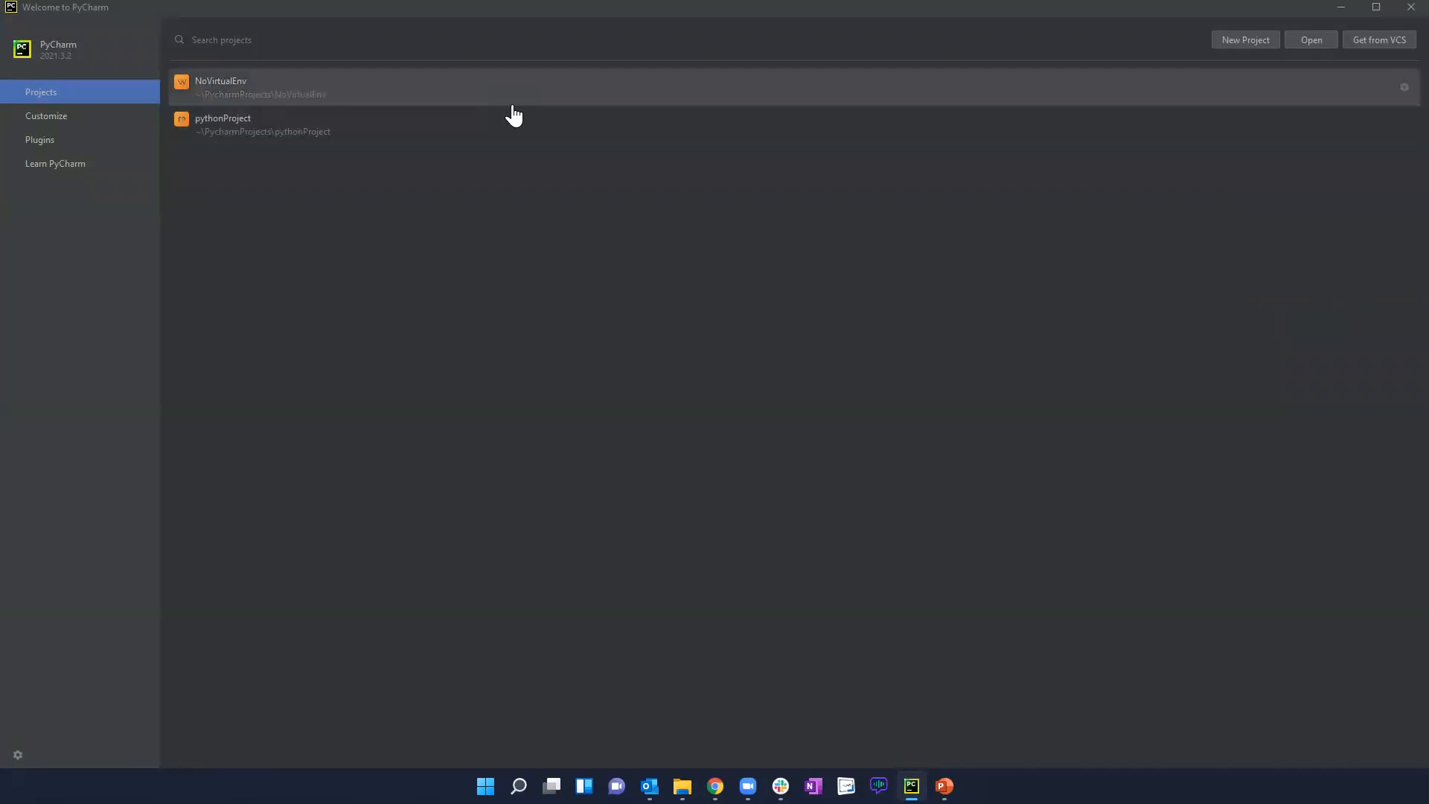
mouse_move(1403, 132)
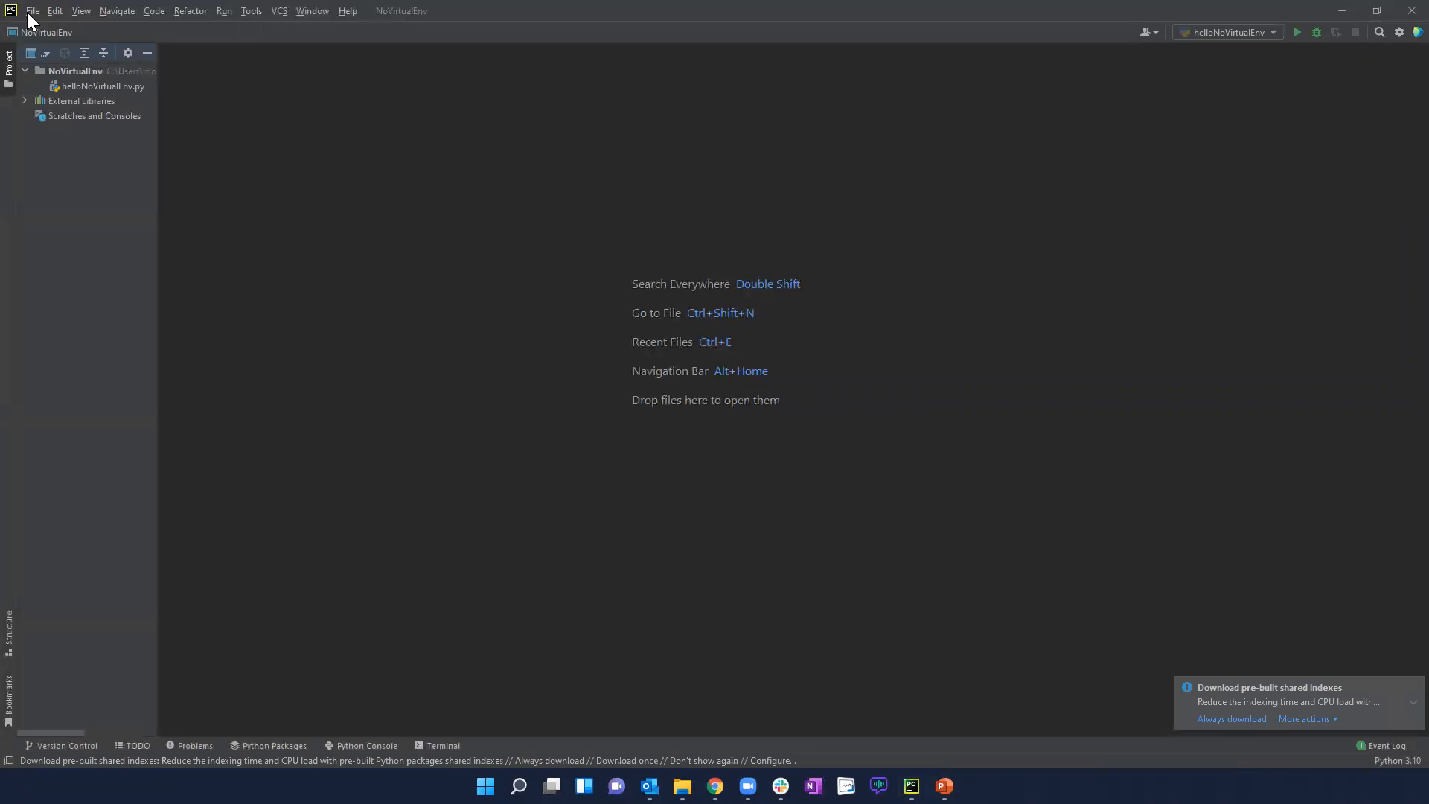
left_click(32, 11)
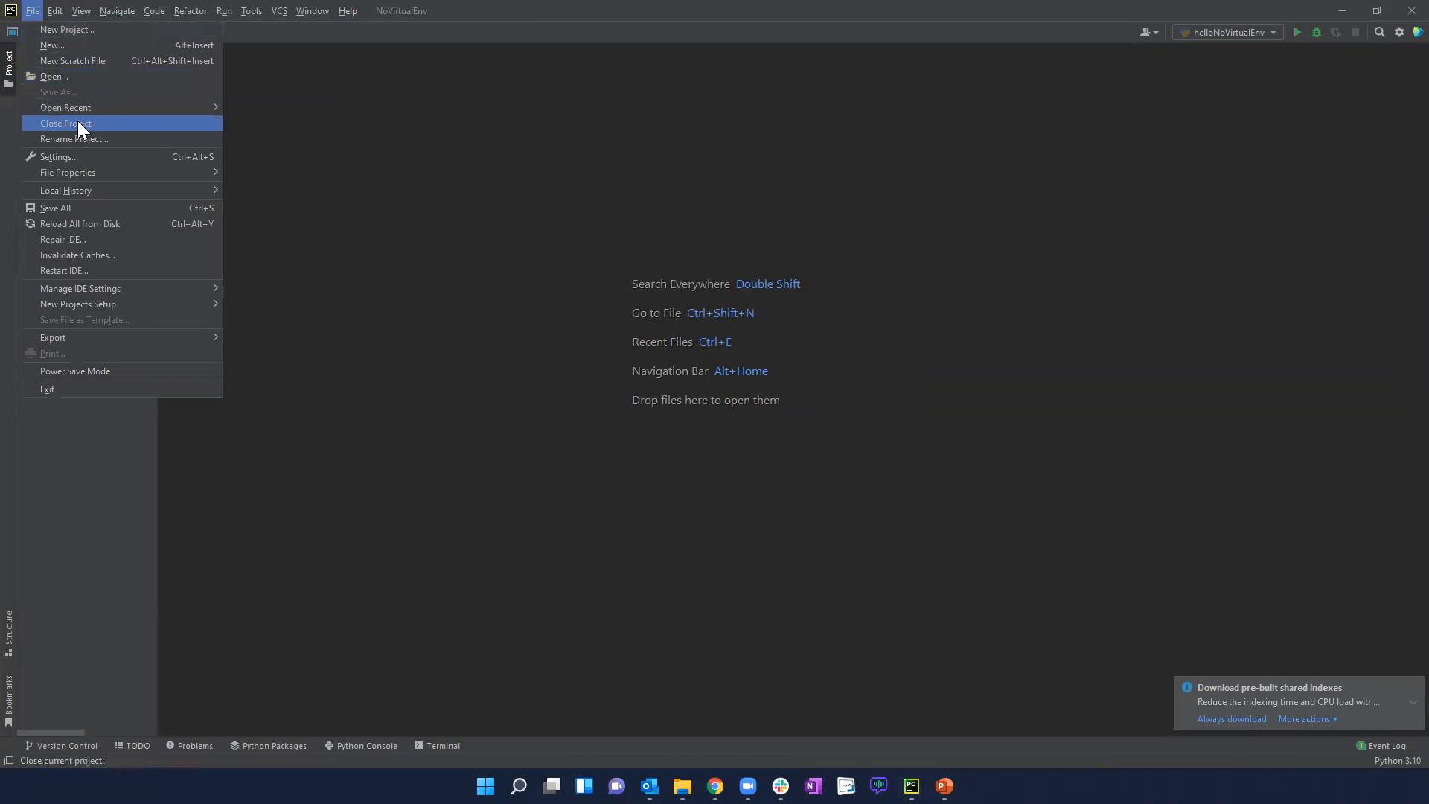
left_click(64, 123)
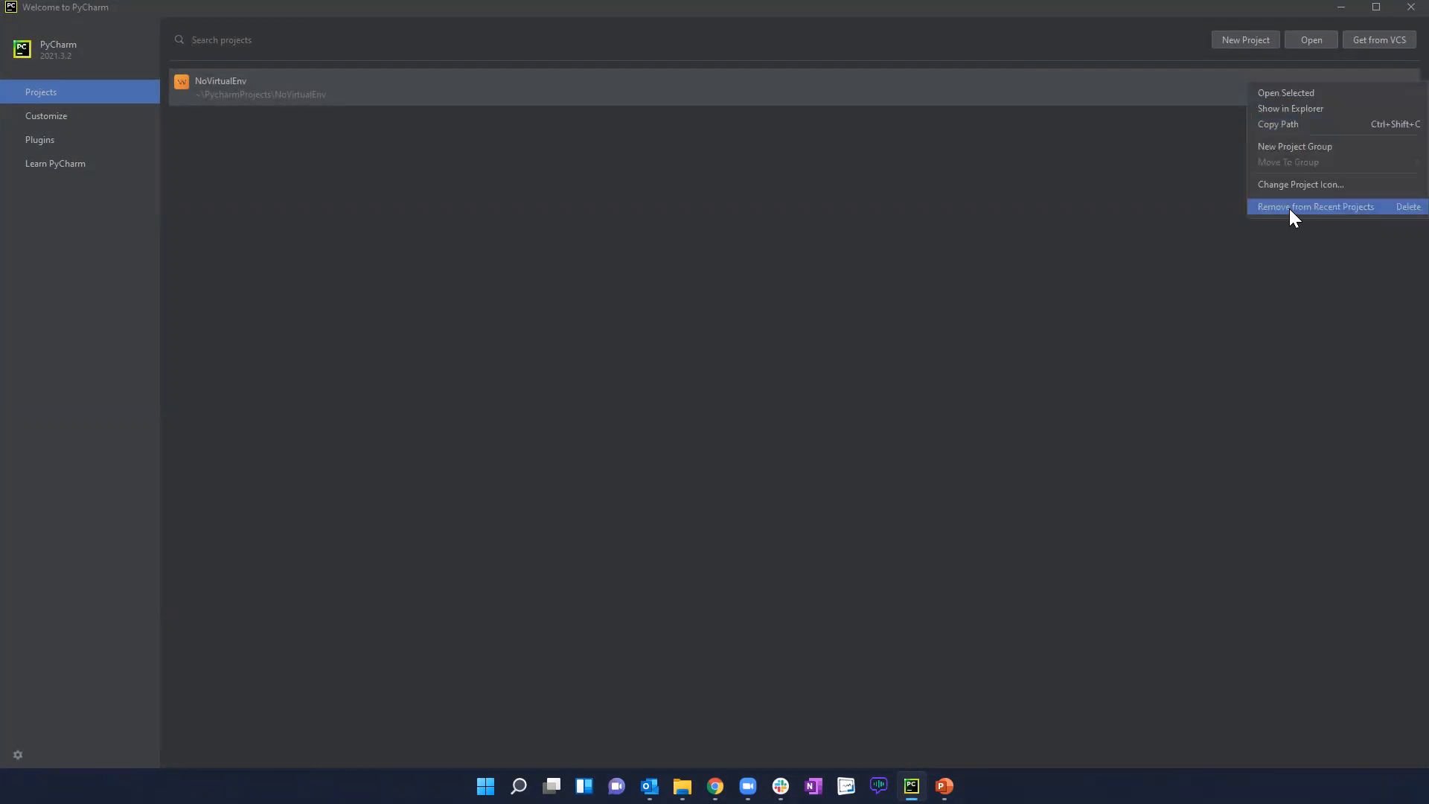
left_click(1315, 206)
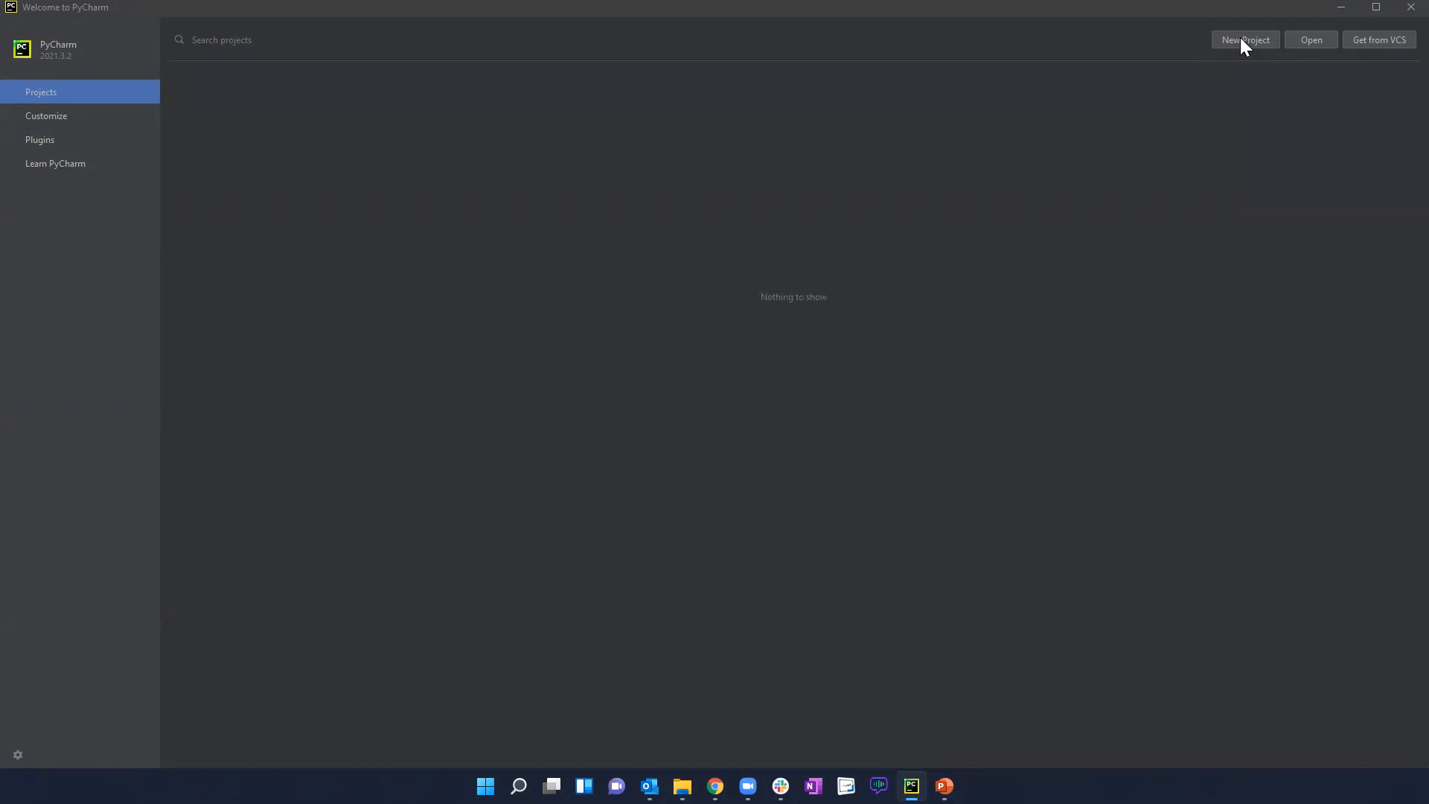
- Start a new project and name its location folder PythonLearning, fixing a typo
left_click(1245, 40)
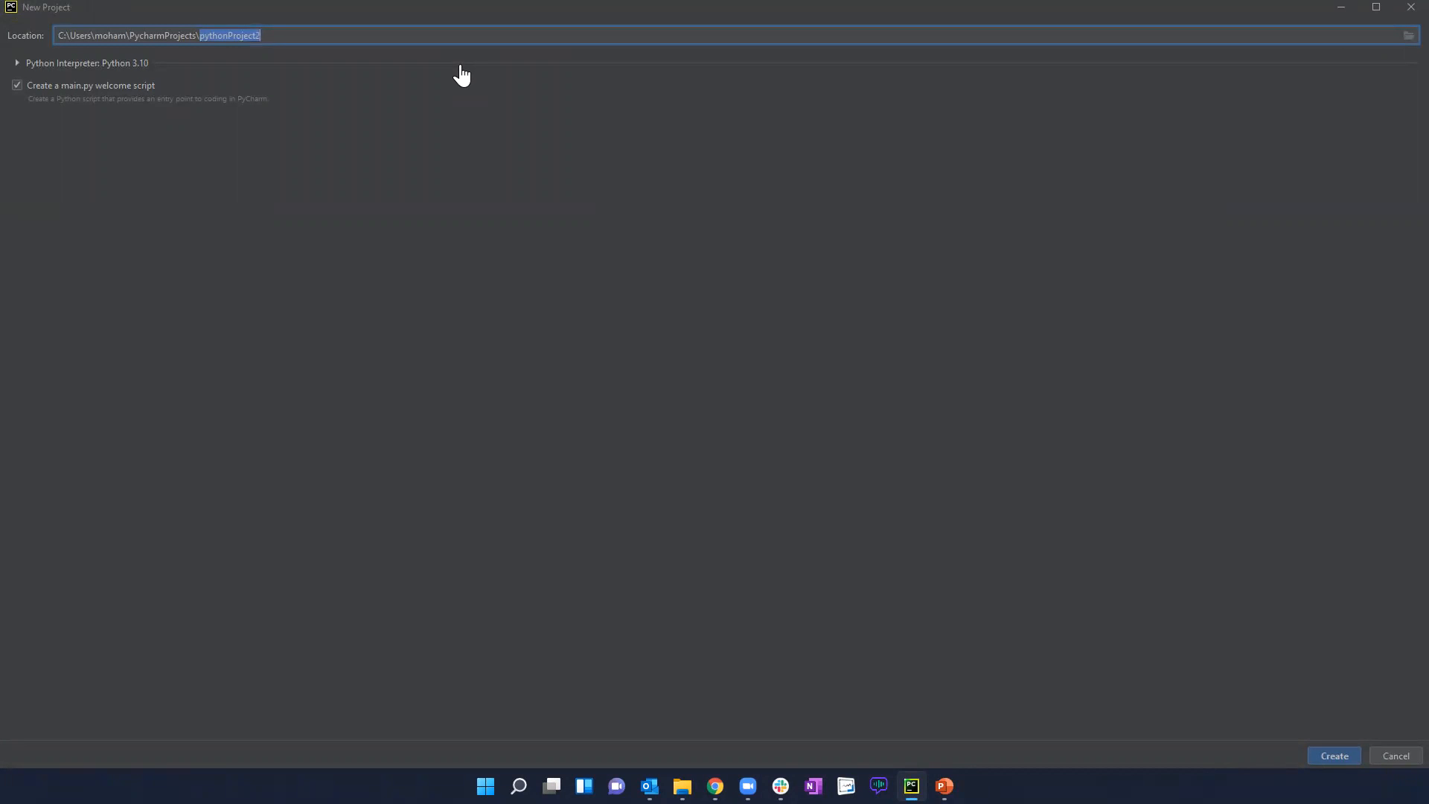
type("Python")
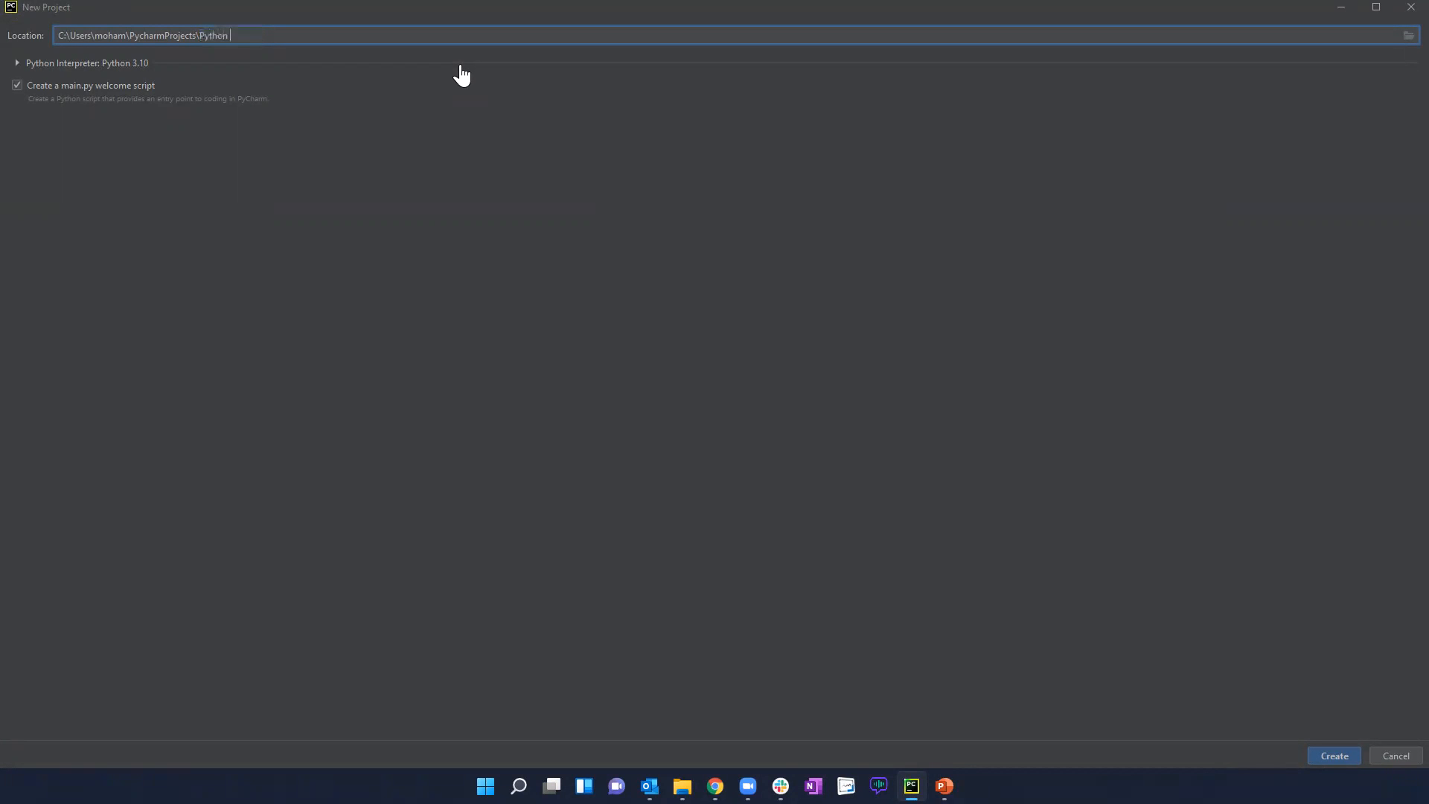
type("Learning")
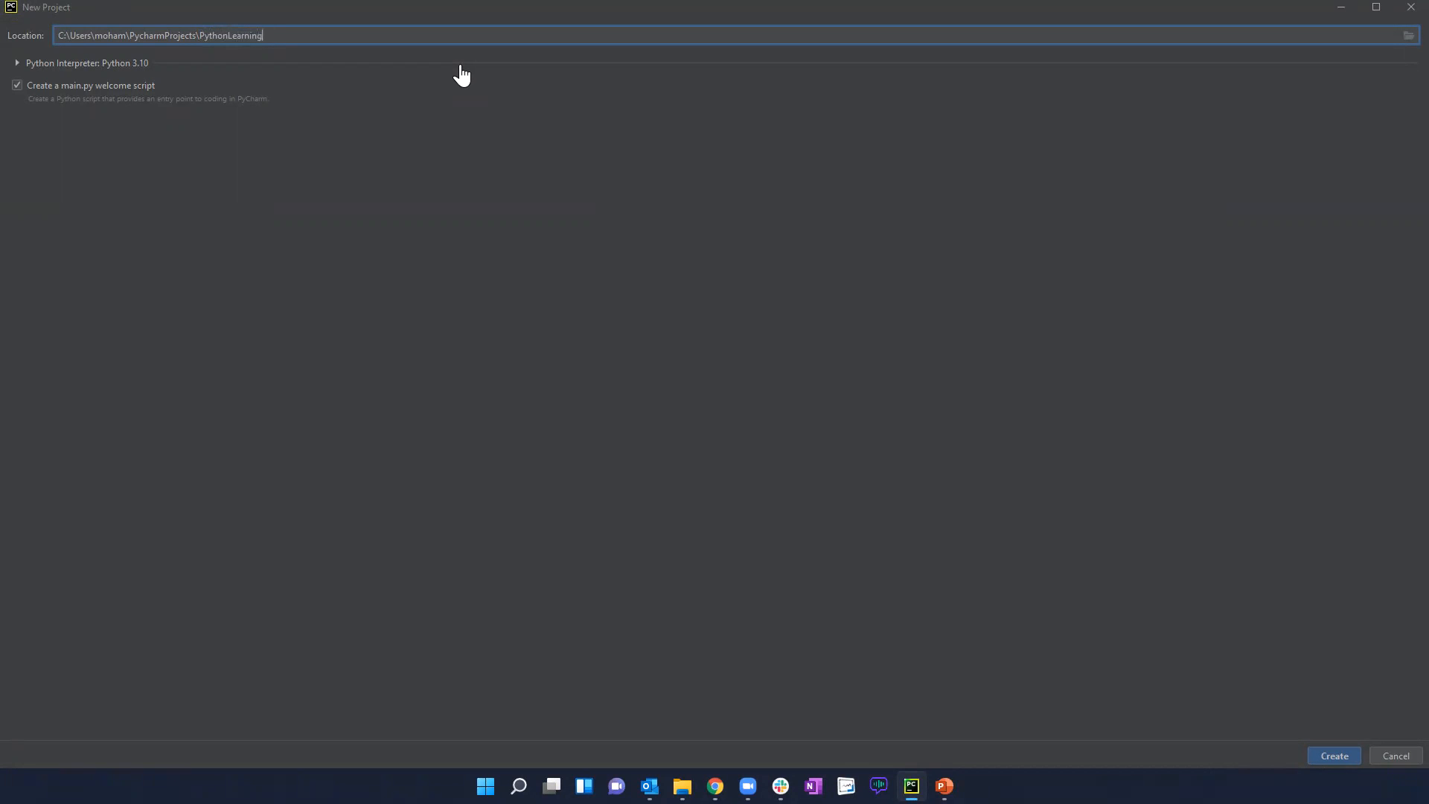
double_click(244, 36)
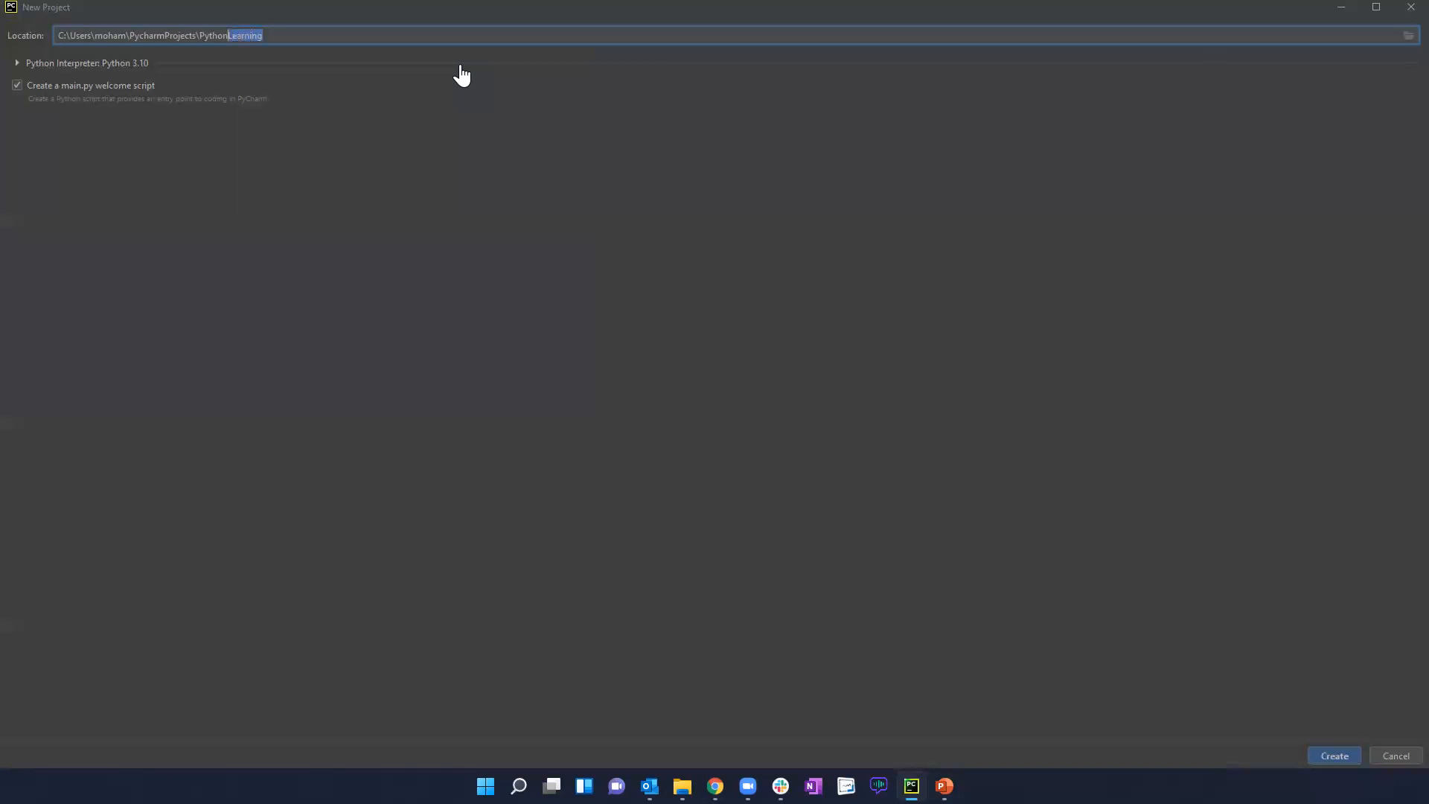
type("Ze")
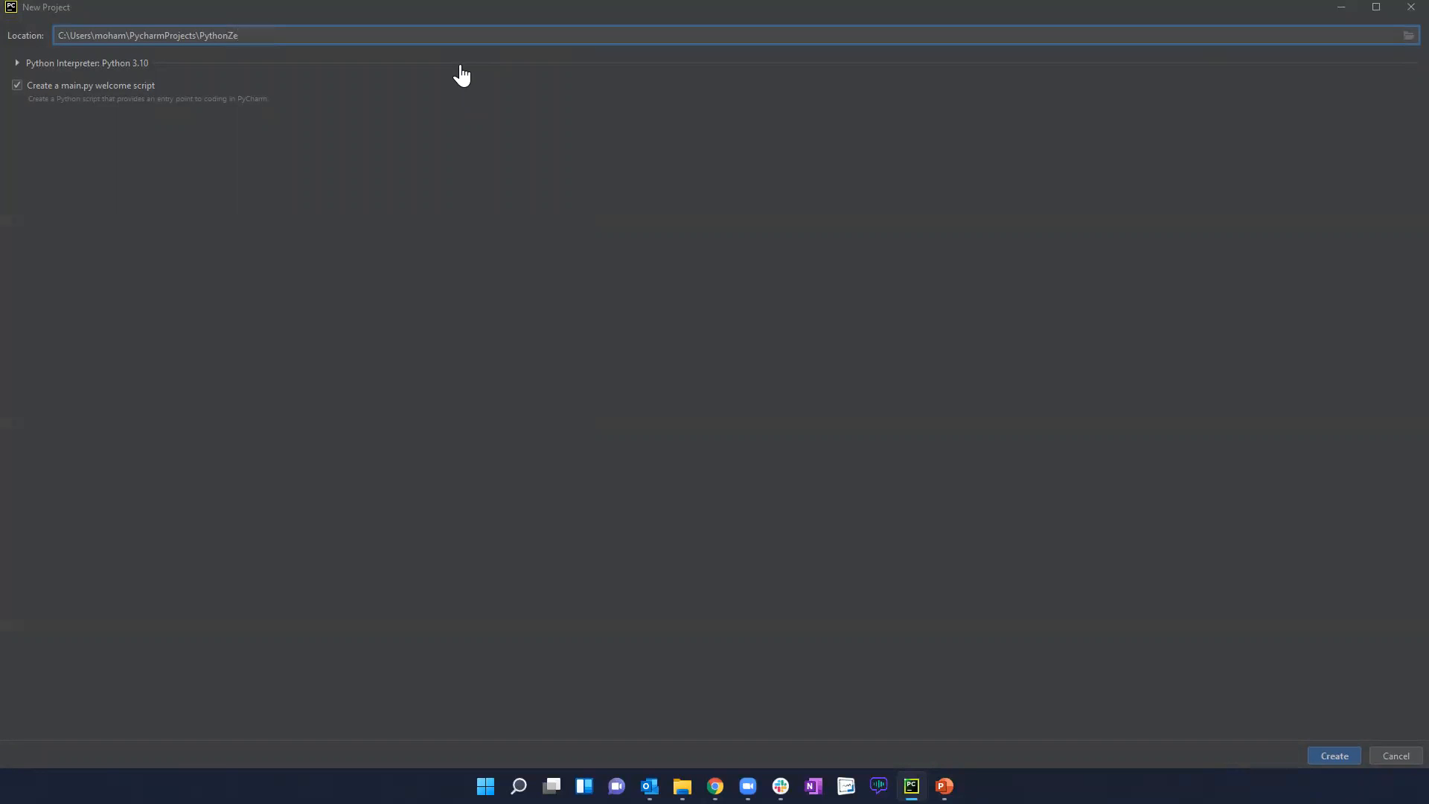
key("Backspace")
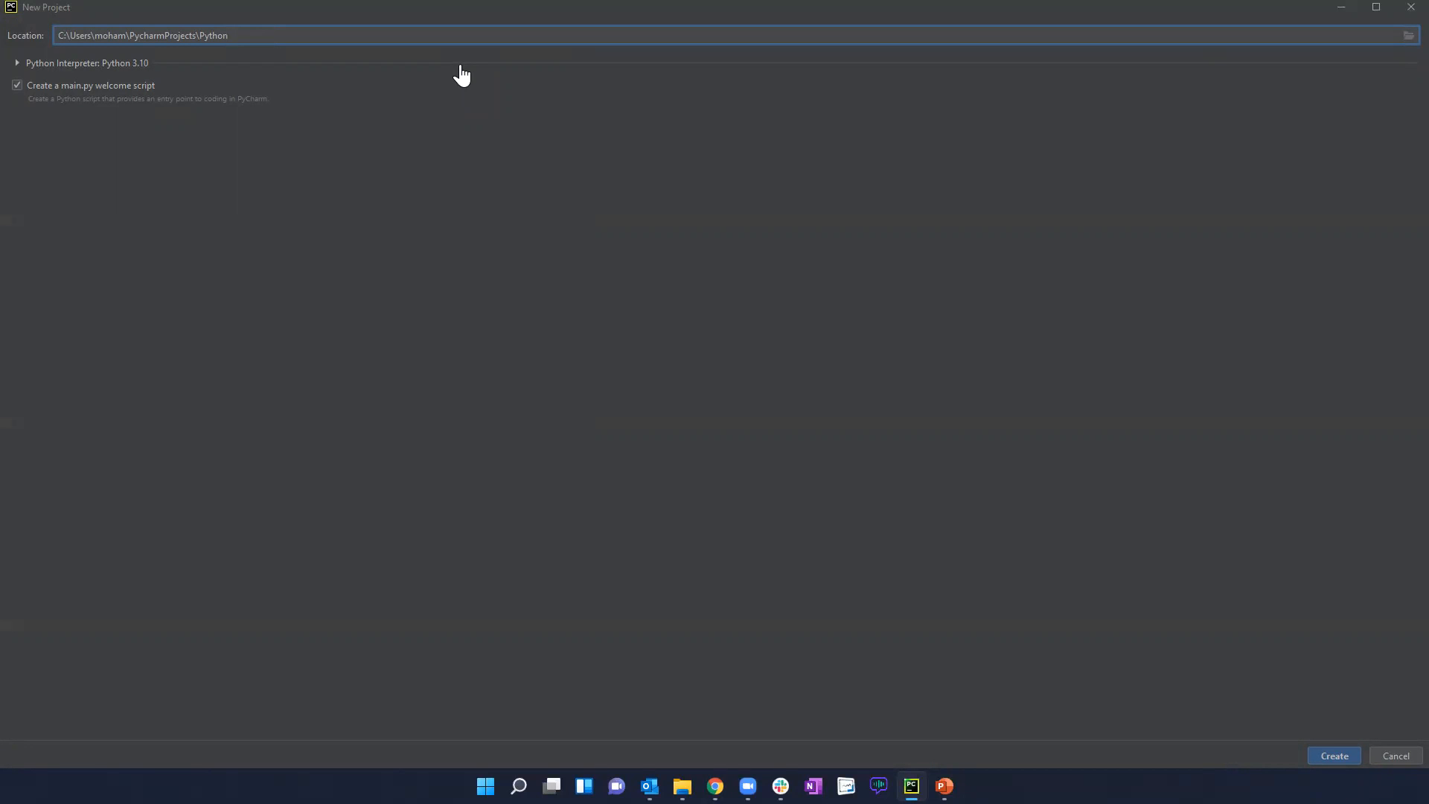
type("Learning")
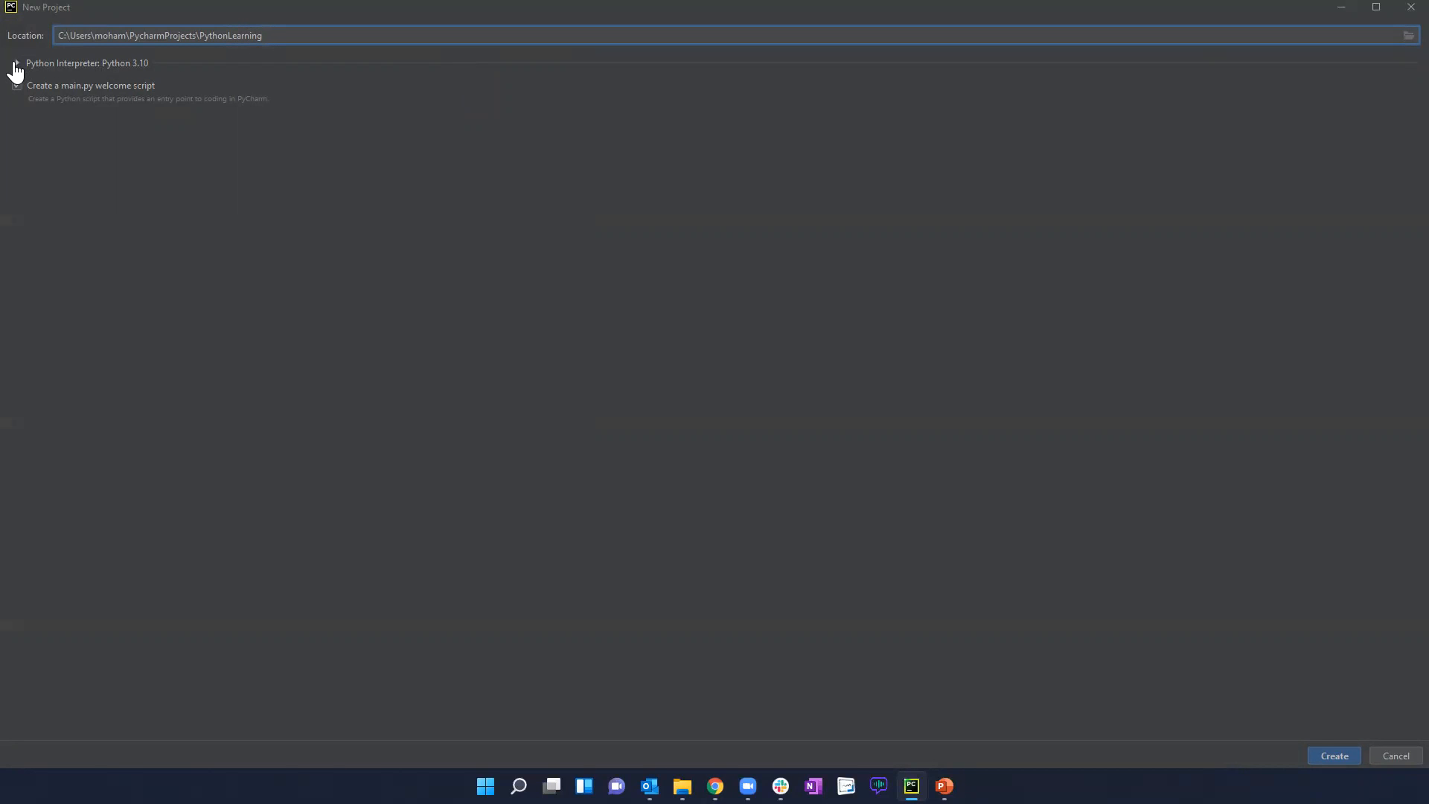
- Expand interpreter settings and select the previously configured Python 3.10 interpreter
left_click(17, 62)
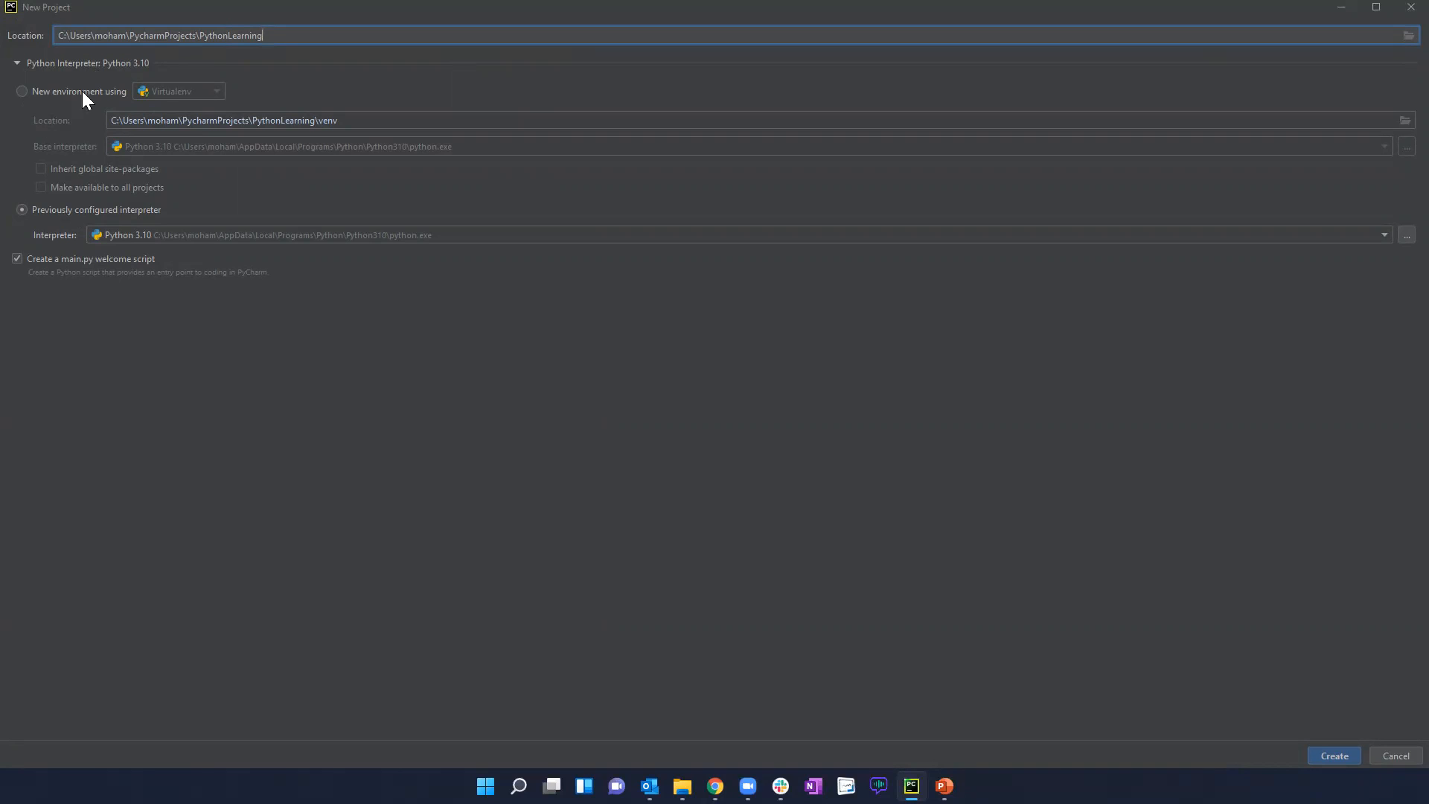
mouse_move(55, 226)
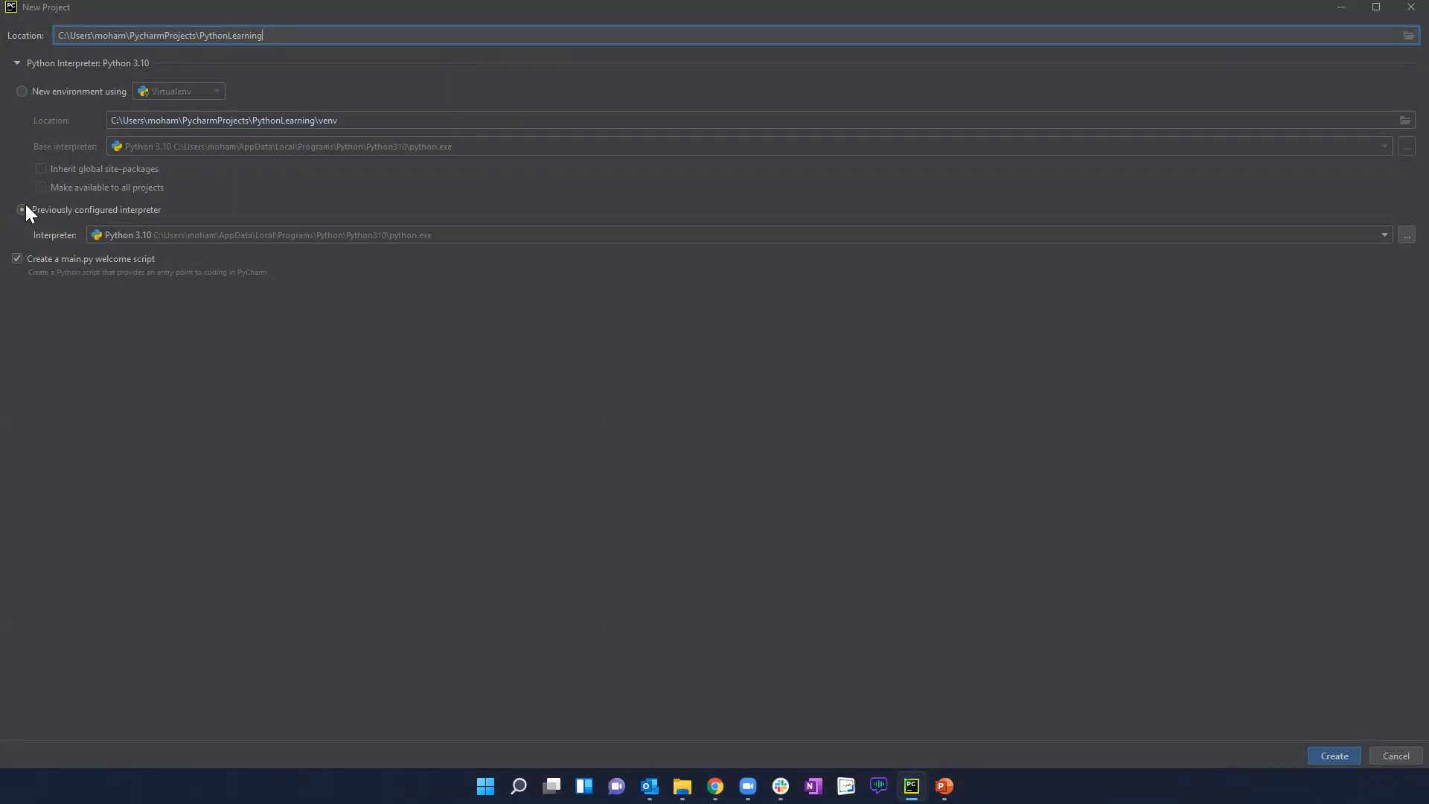
left_click(22, 208)
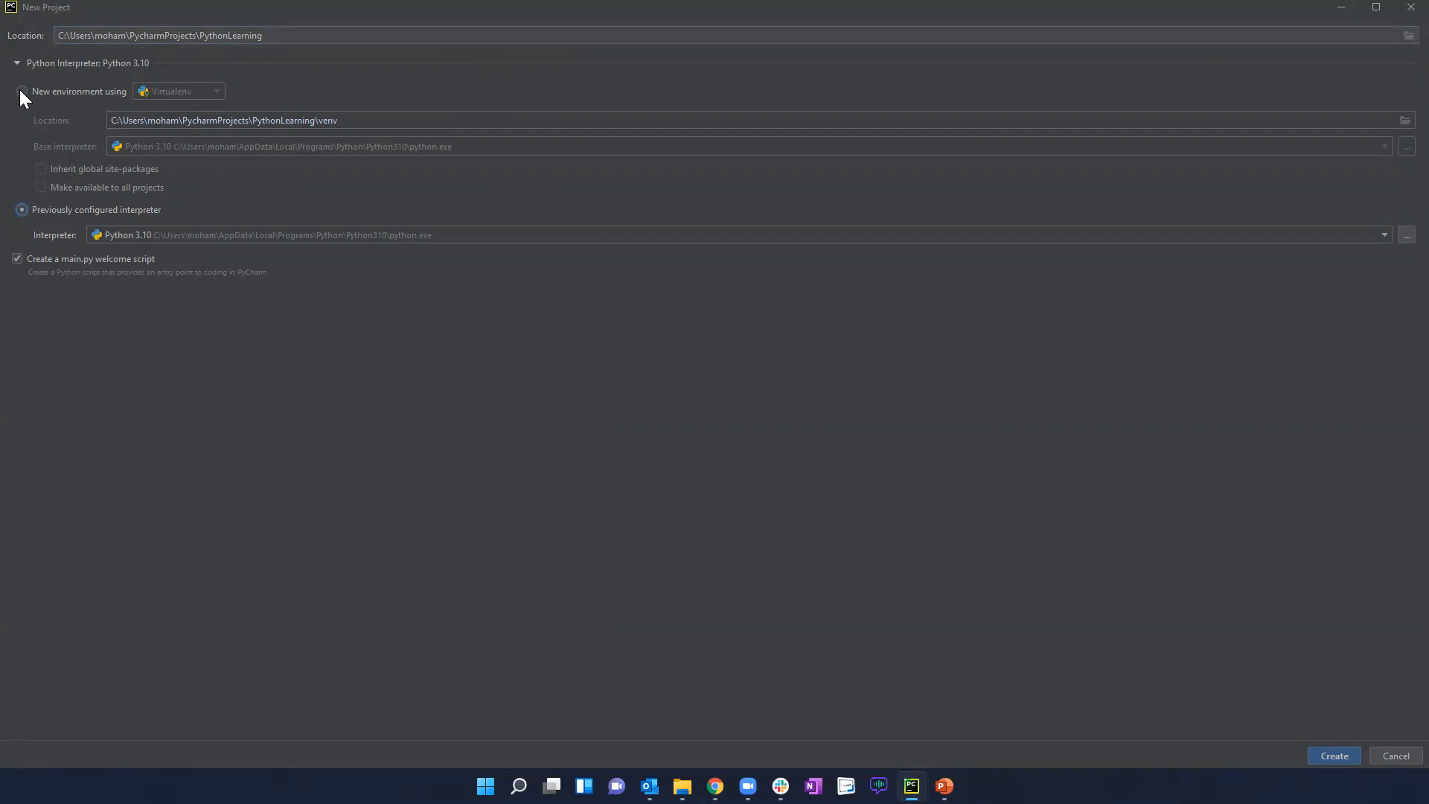
left_click(22, 91)
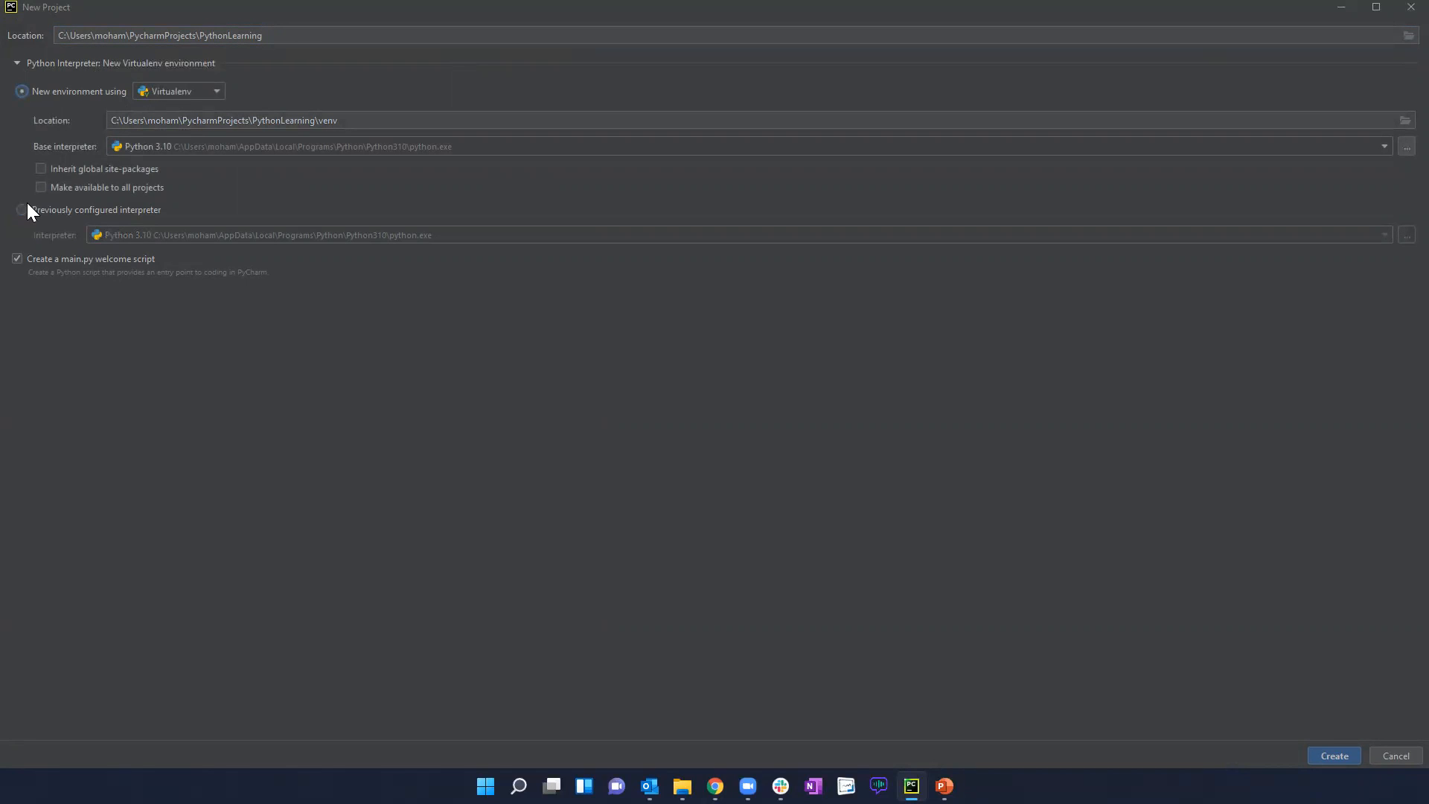
left_click(22, 208)
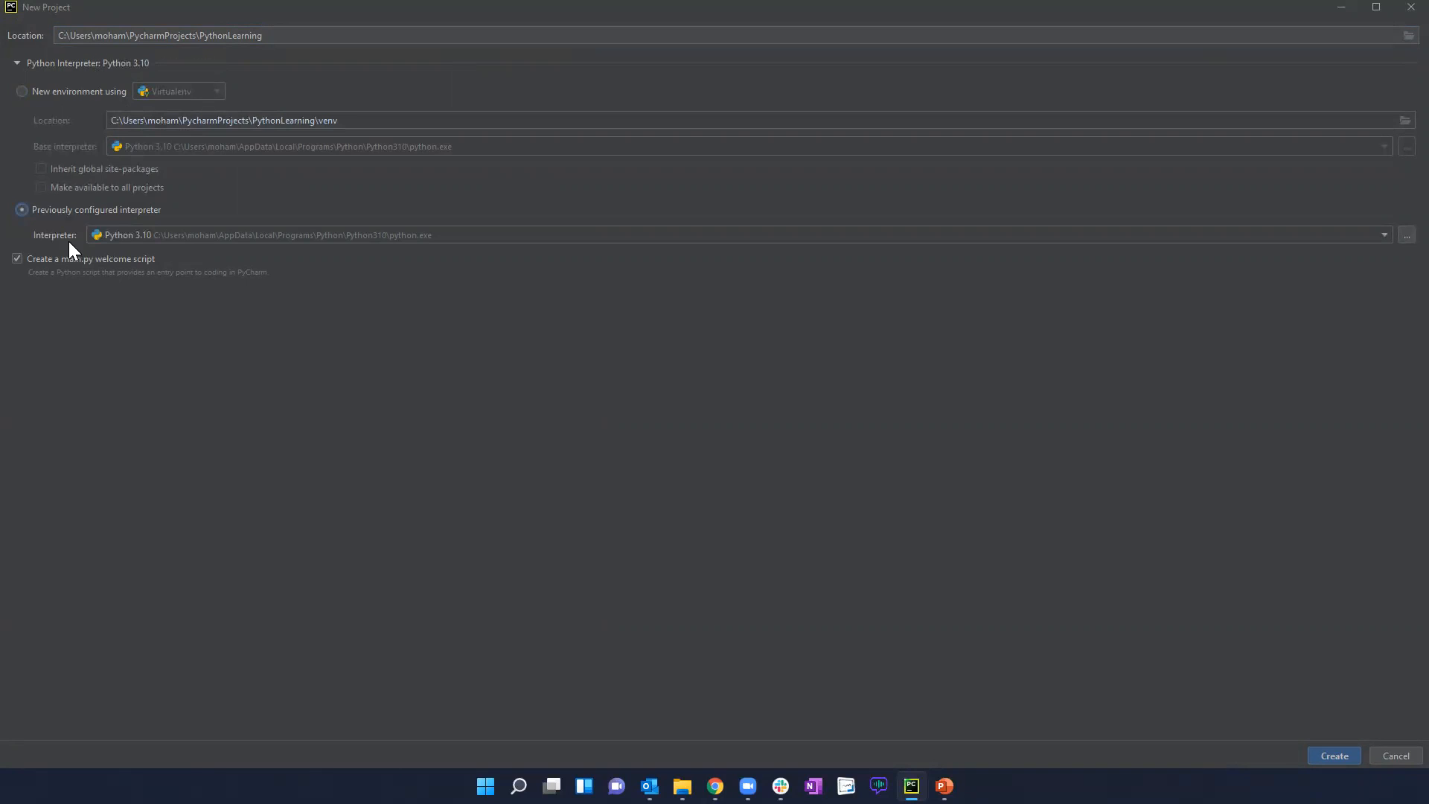
mouse_move(200, 244)
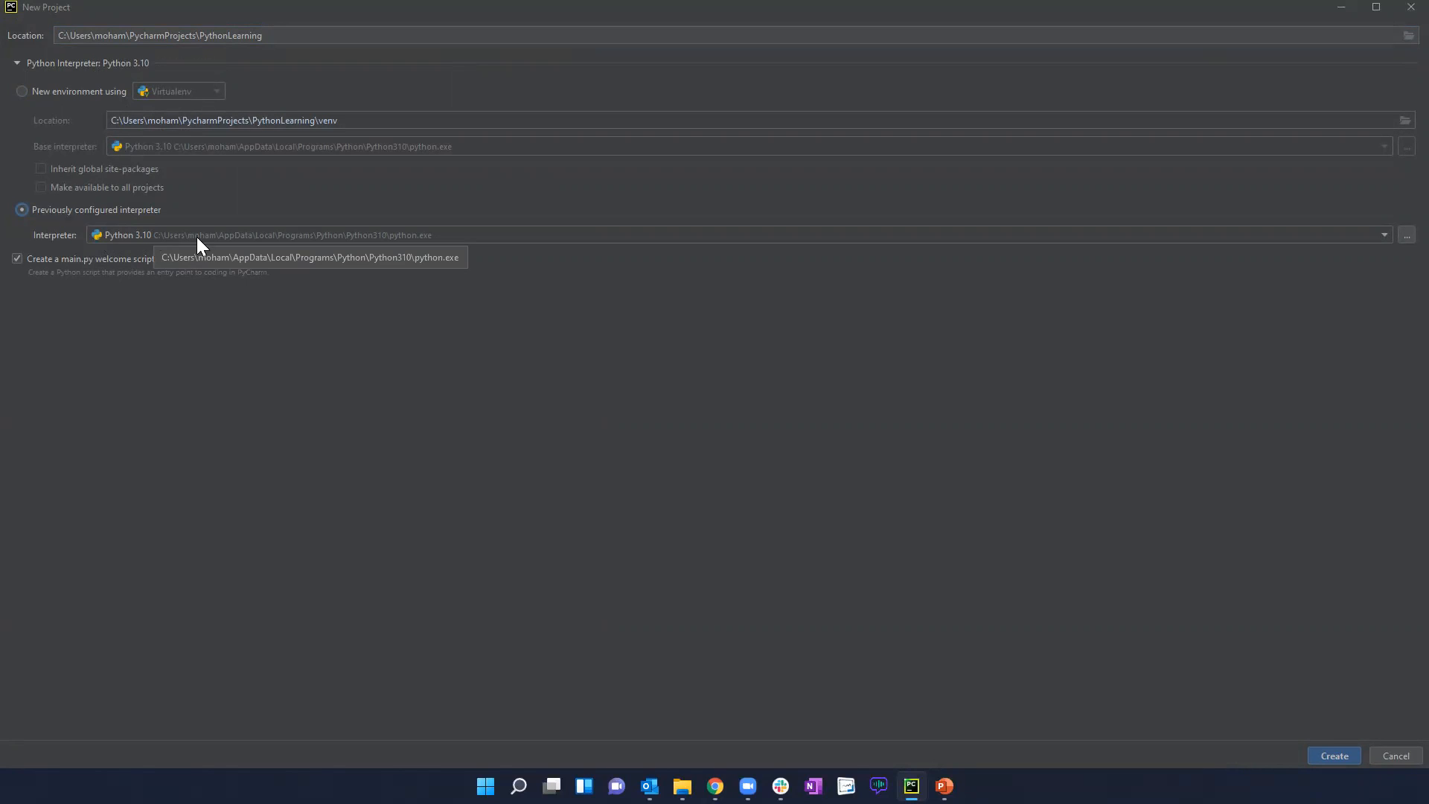
mouse_move(943, 400)
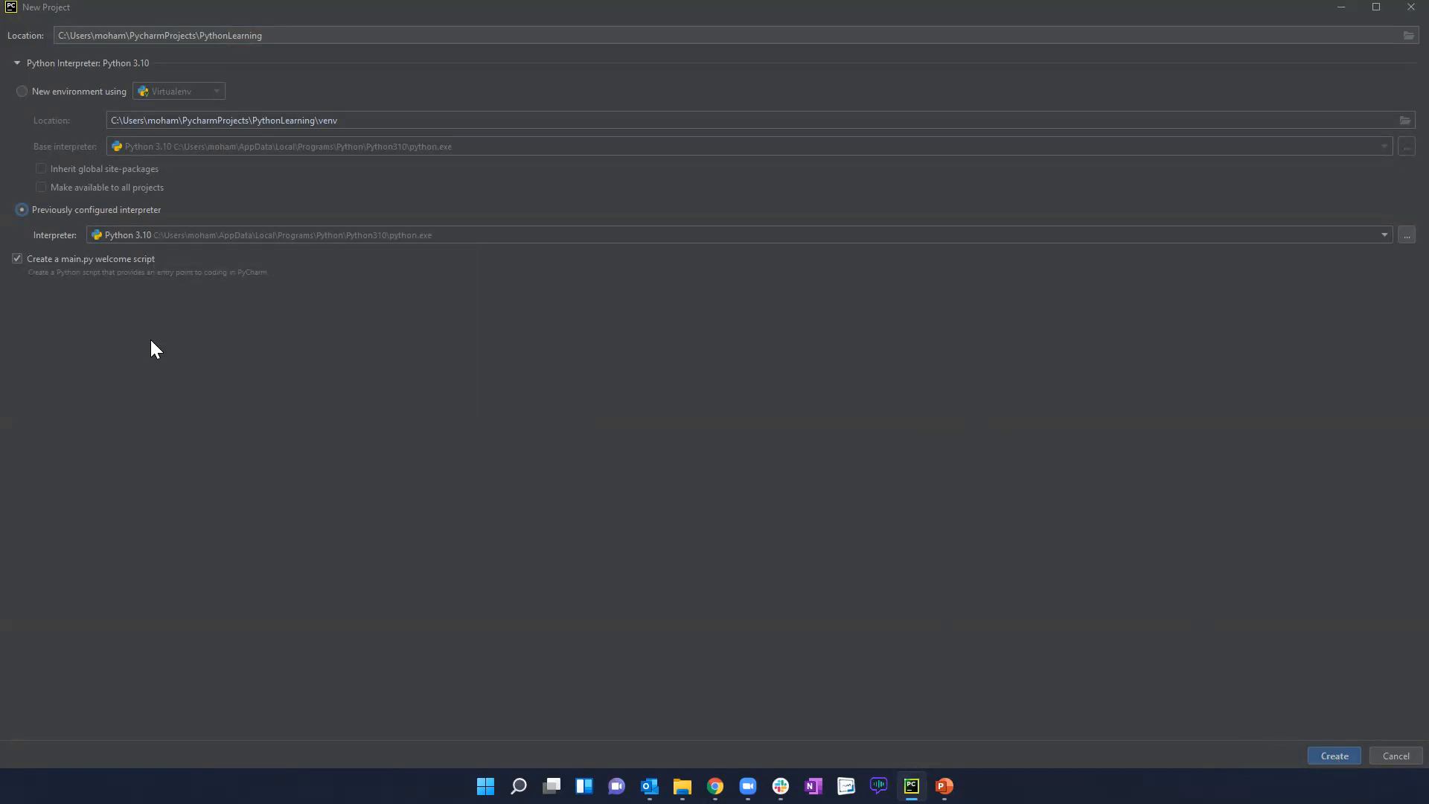
mouse_move(84, 269)
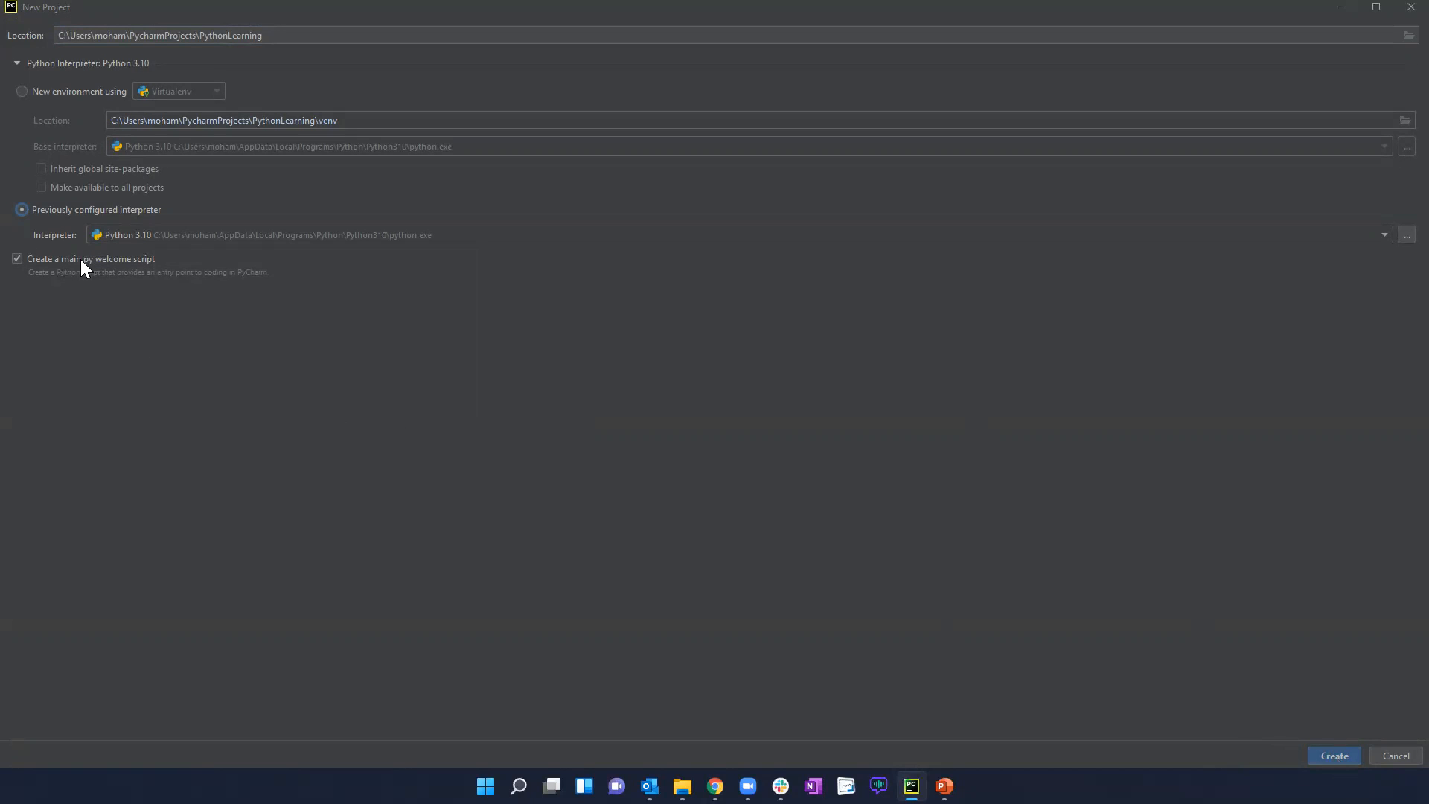
mouse_move(98, 273)
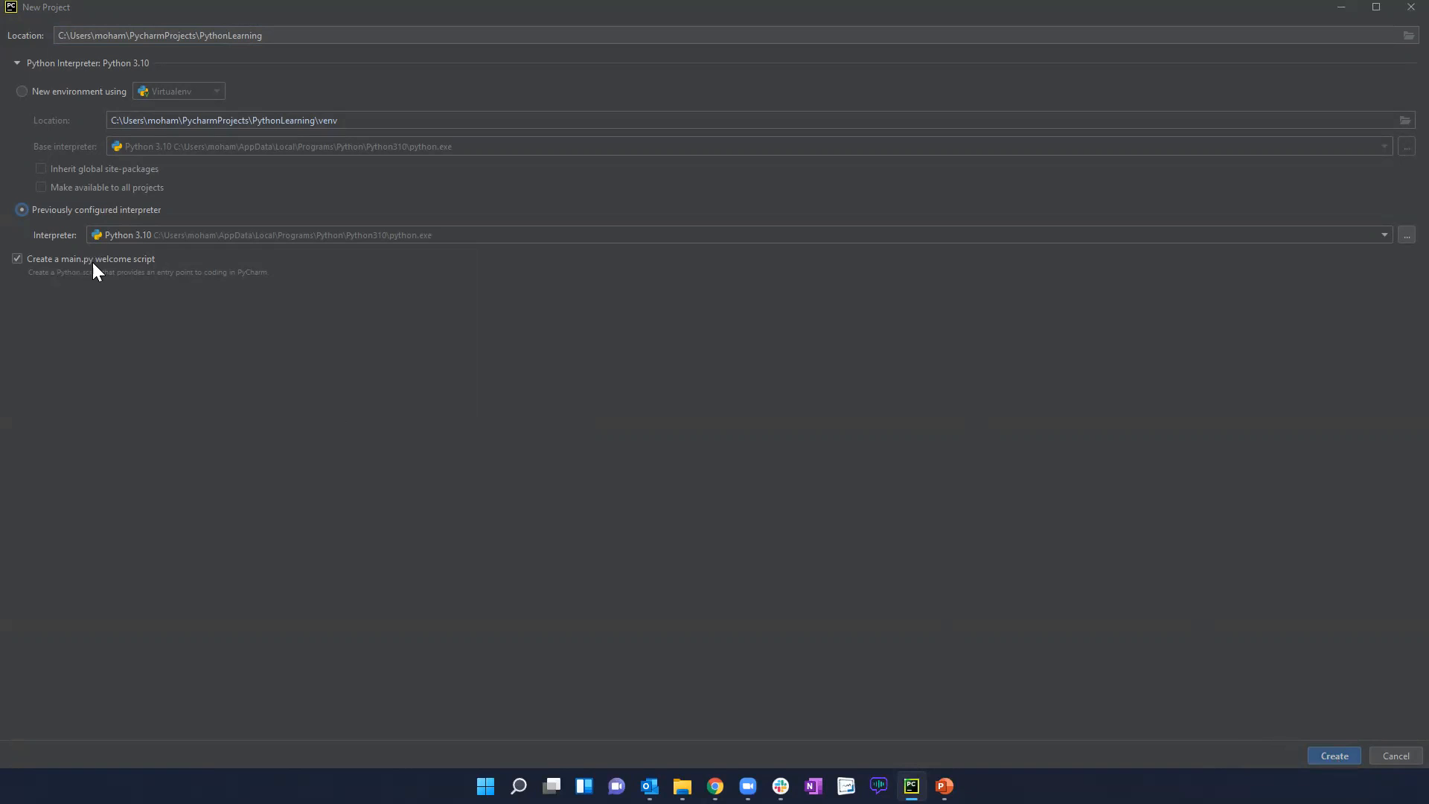
mouse_move(122, 267)
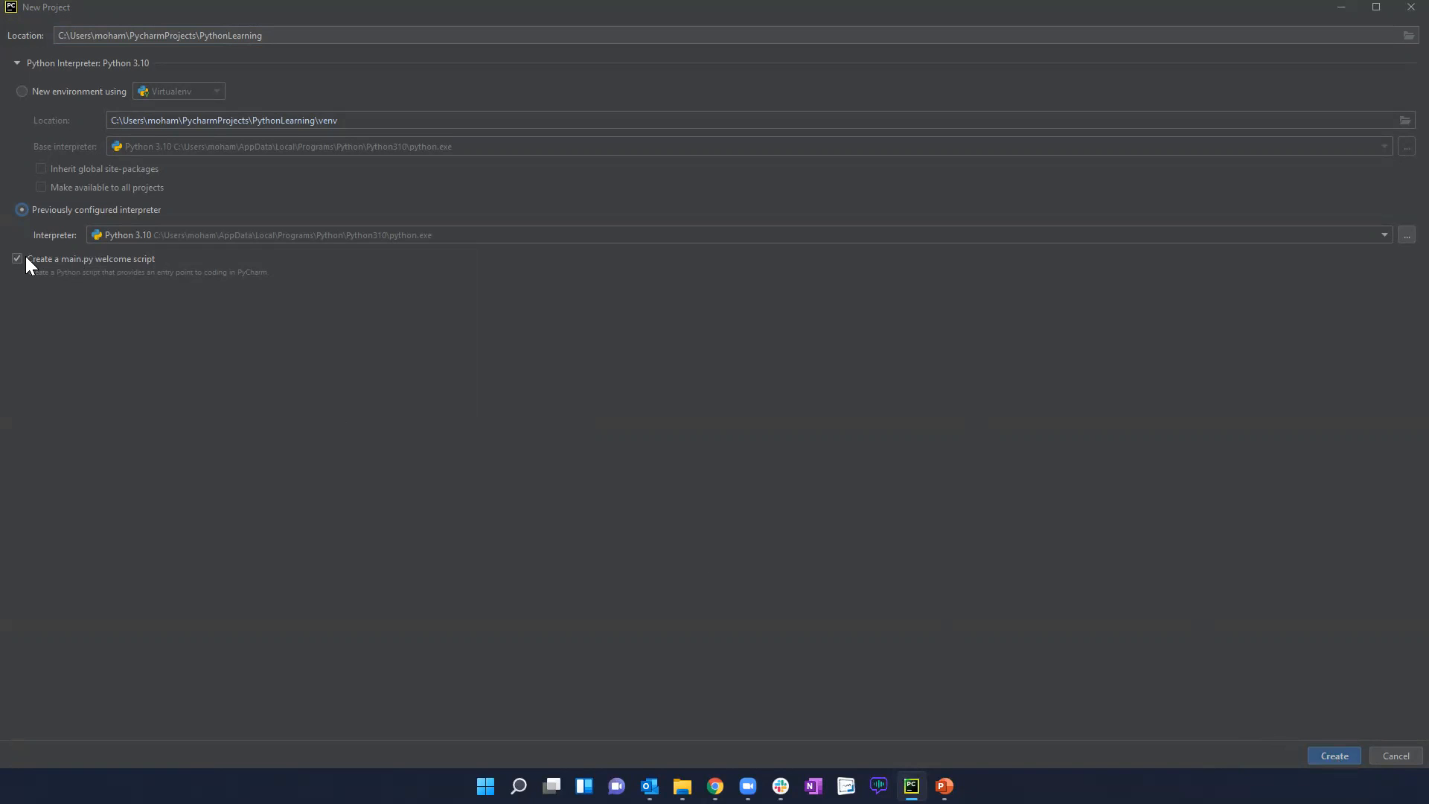
mouse_move(1332, 755)
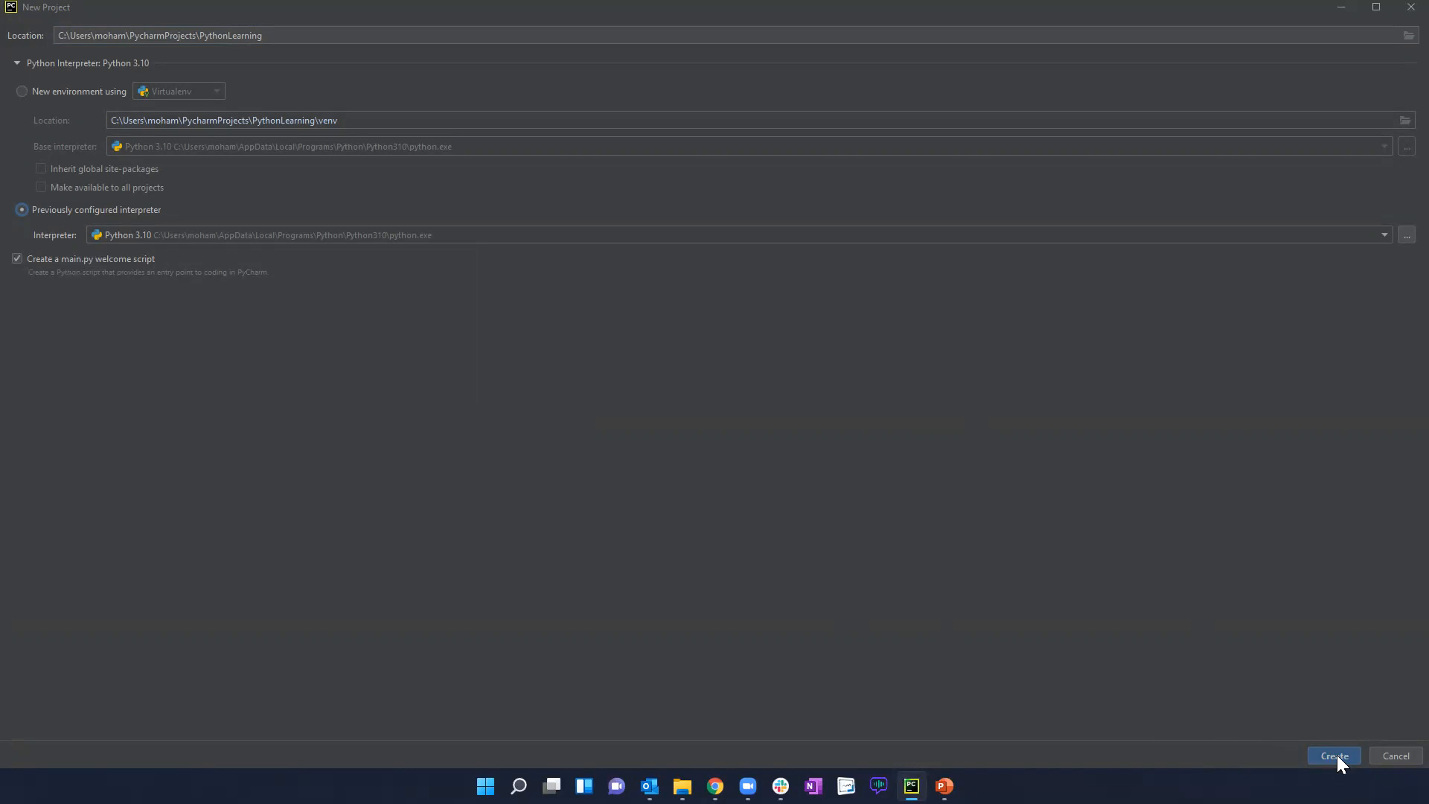
- Create the PythonLearning project, then close and delete the sample main.py
left_click(1332, 755)
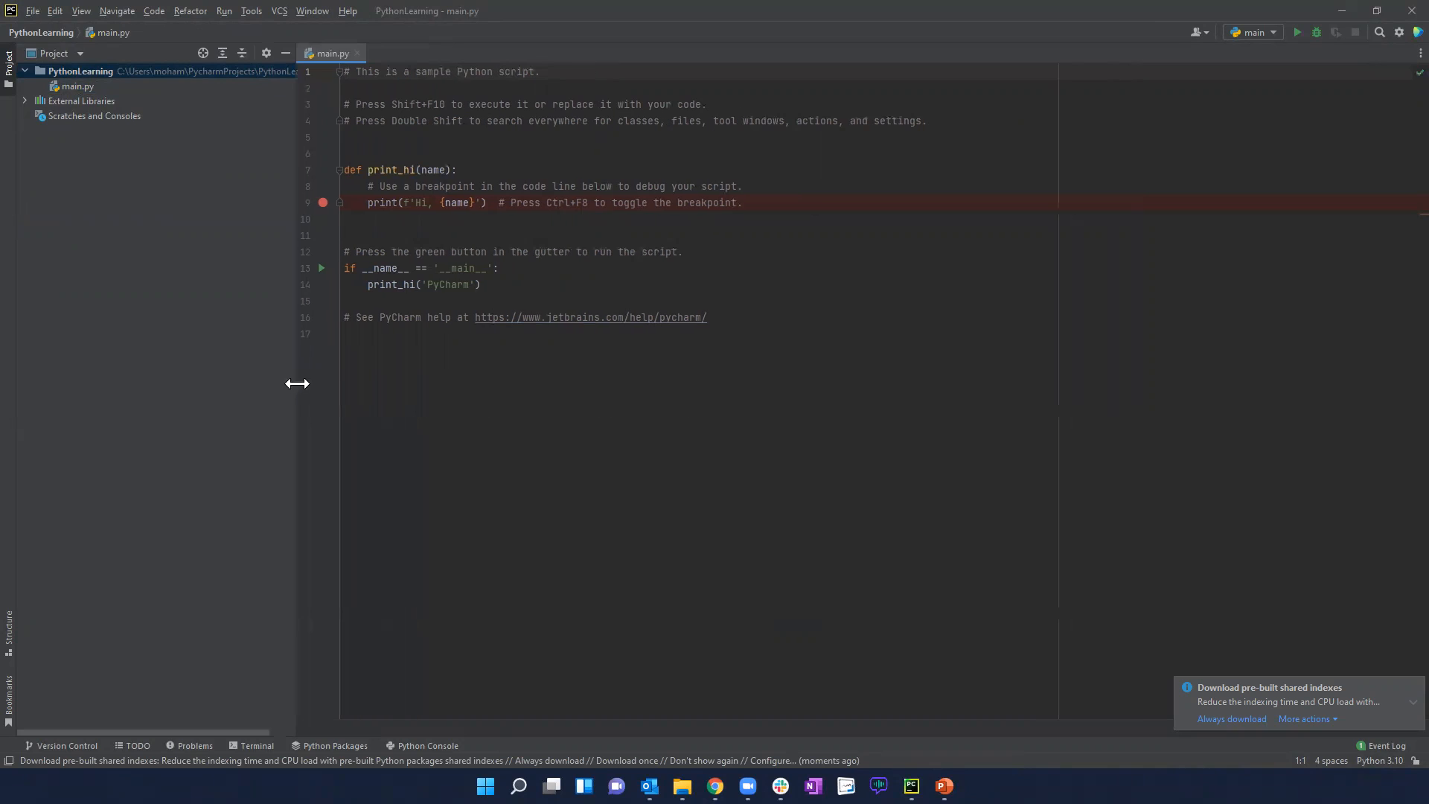
left_click(358, 53)
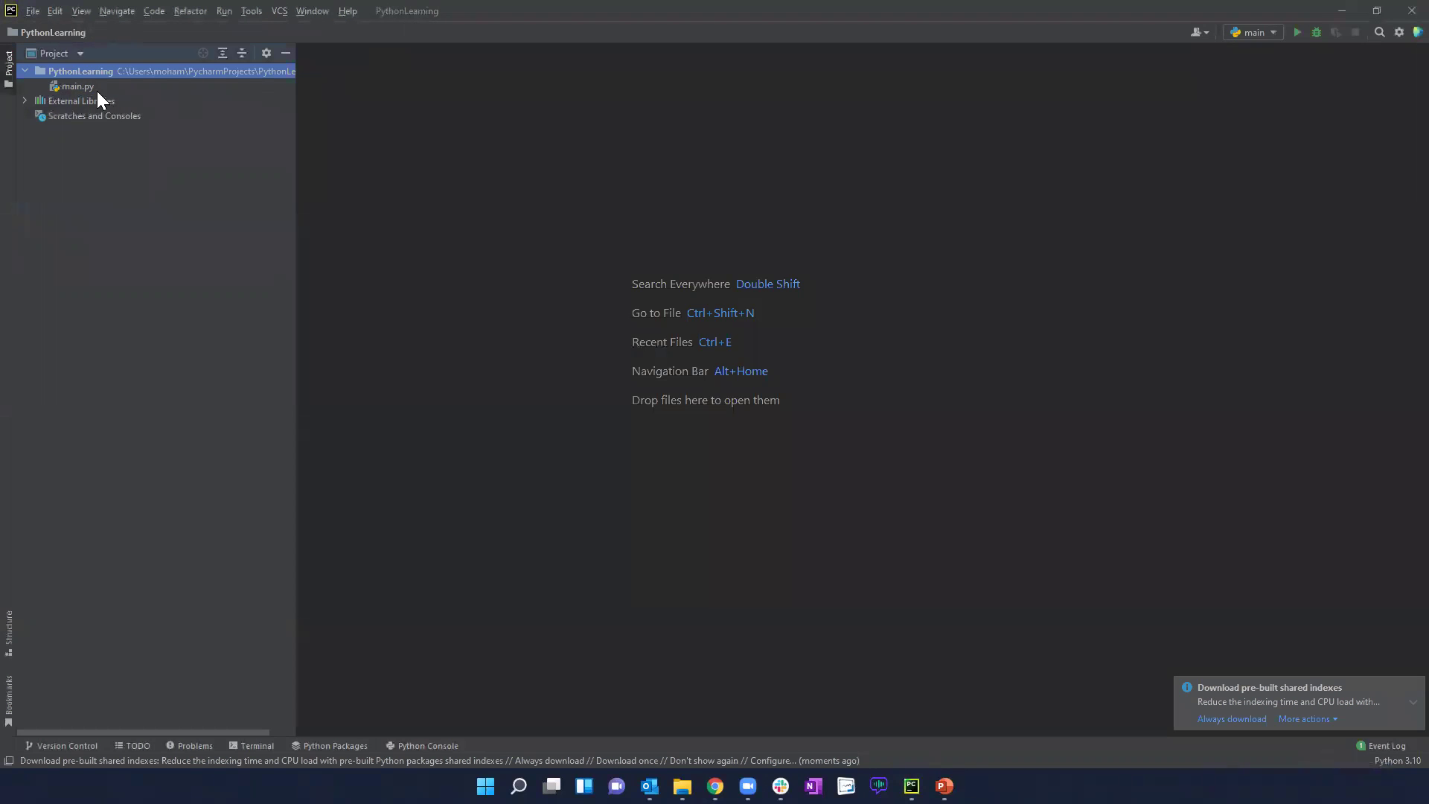
left_click(76, 85)
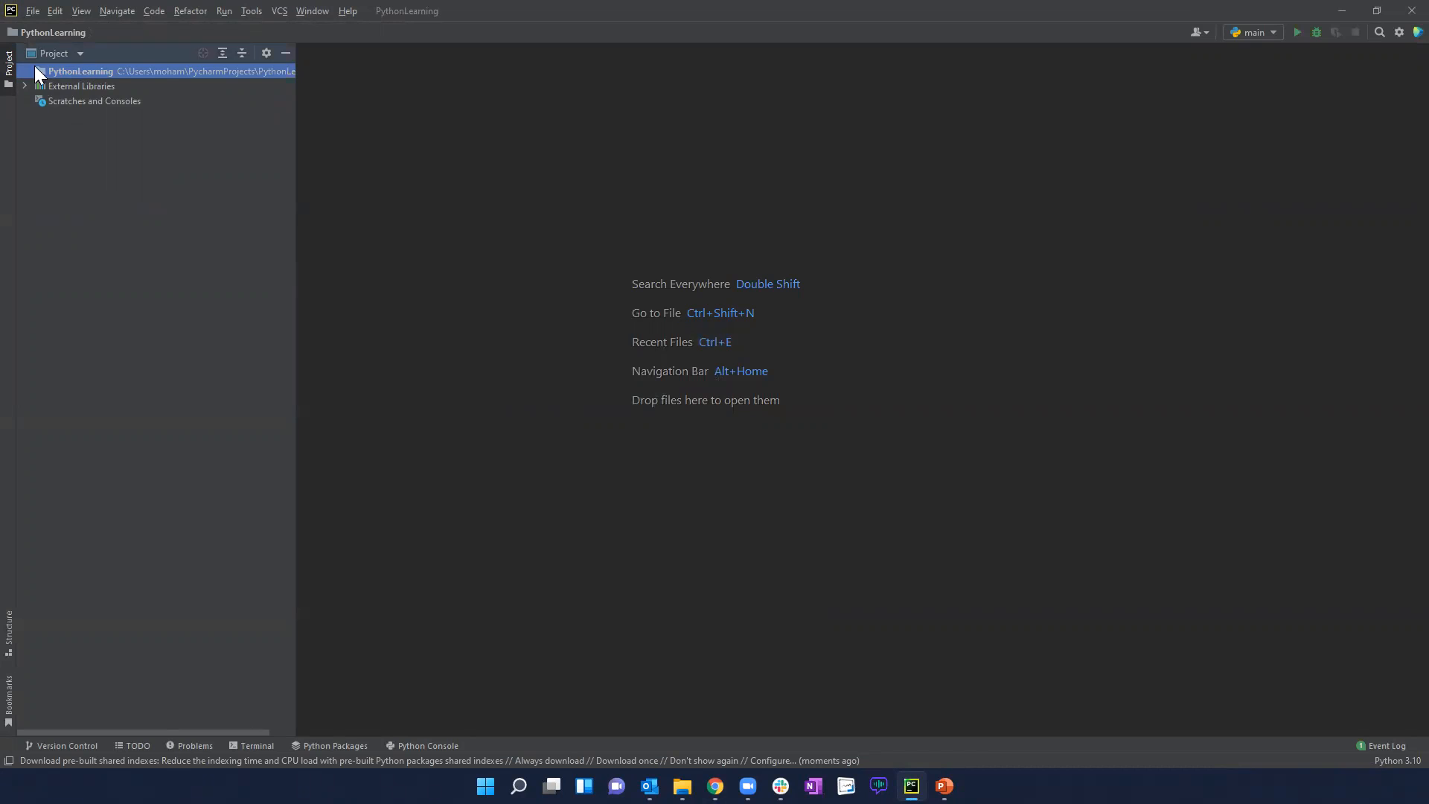
- Add a new Python file named indentation to the project
right_click(91, 72)
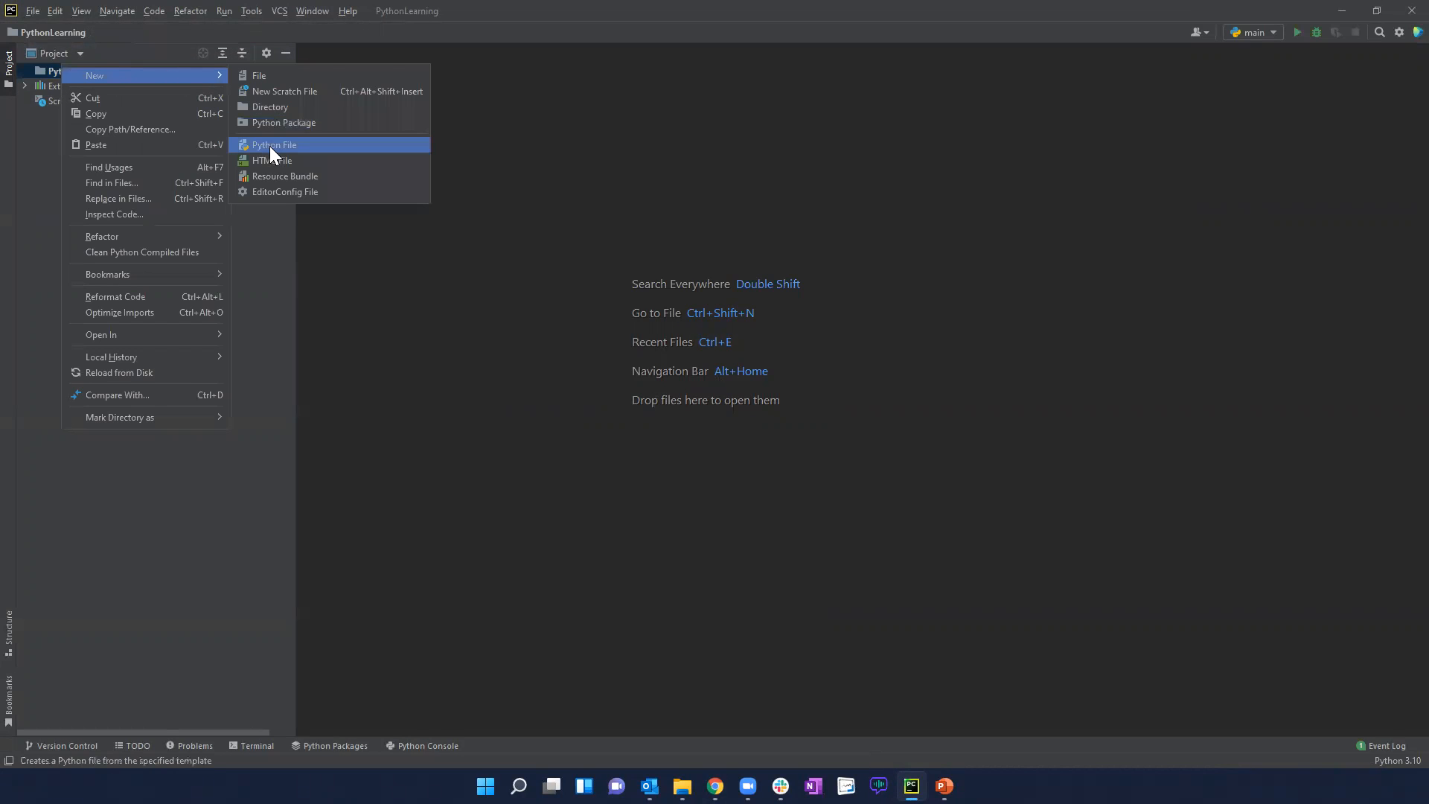
left_click(275, 145)
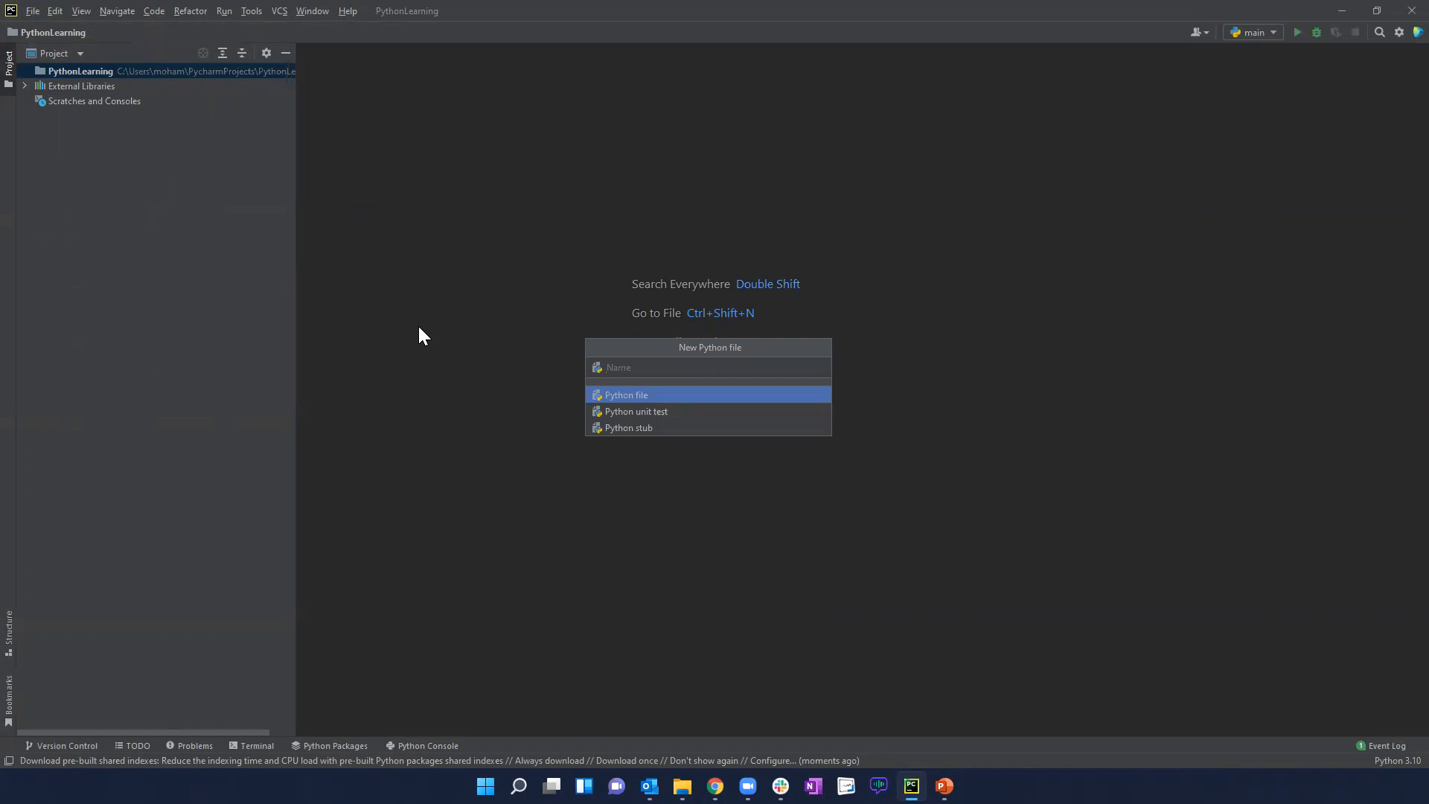
type("inde")
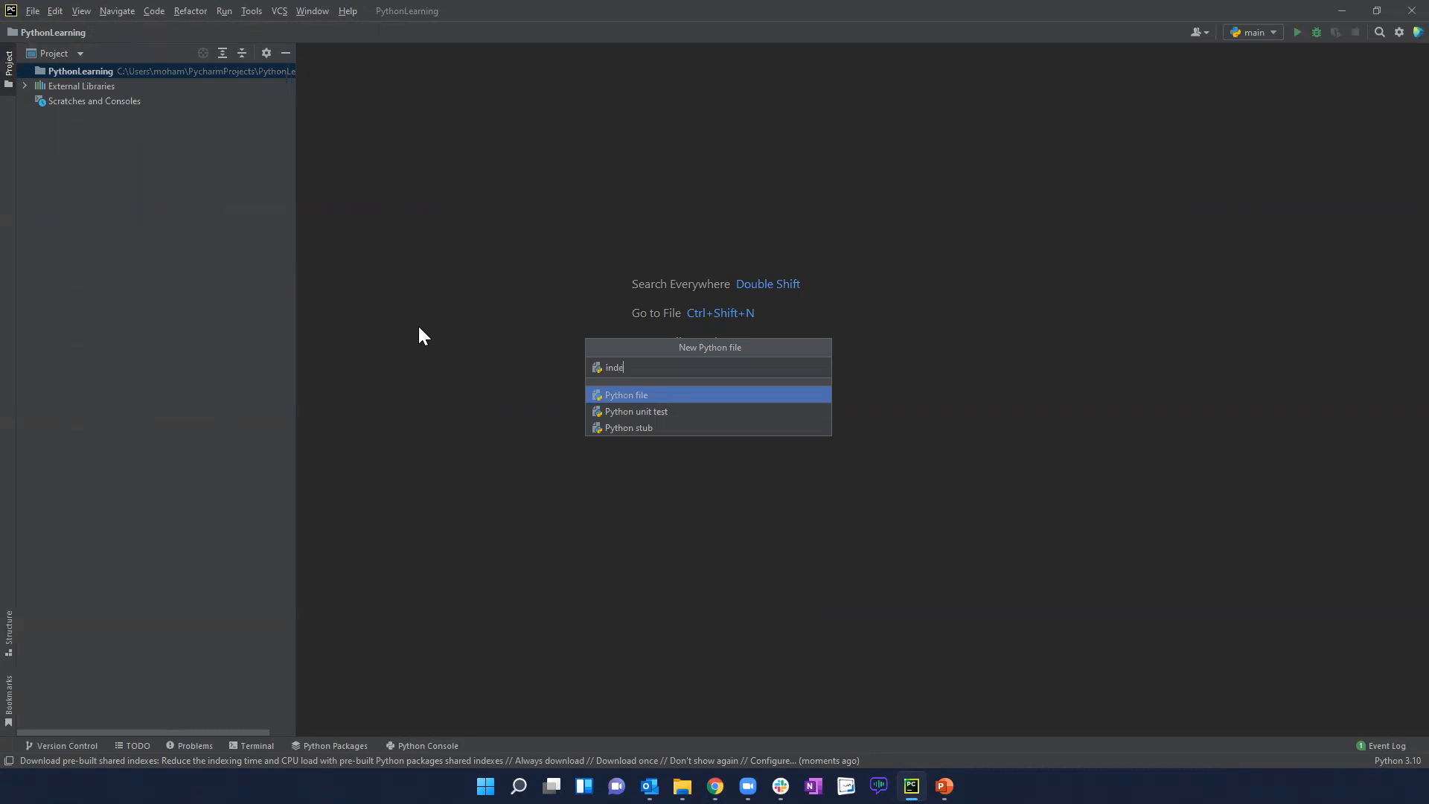
type("ntation")
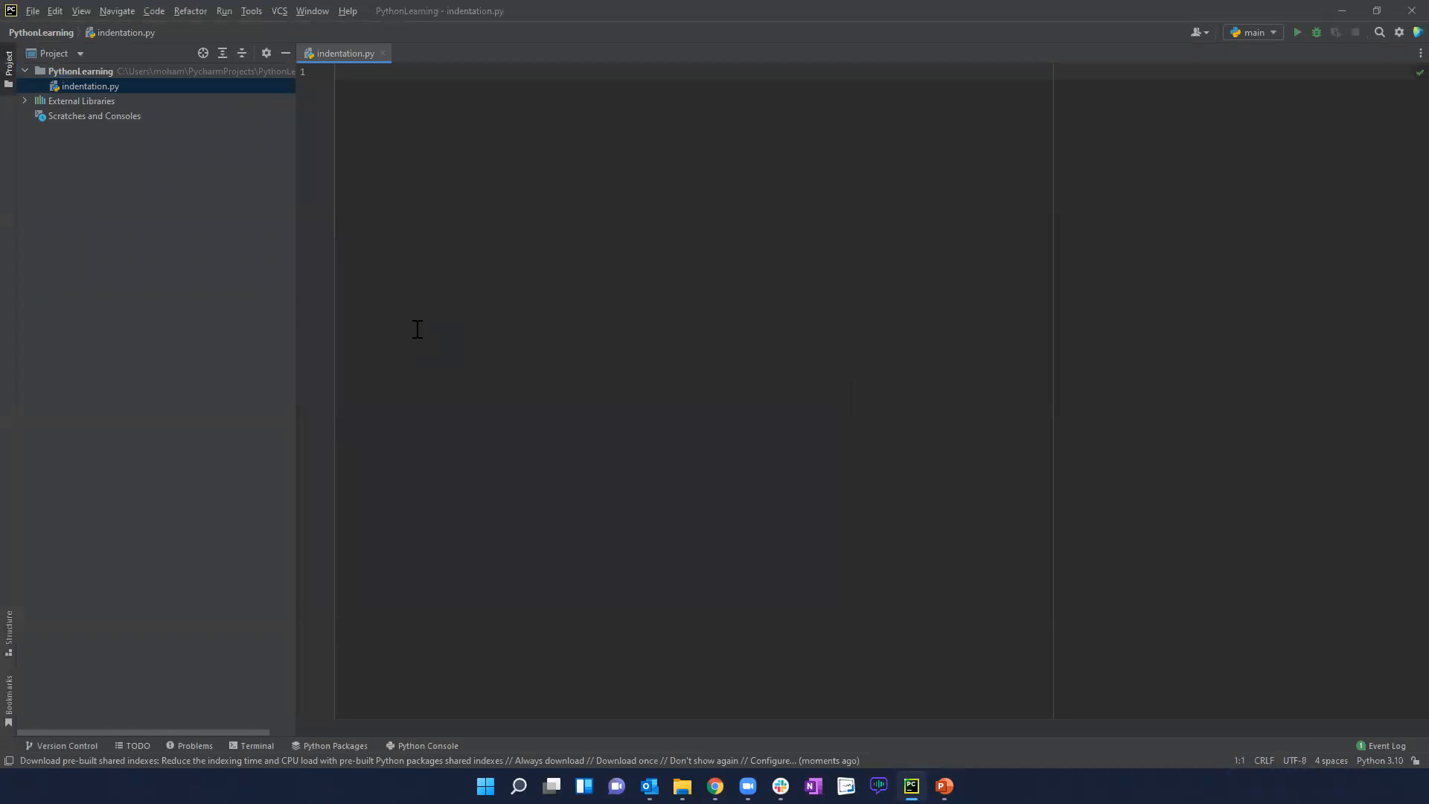
mouse_move(543, 197)
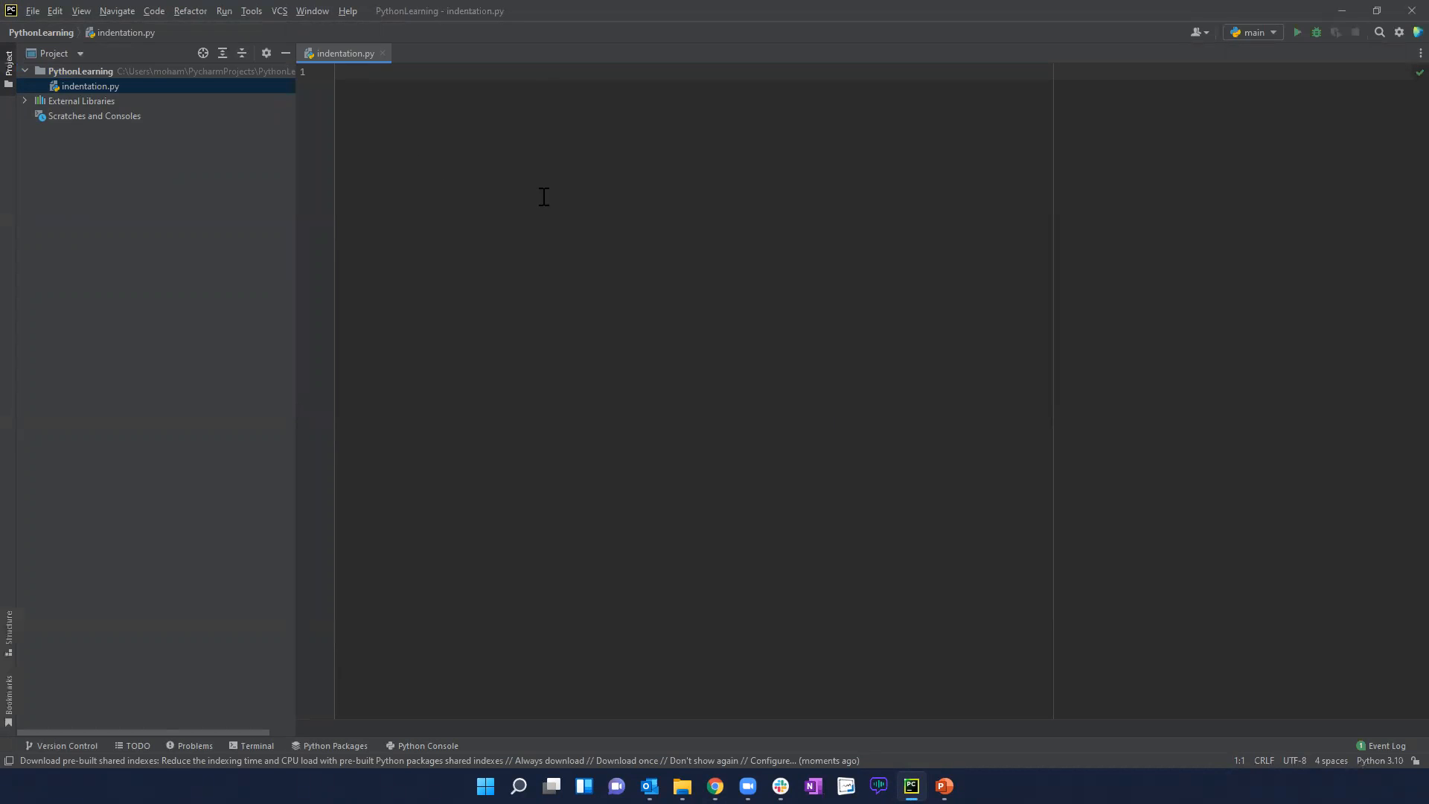
- Set the editor font size to 16 under Settings > Editor > Font and confirm
left_click(32, 10)
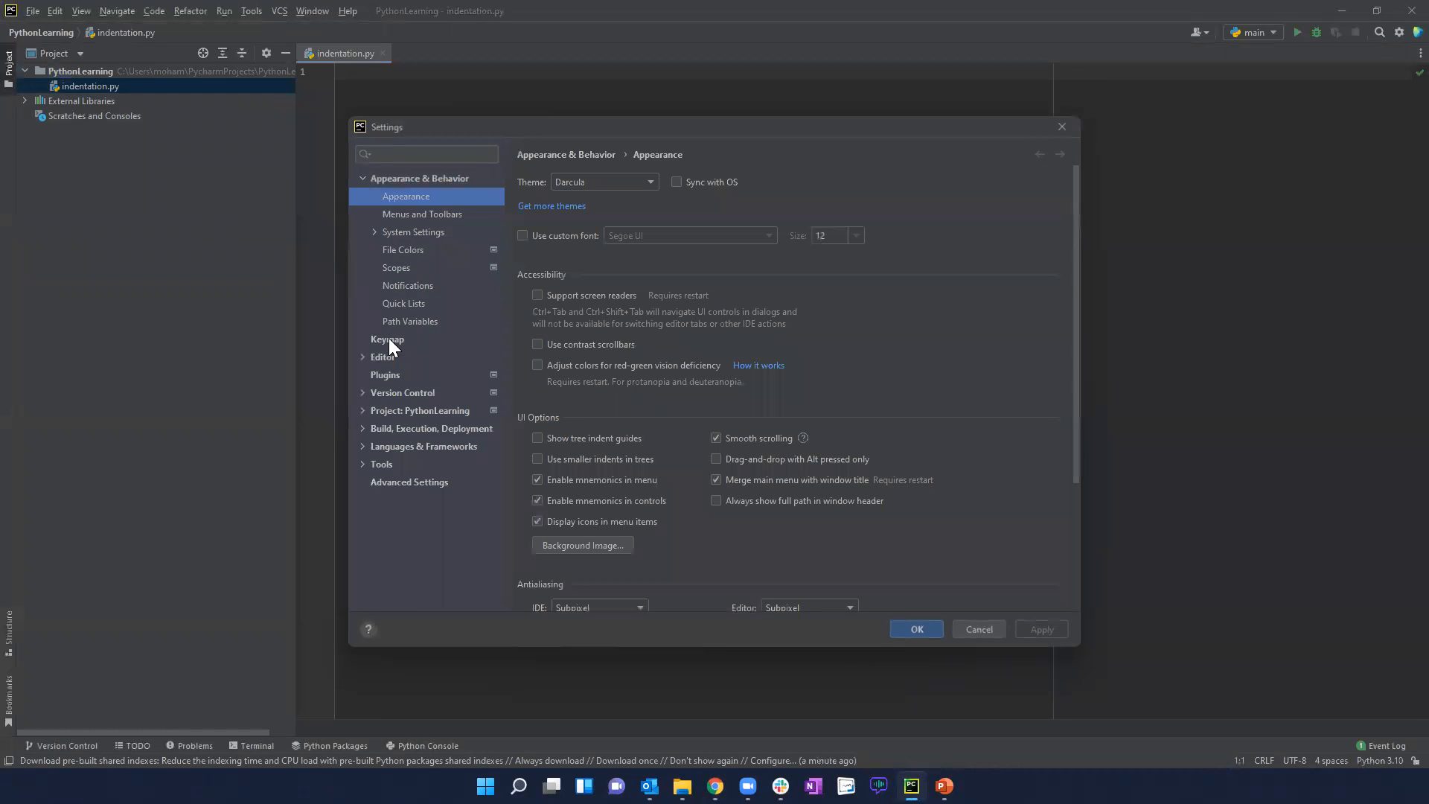
left_click(382, 357)
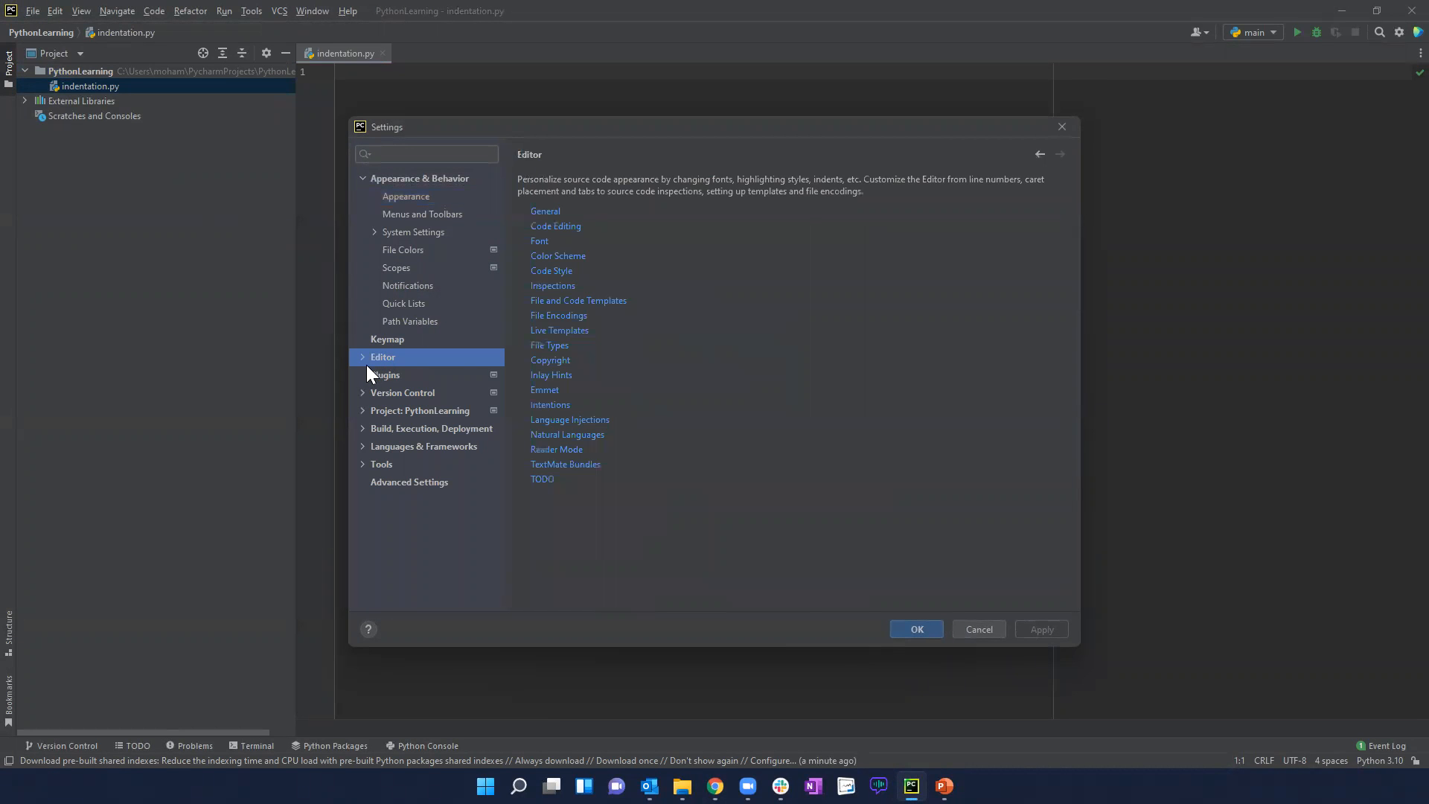
left_click(363, 357)
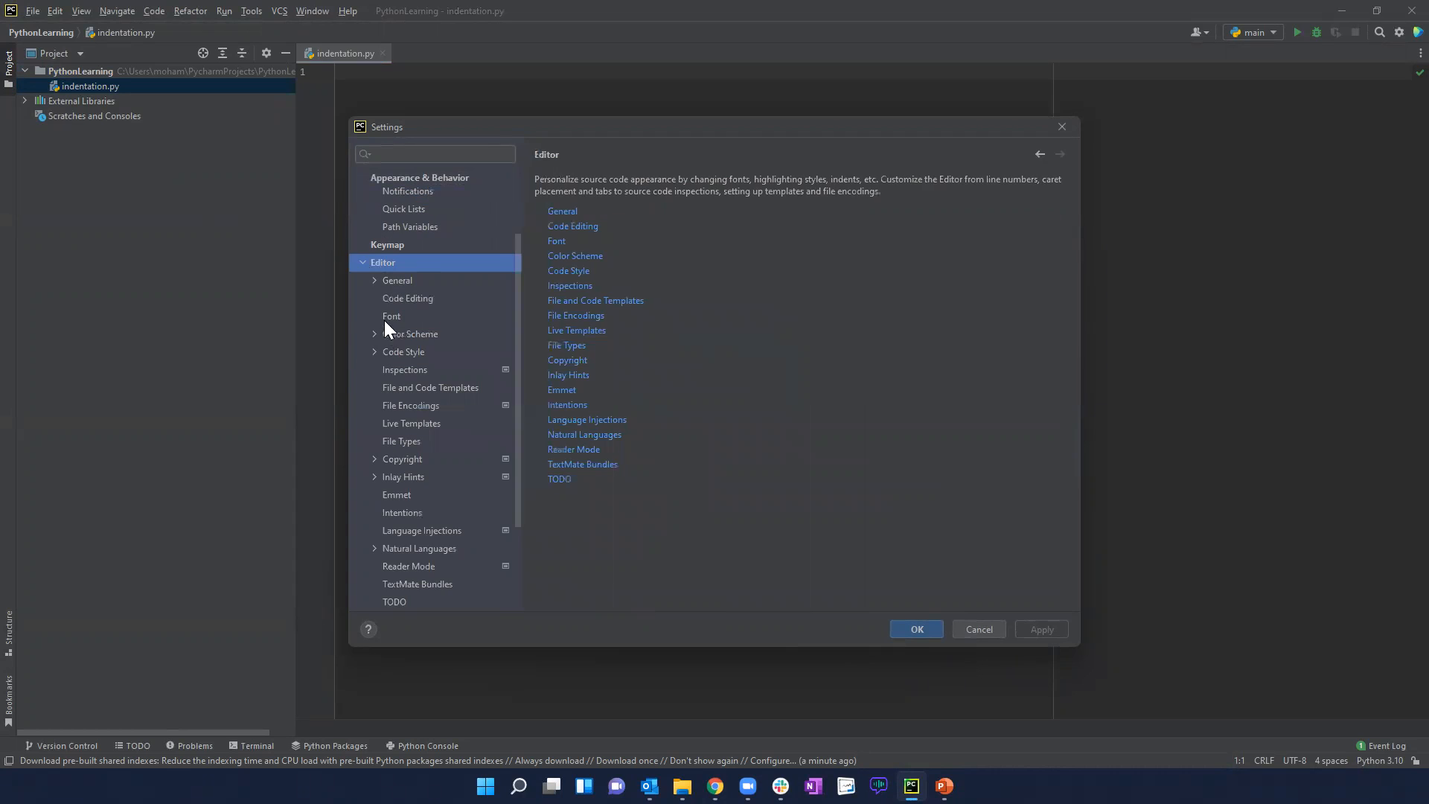
left_click(392, 316)
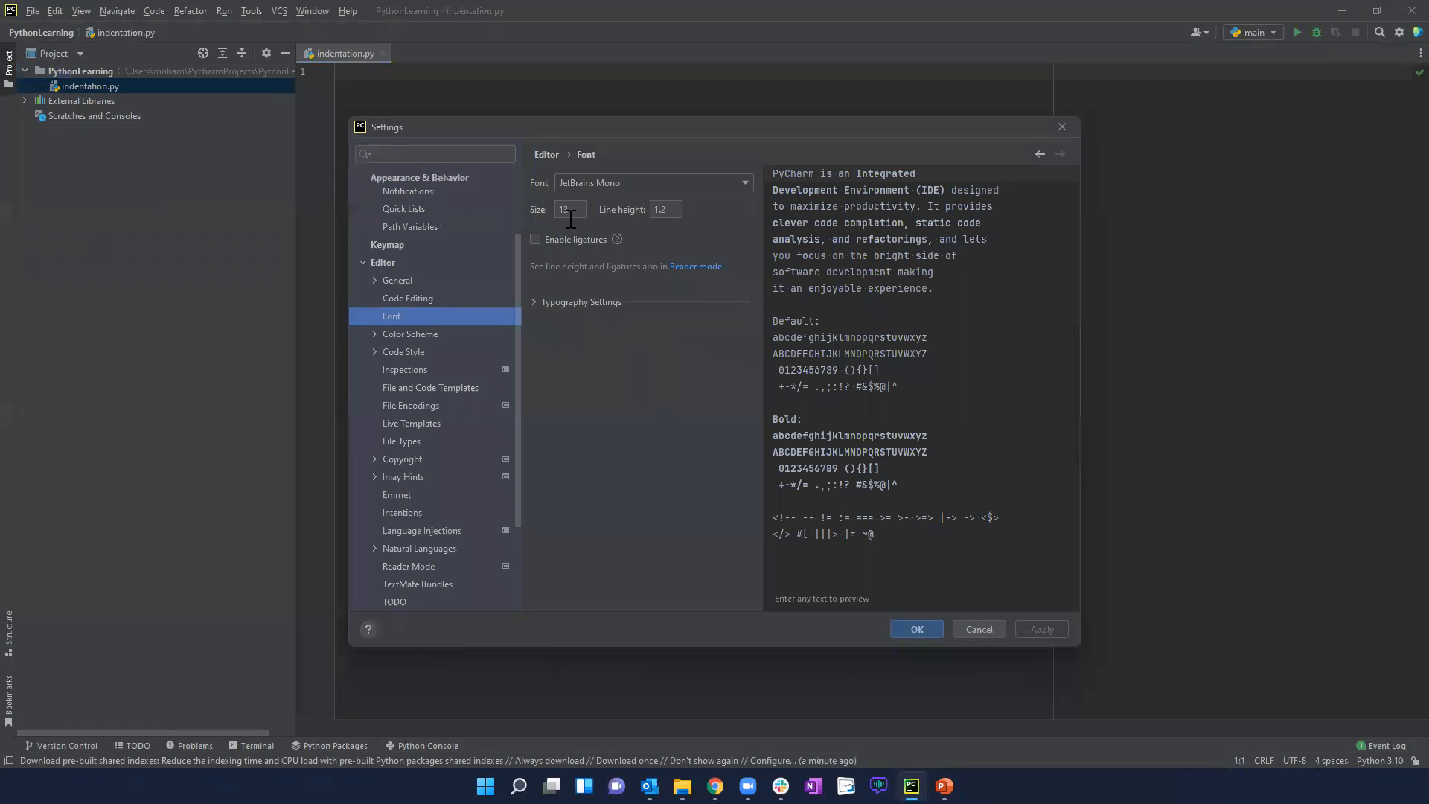
triple_click(569, 208)
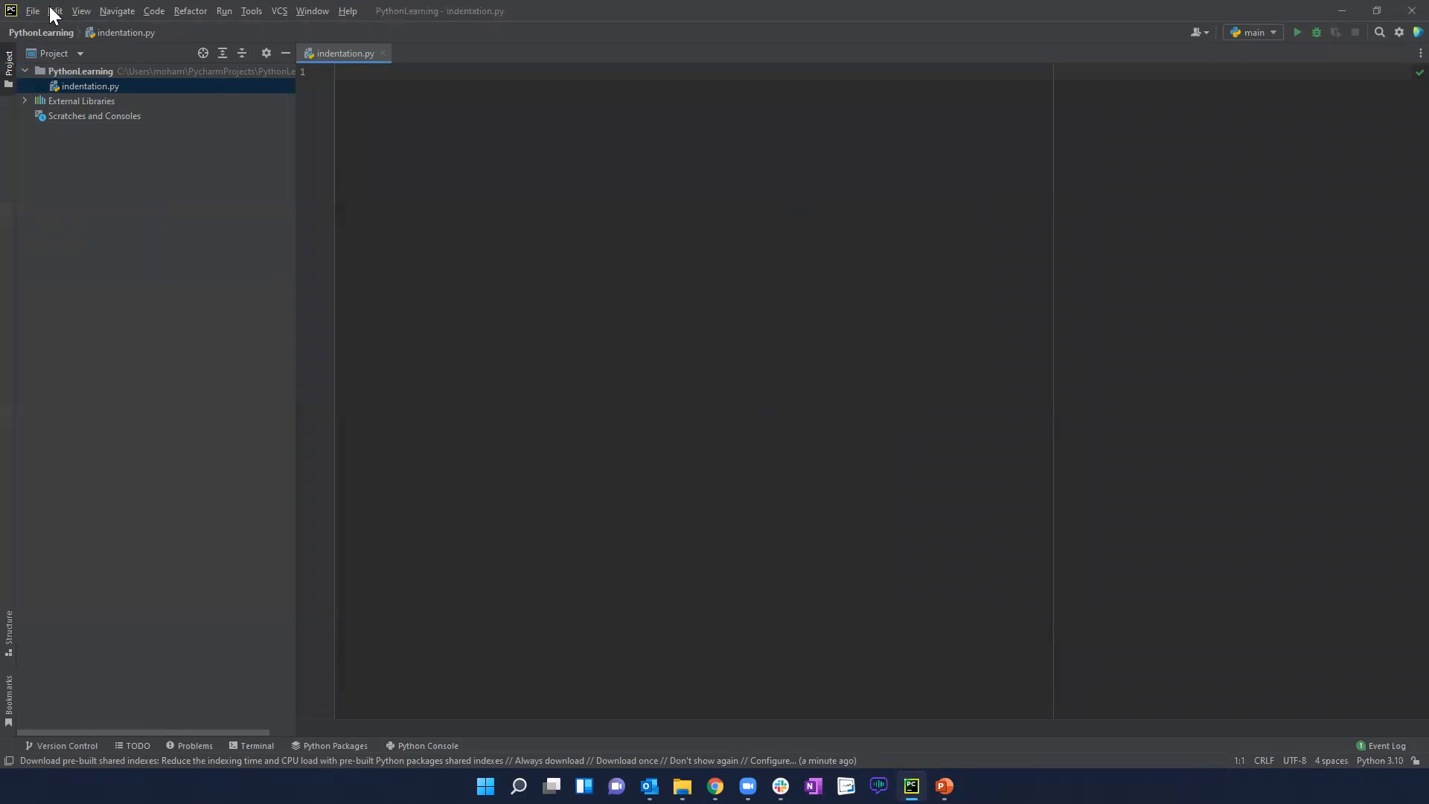
left_click(32, 10)
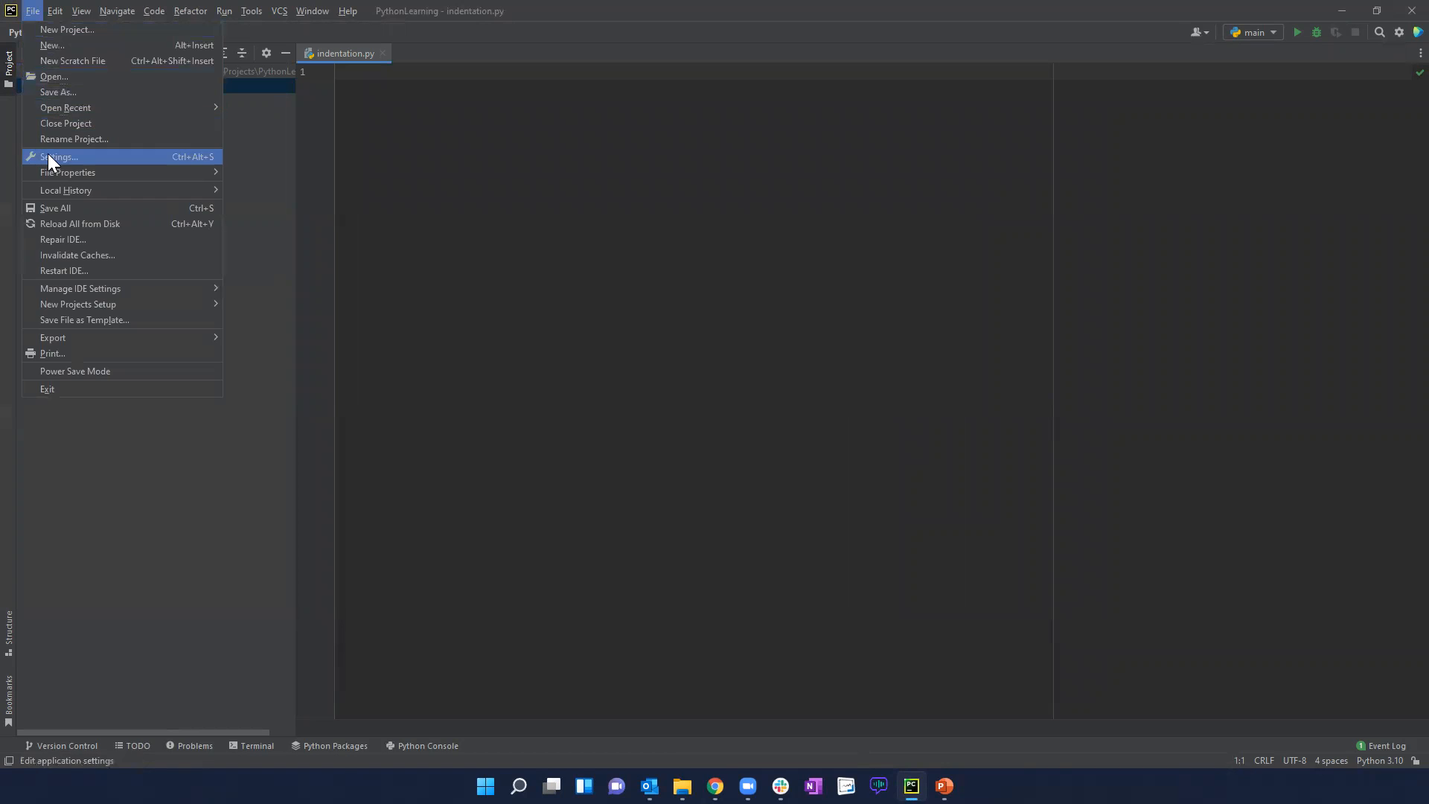
left_click(58, 156)
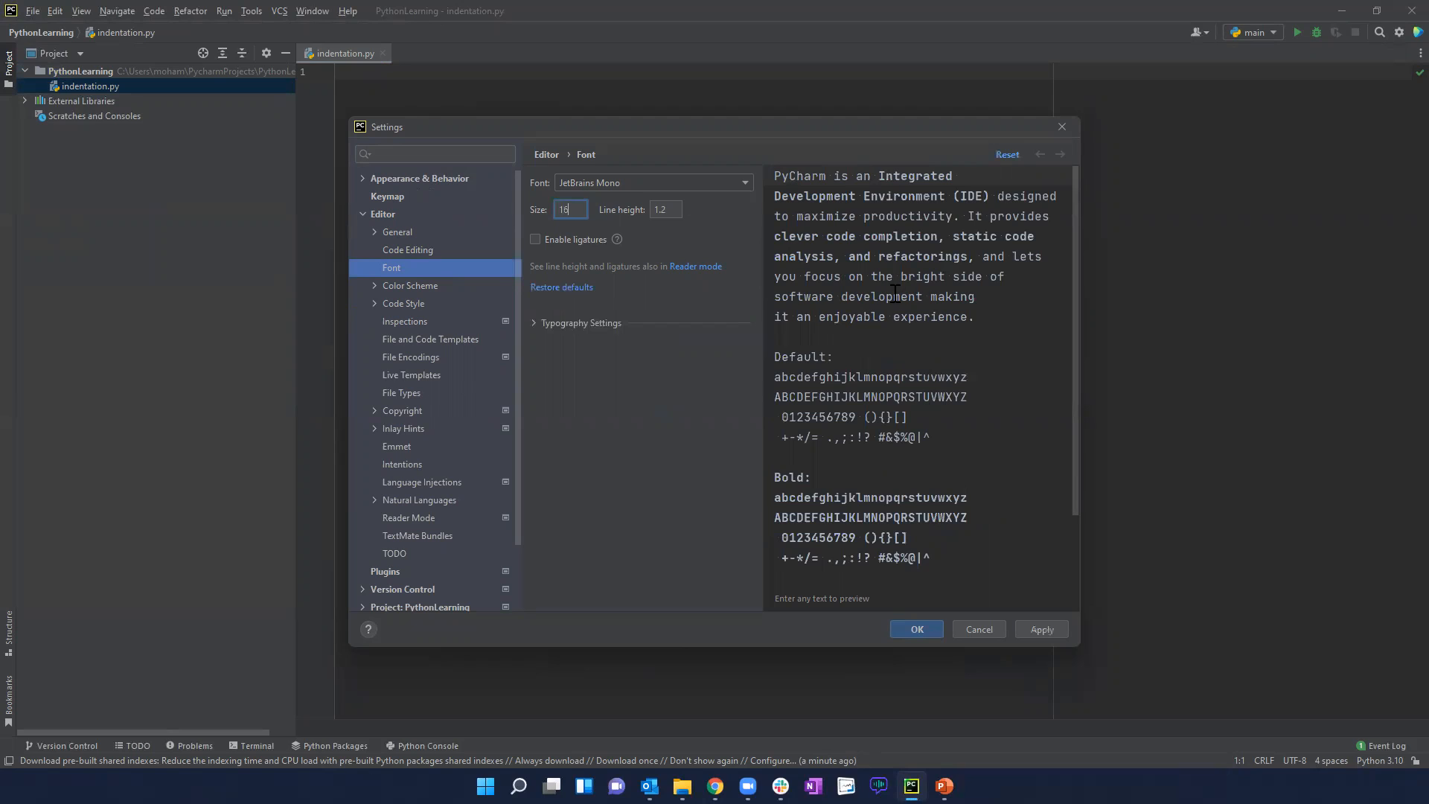
mouse_move(859, 305)
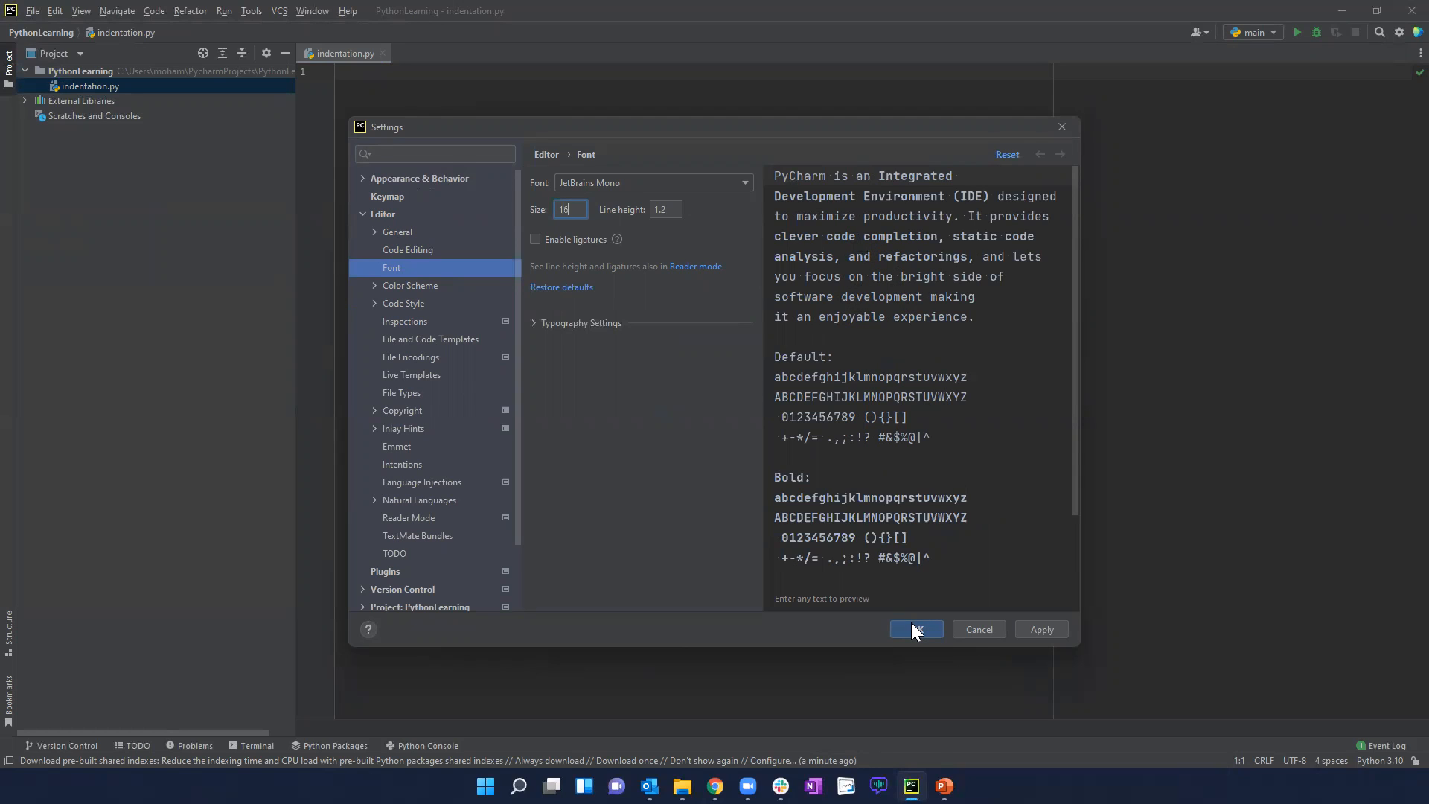
left_click(916, 629)
type("gjuy")
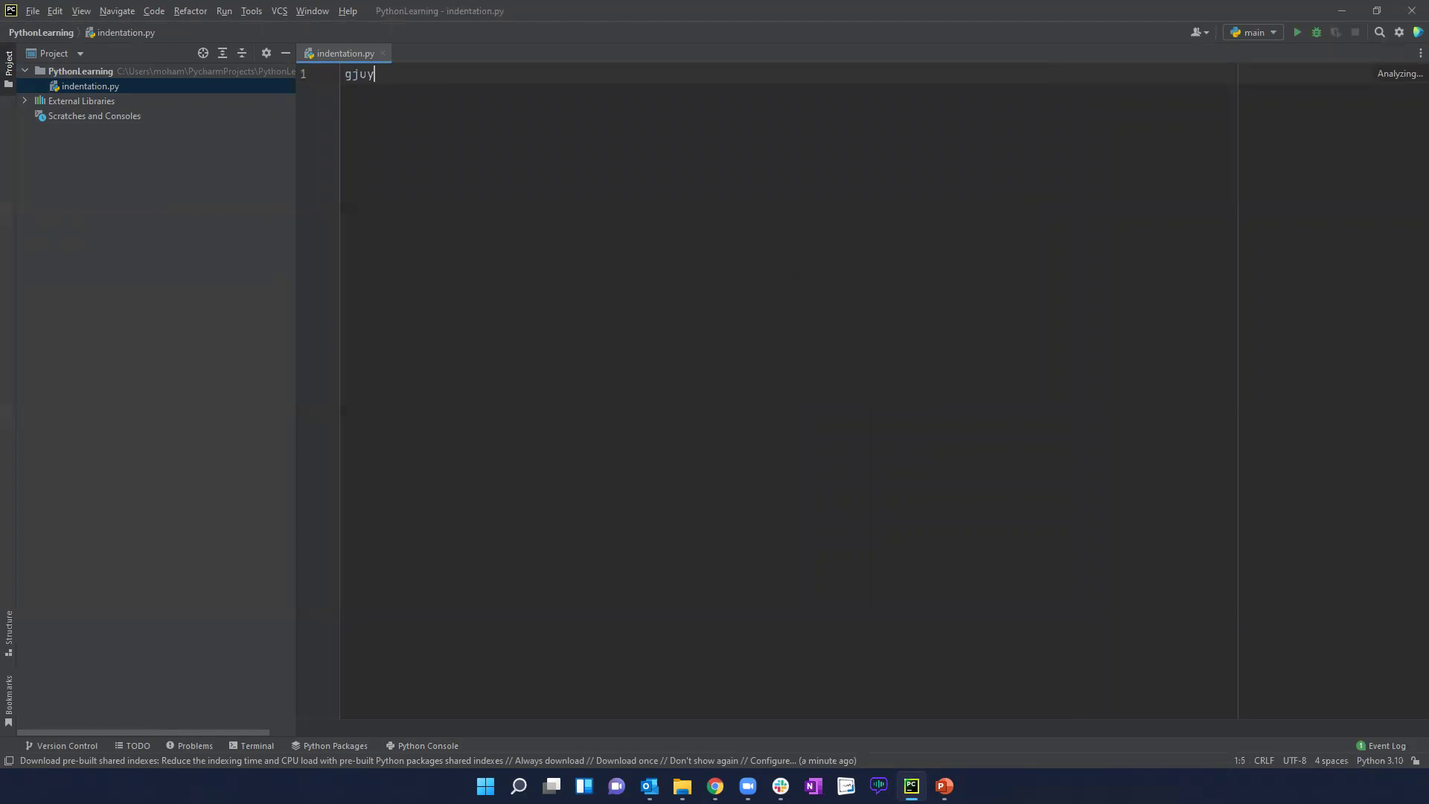
- Replace the test text with print("Hello World") on line 1 and run the script
key("ctrl+a")
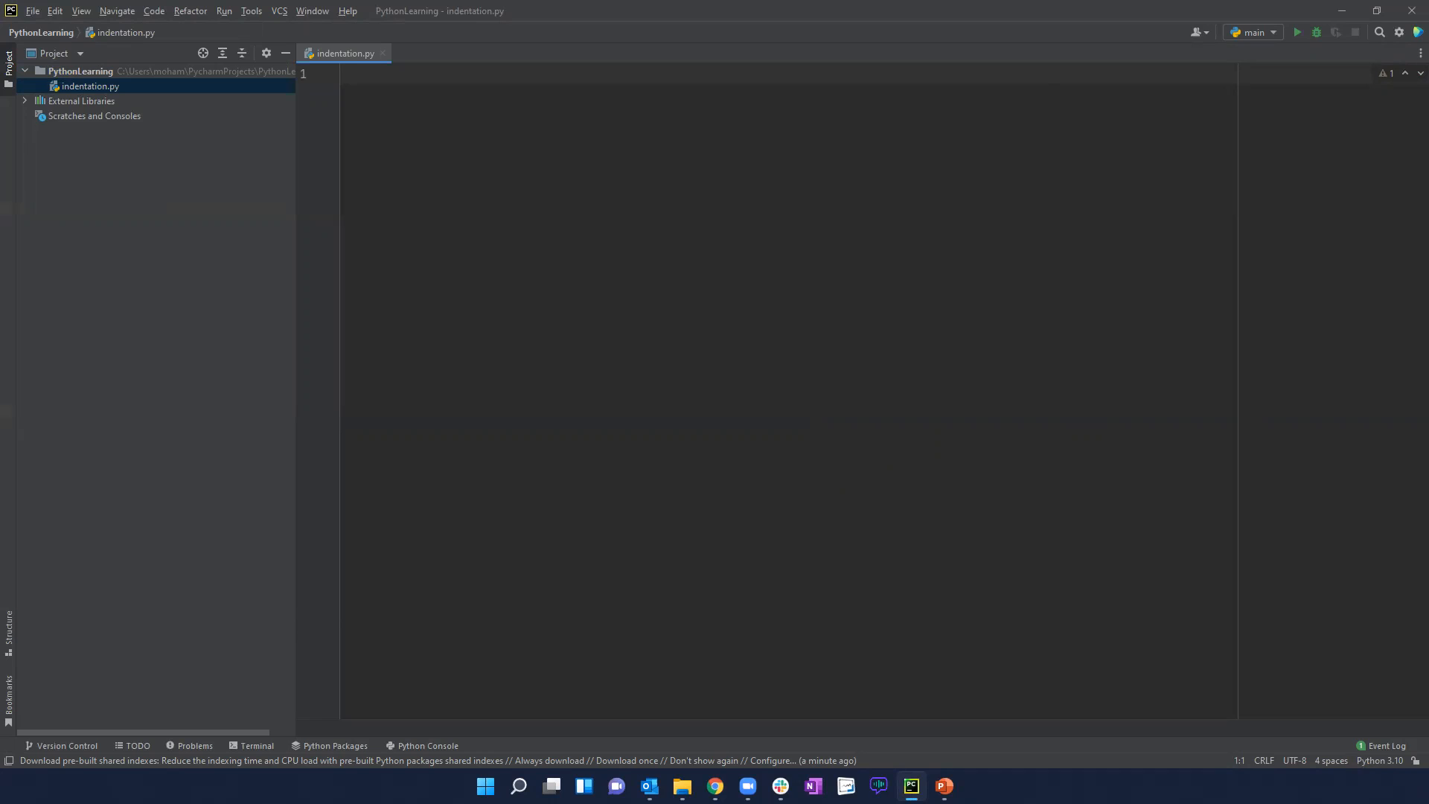
mouse_move(1045, 456)
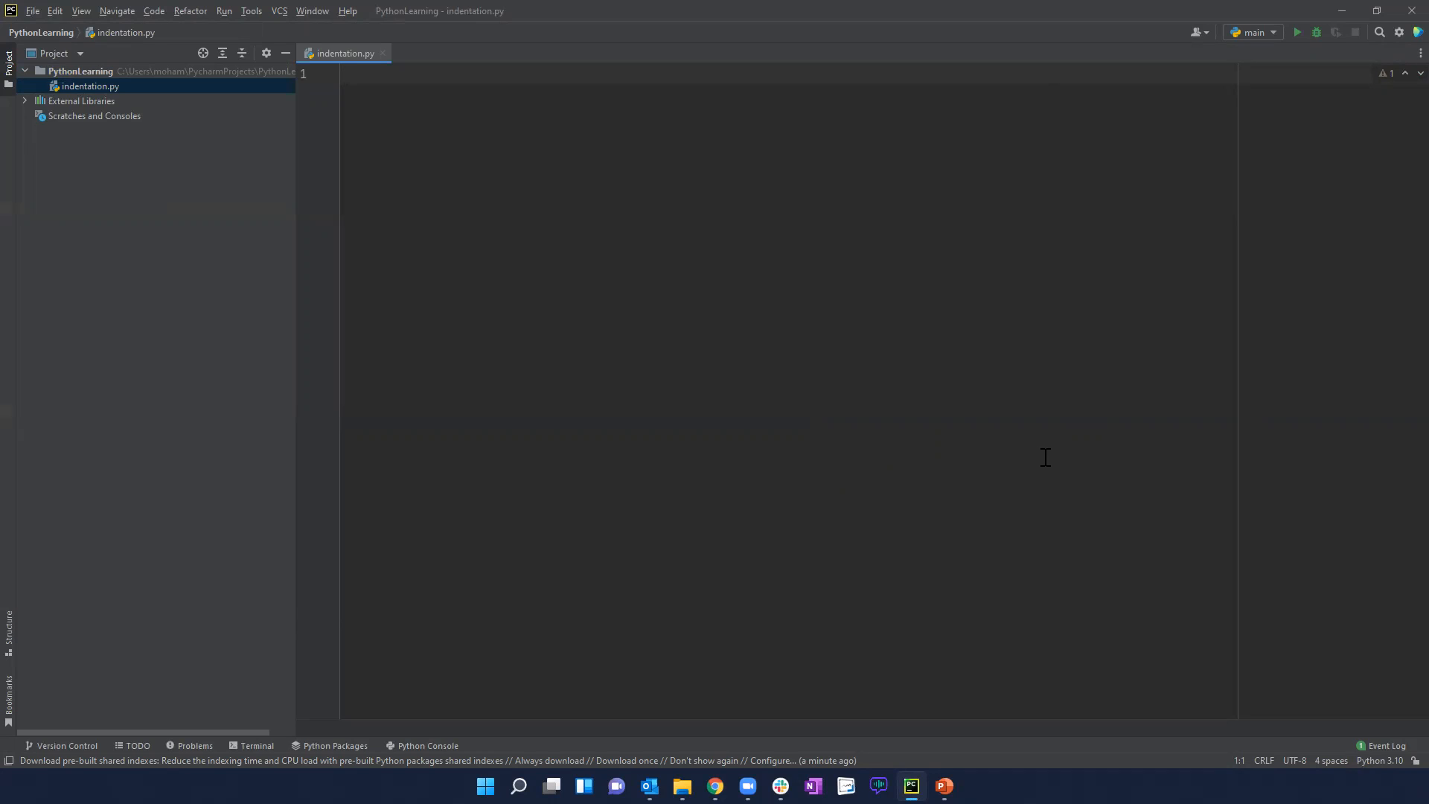
mouse_move(540, 323)
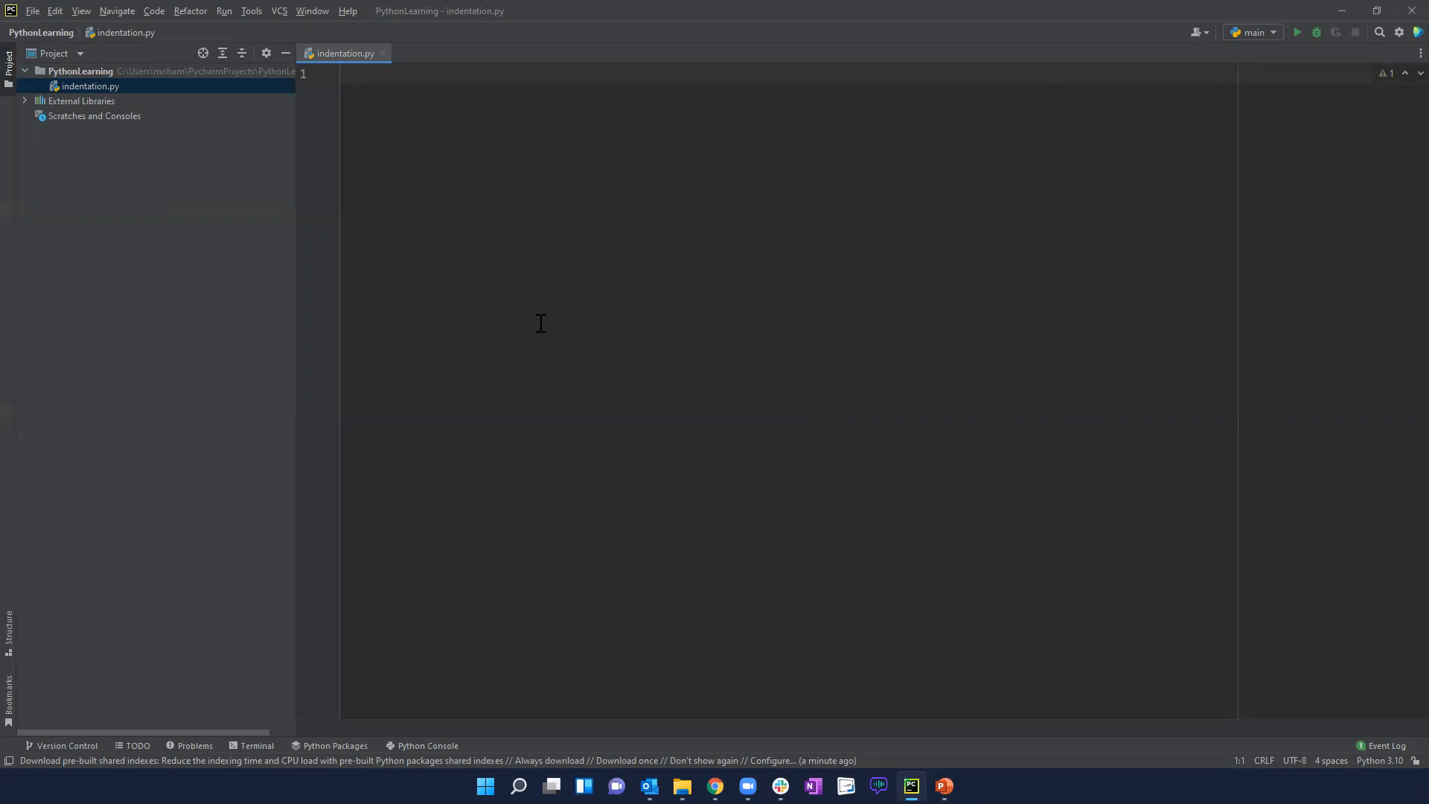
mouse_move(528, 346)
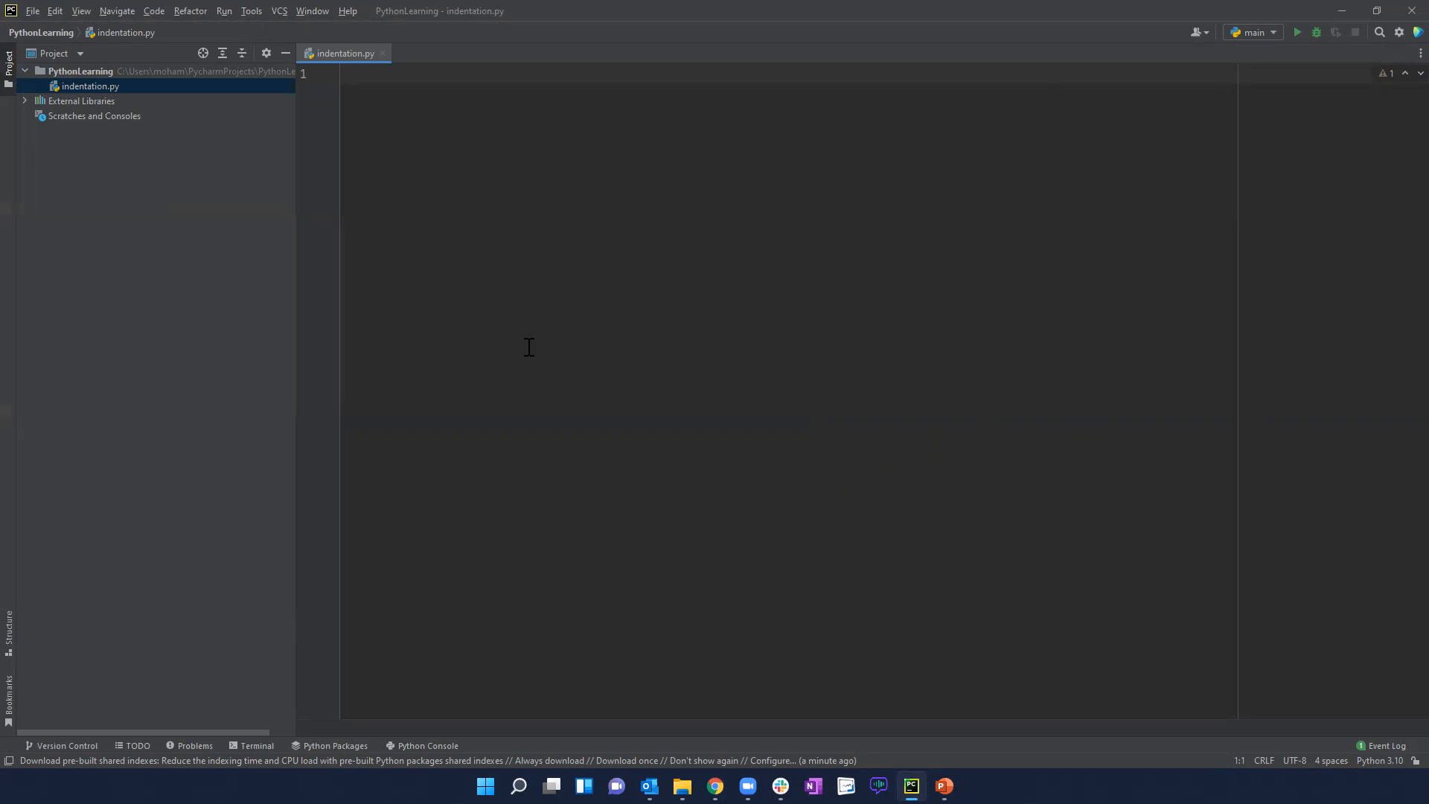
type("p")
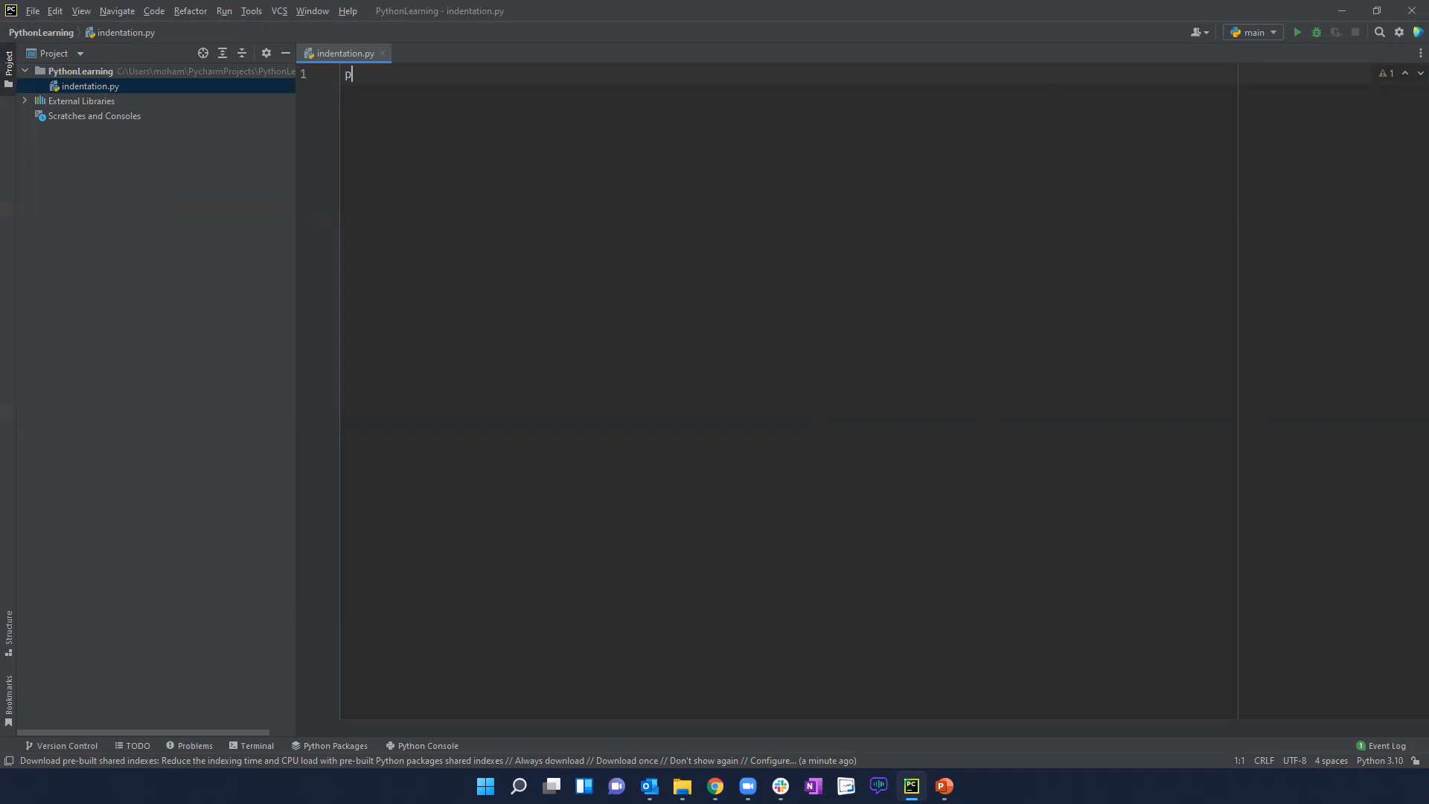
type("rint")
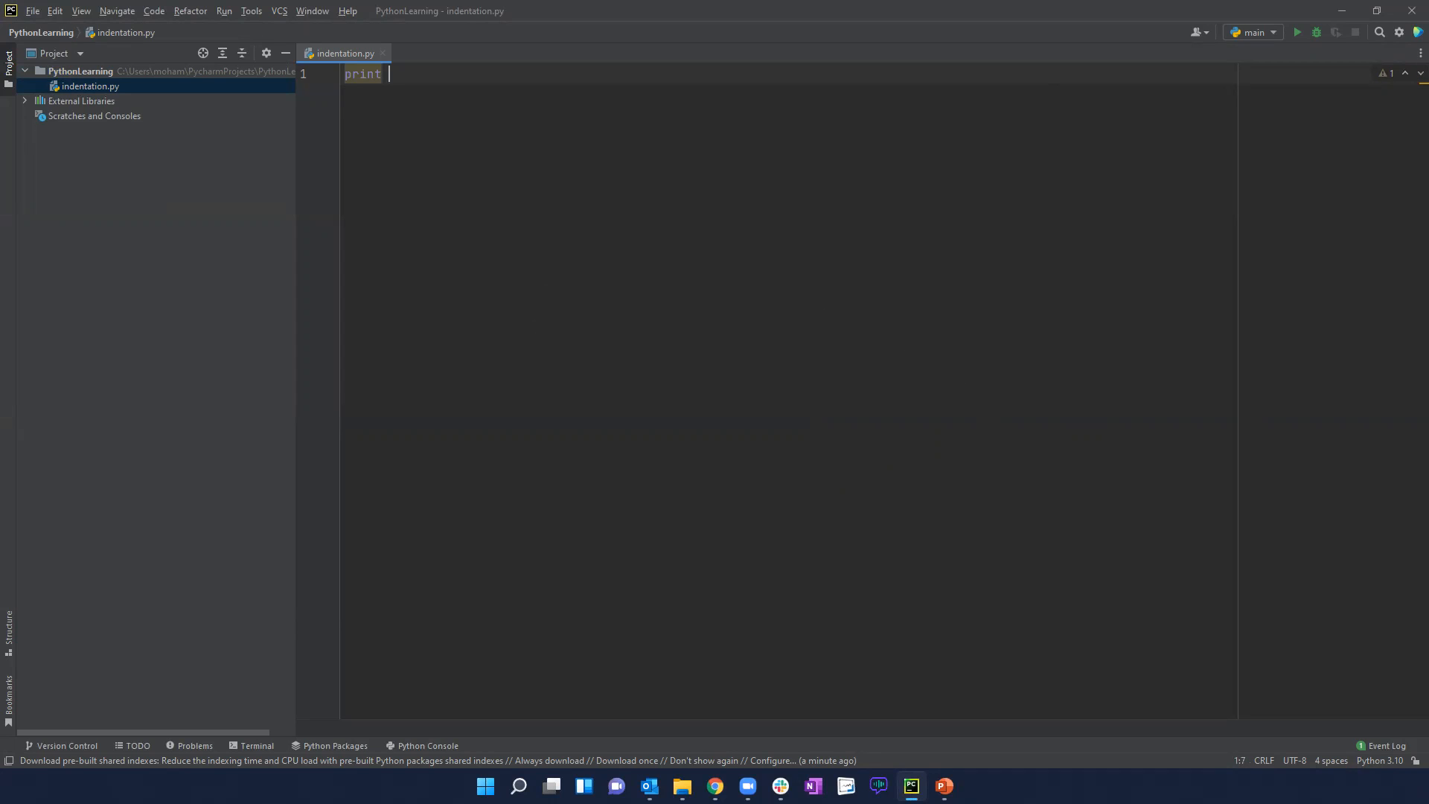
type("(\"Hel\")")
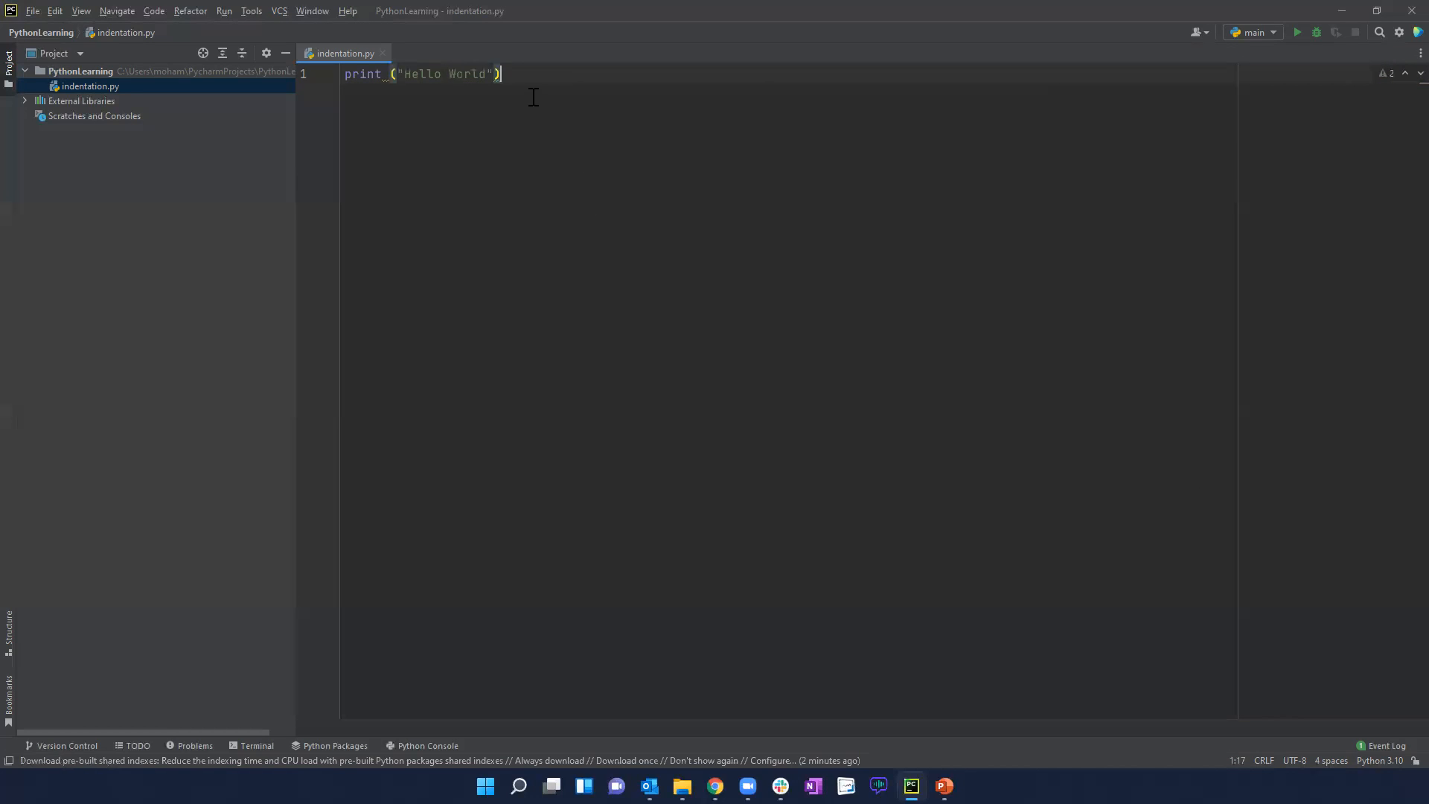
left_click(1295, 32)
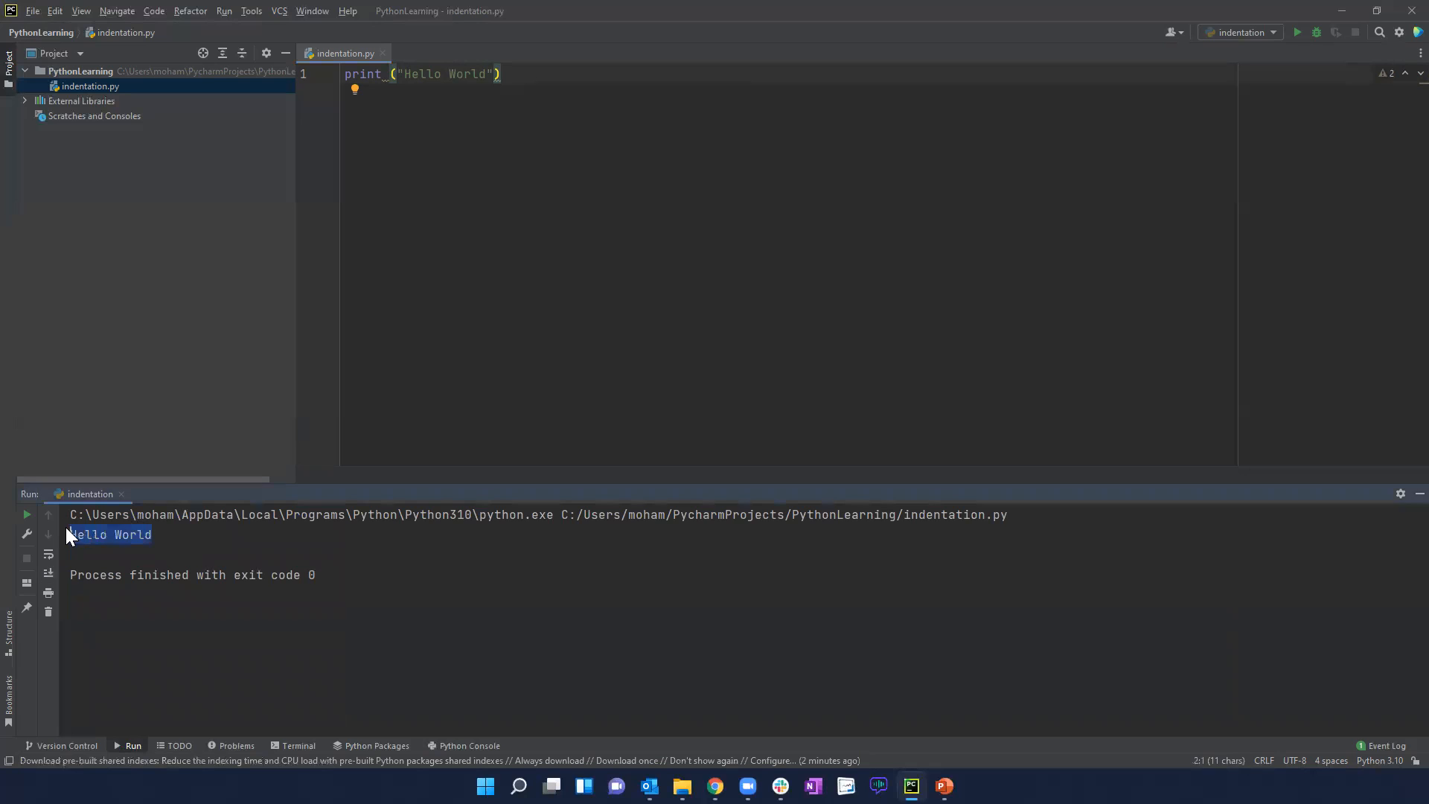
left_click(544, 74)
type("pri")
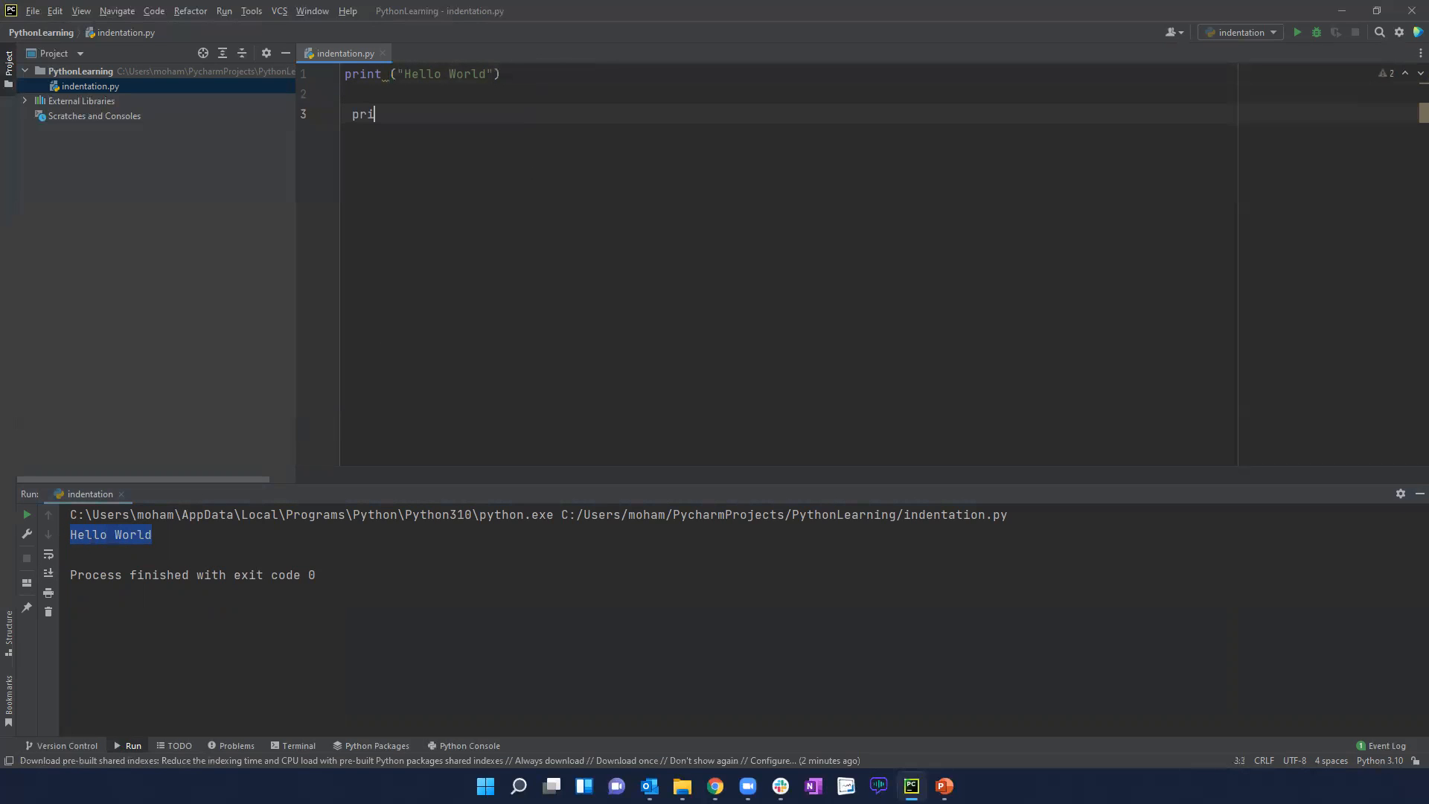
- Add an indented print("Hello Again") line on line 3
type("nt()")
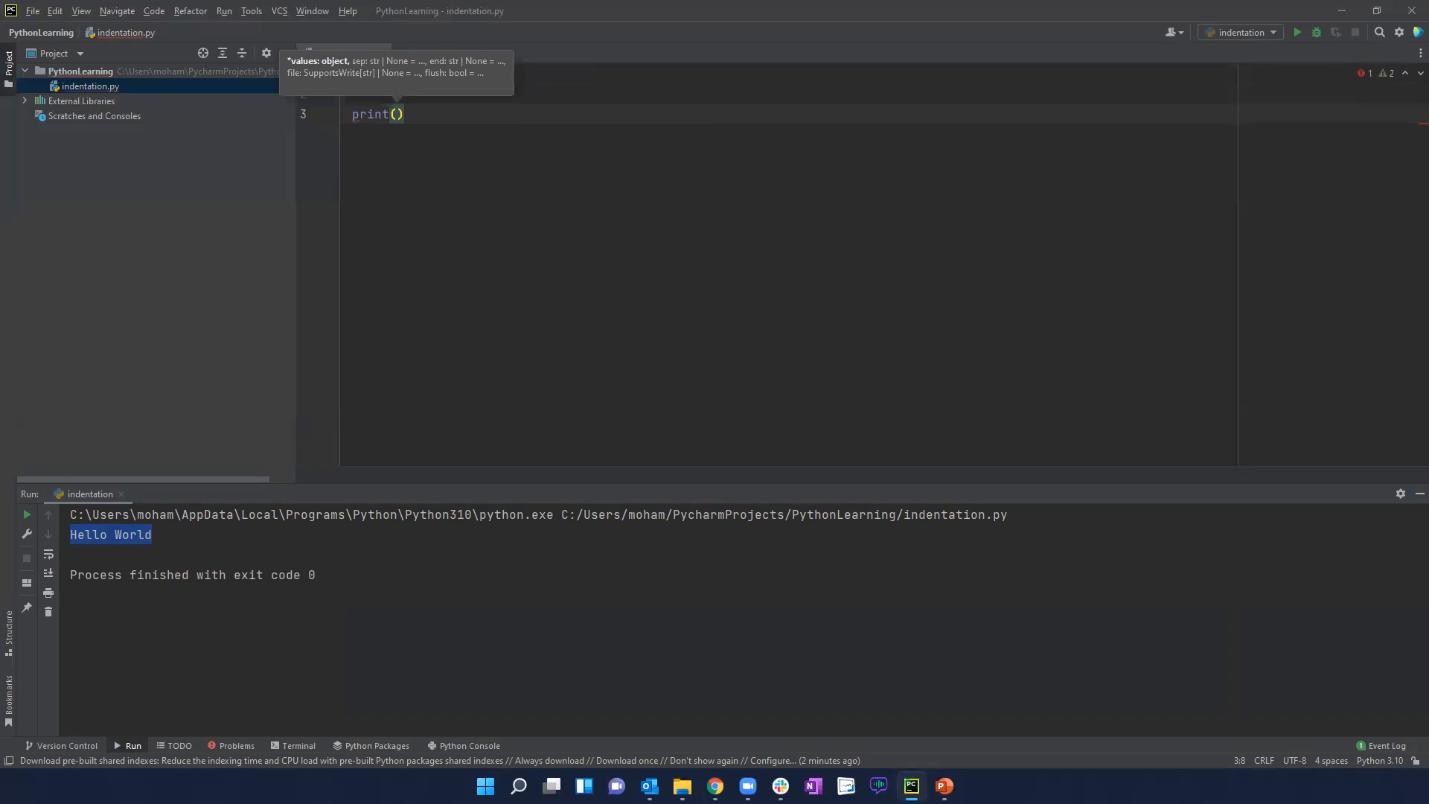
type(":Hellow Again")
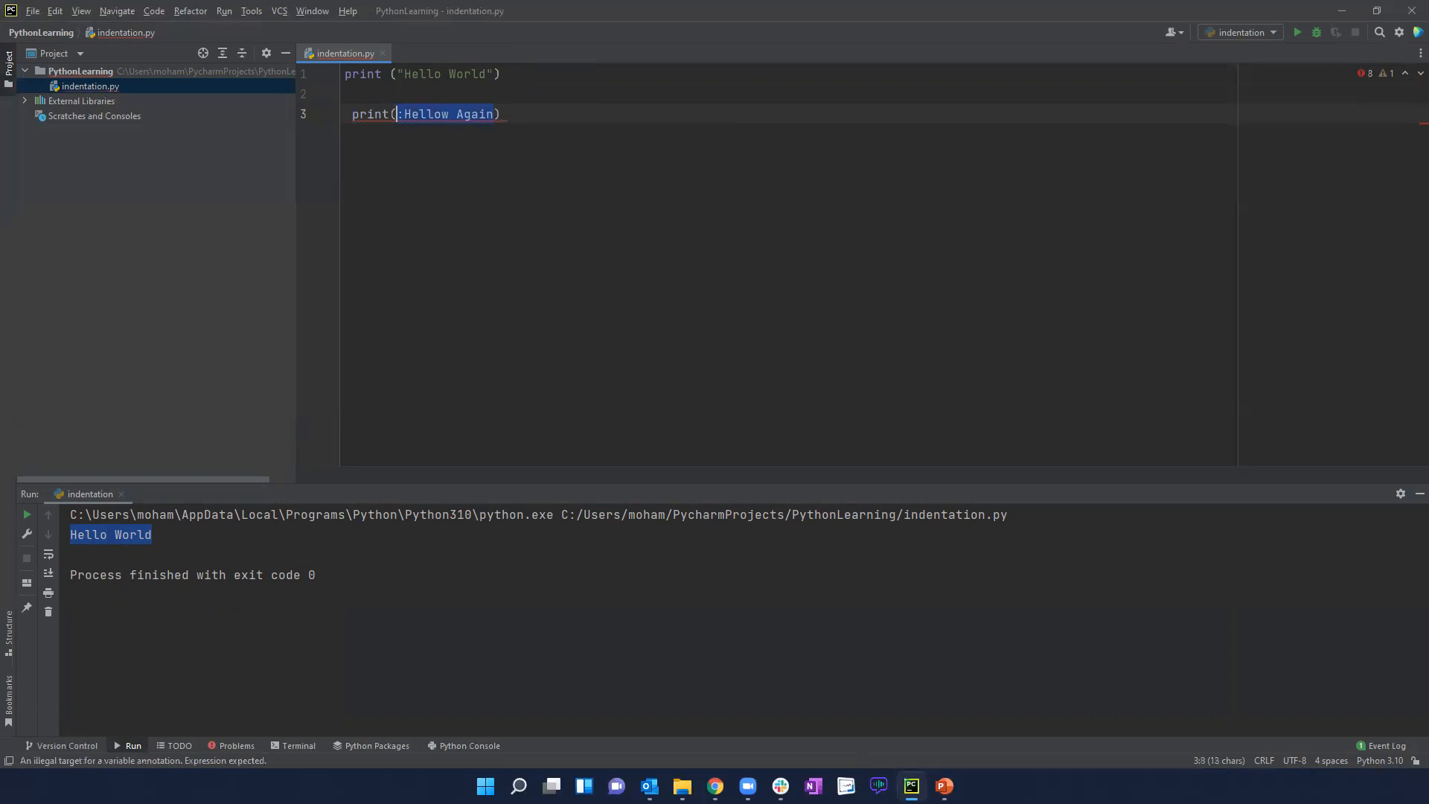
type("\"")
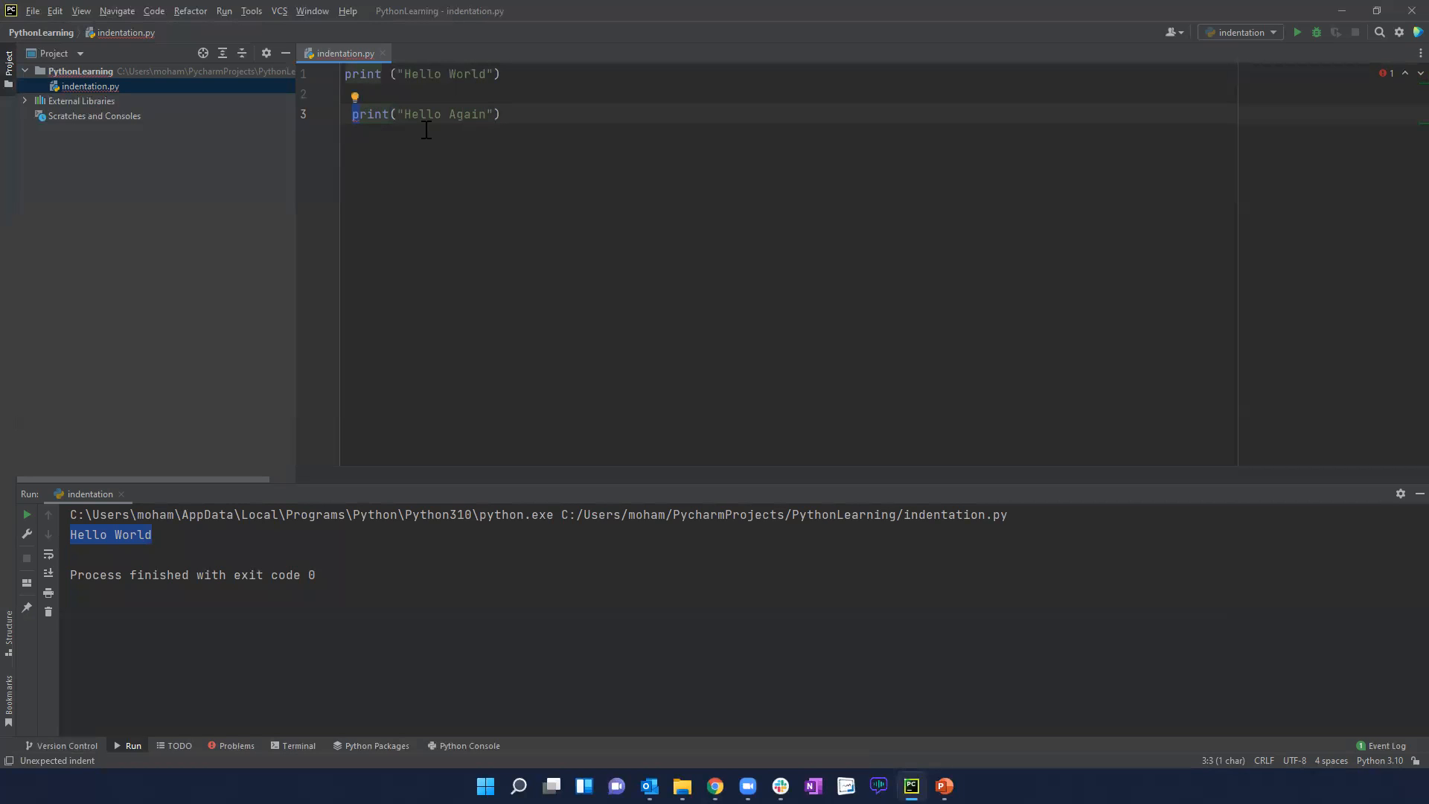
- Run the script to show the unexpected indent error, then inspect line 3's indentation
right_click(520, 119)
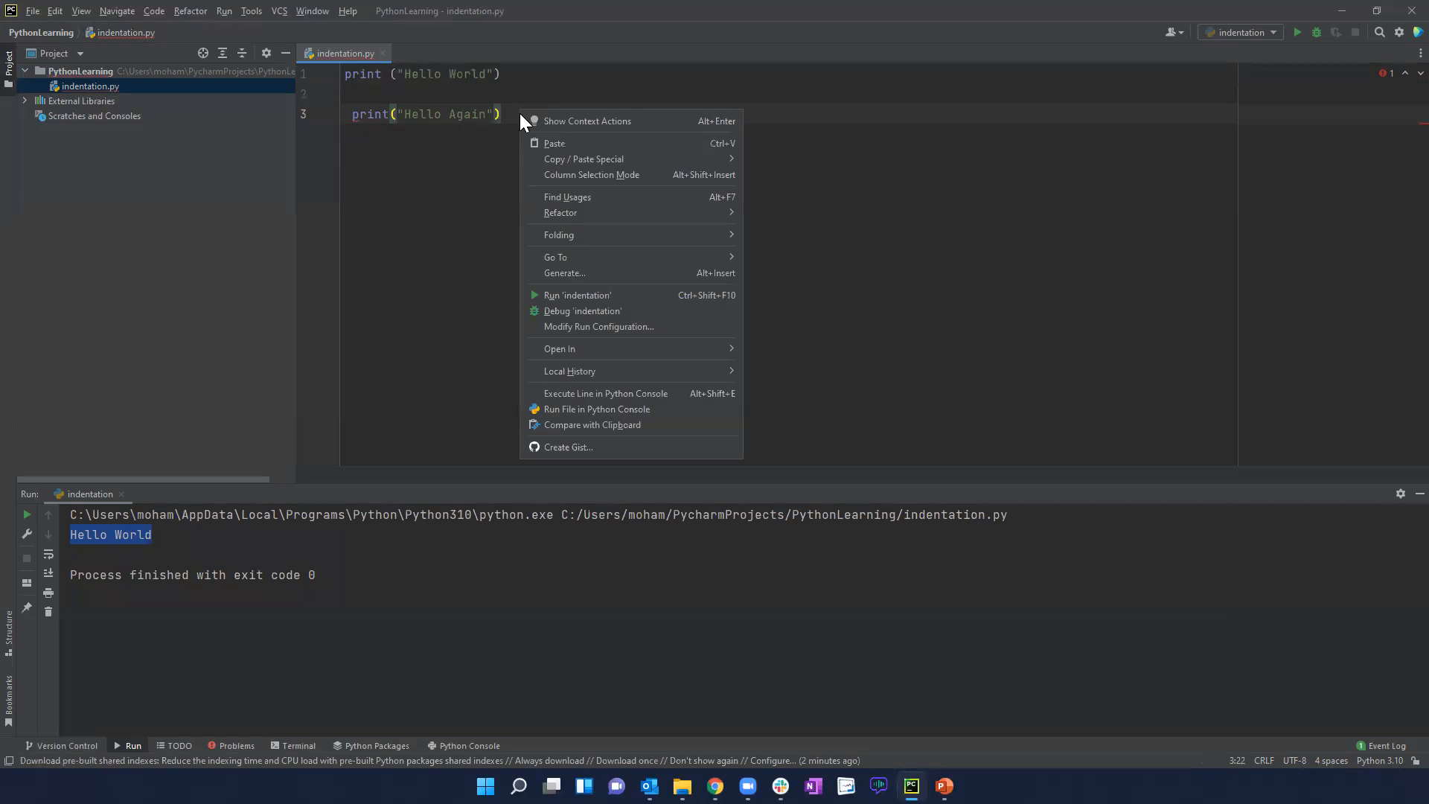
left_click(578, 294)
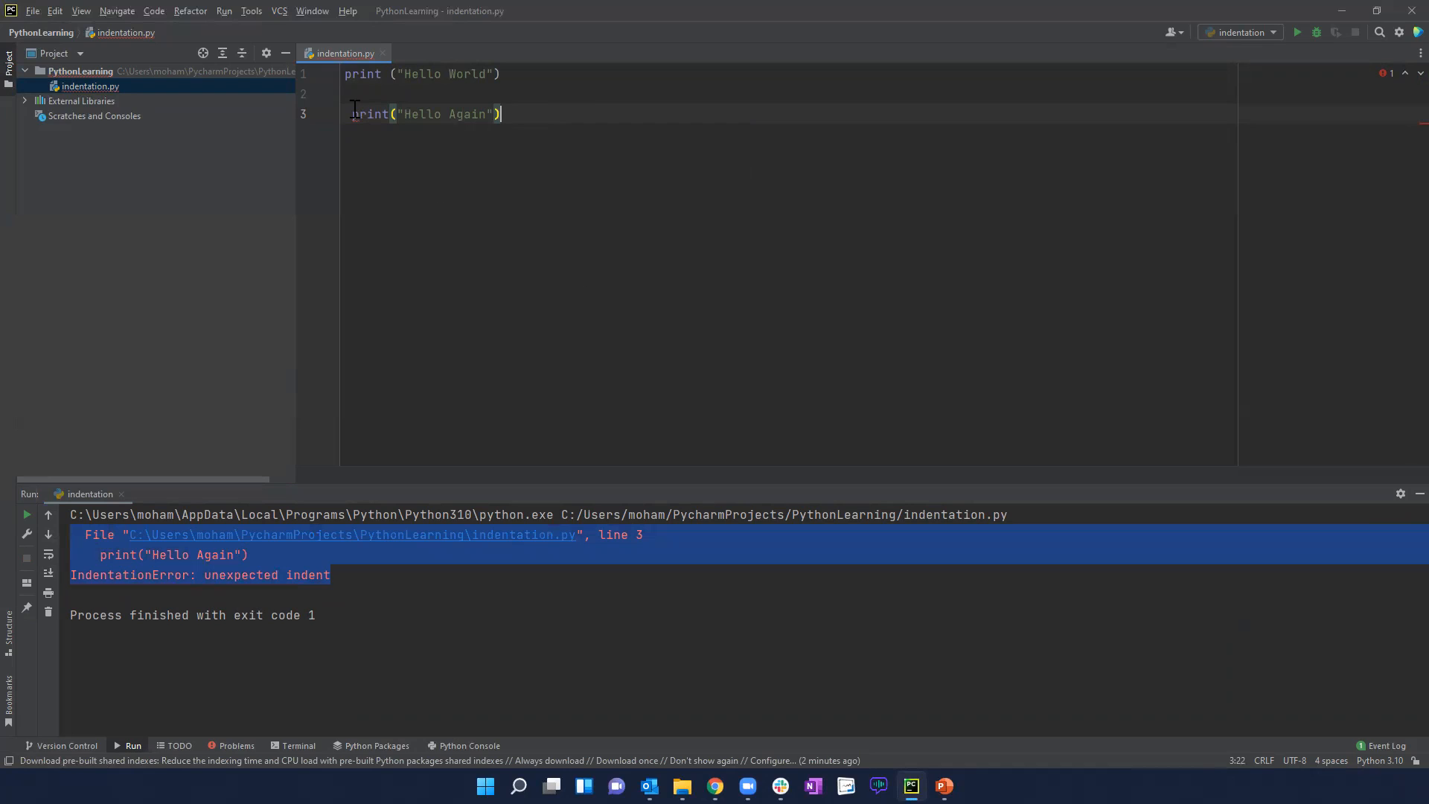
left_click(346, 73)
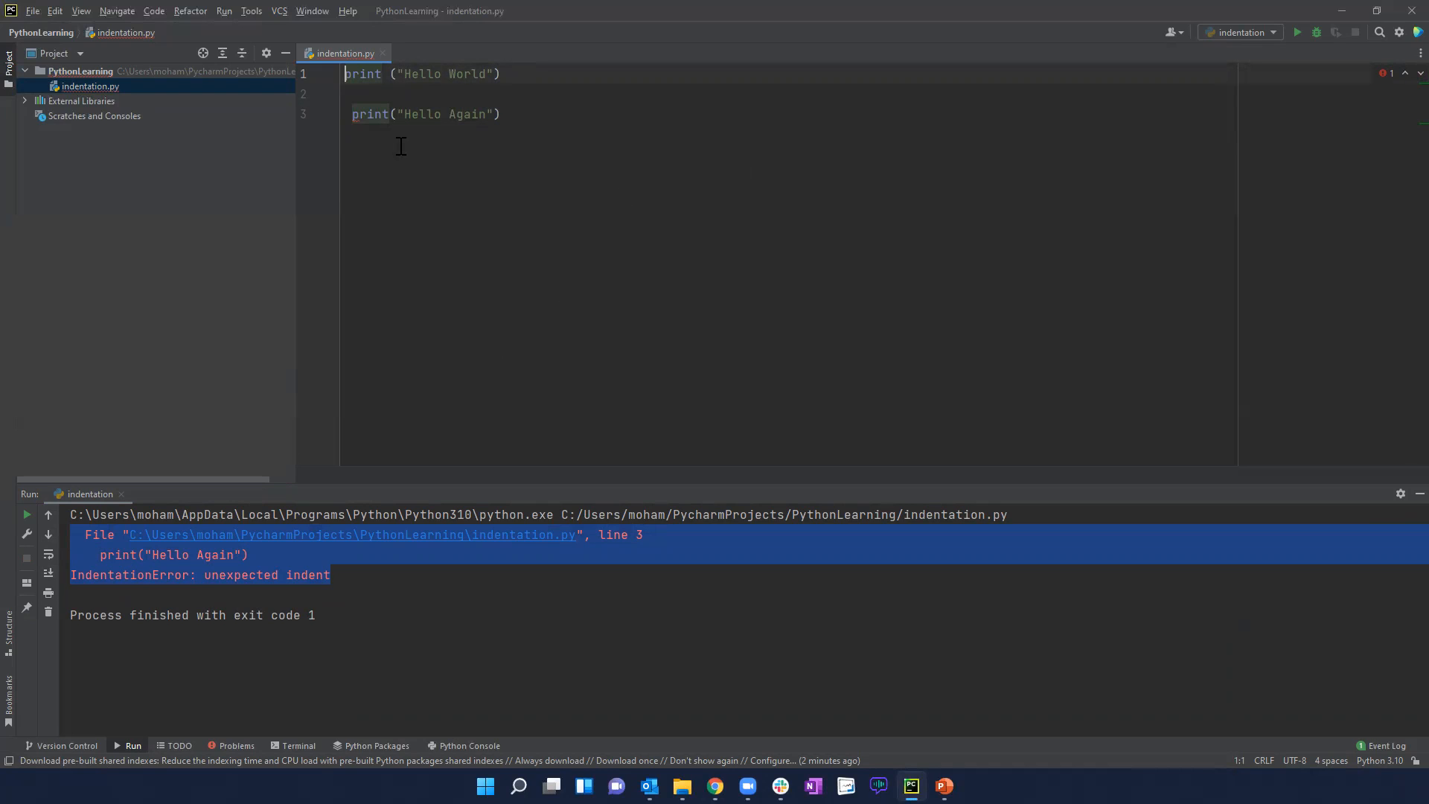
left_click(350, 114)
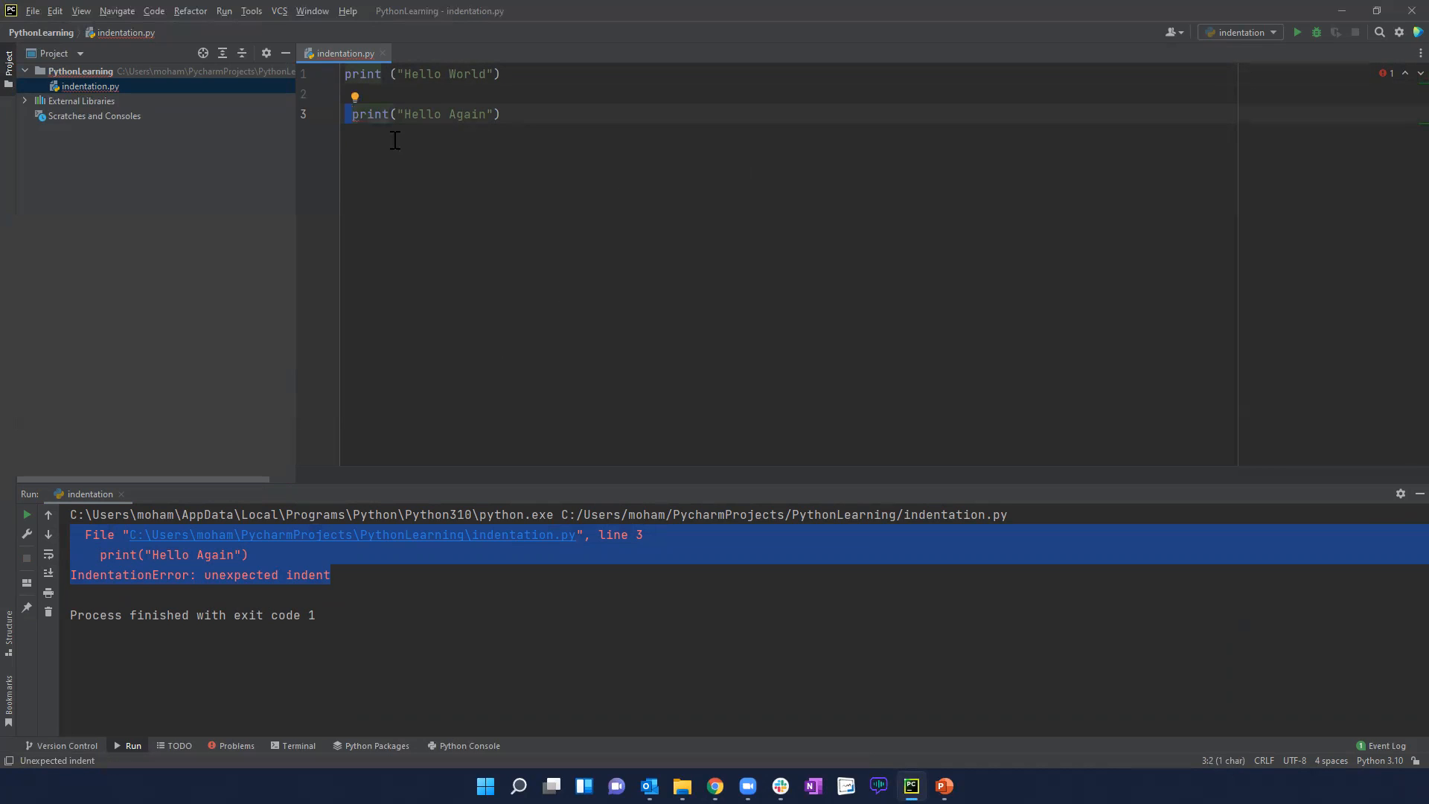
mouse_move(535, 108)
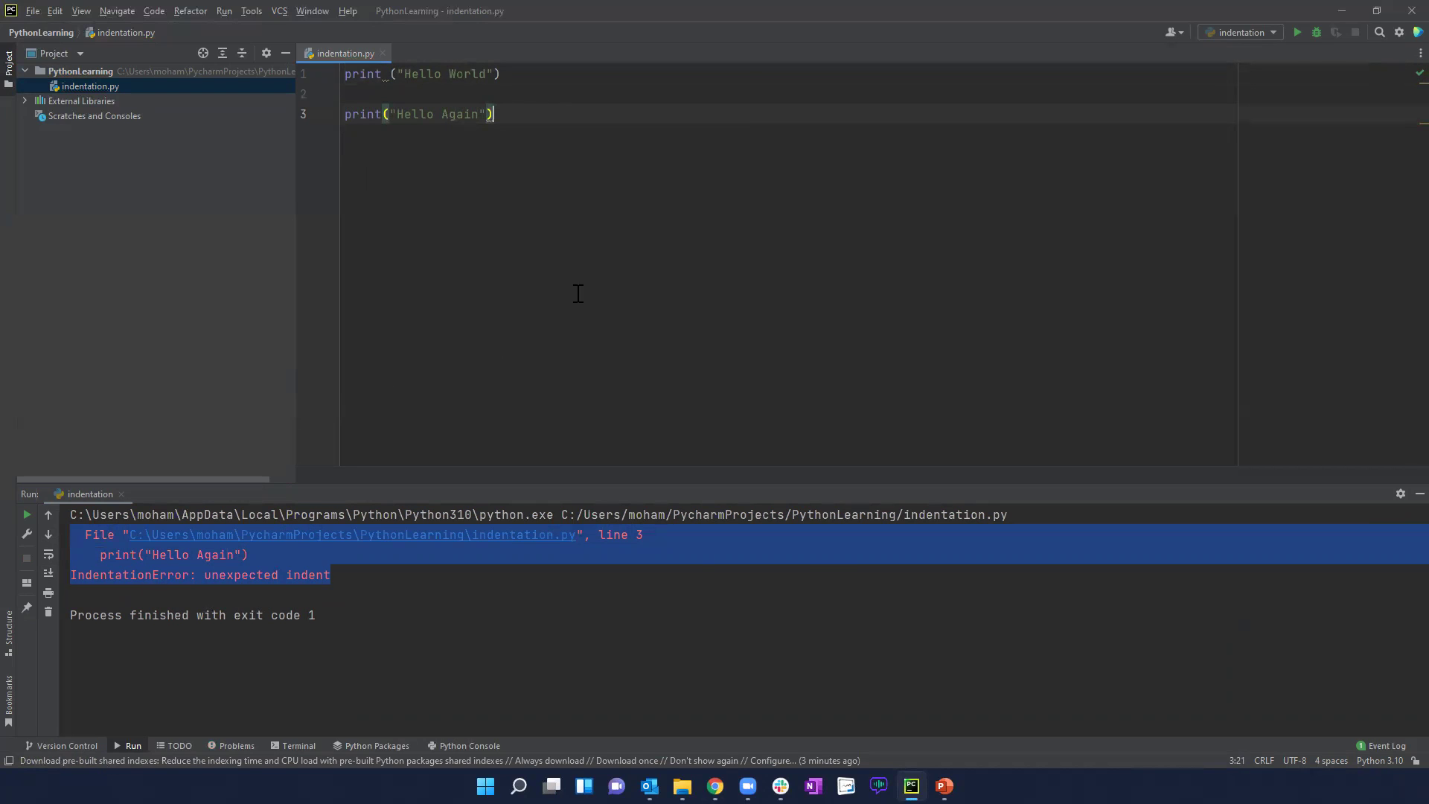
- Rerun the fixed script cleanly, then type the condition if 5 > 1:
left_click(1295, 32)
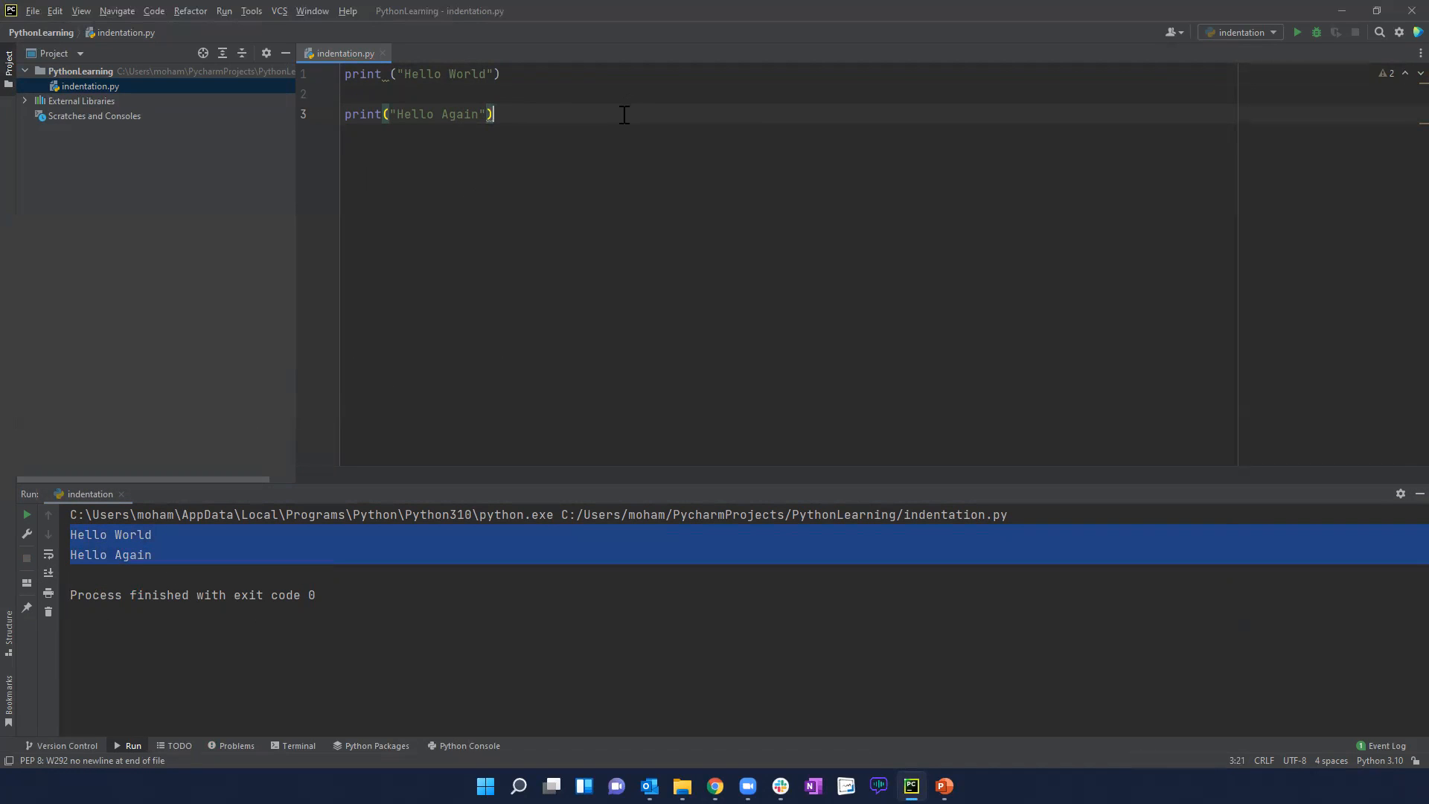
type("if")
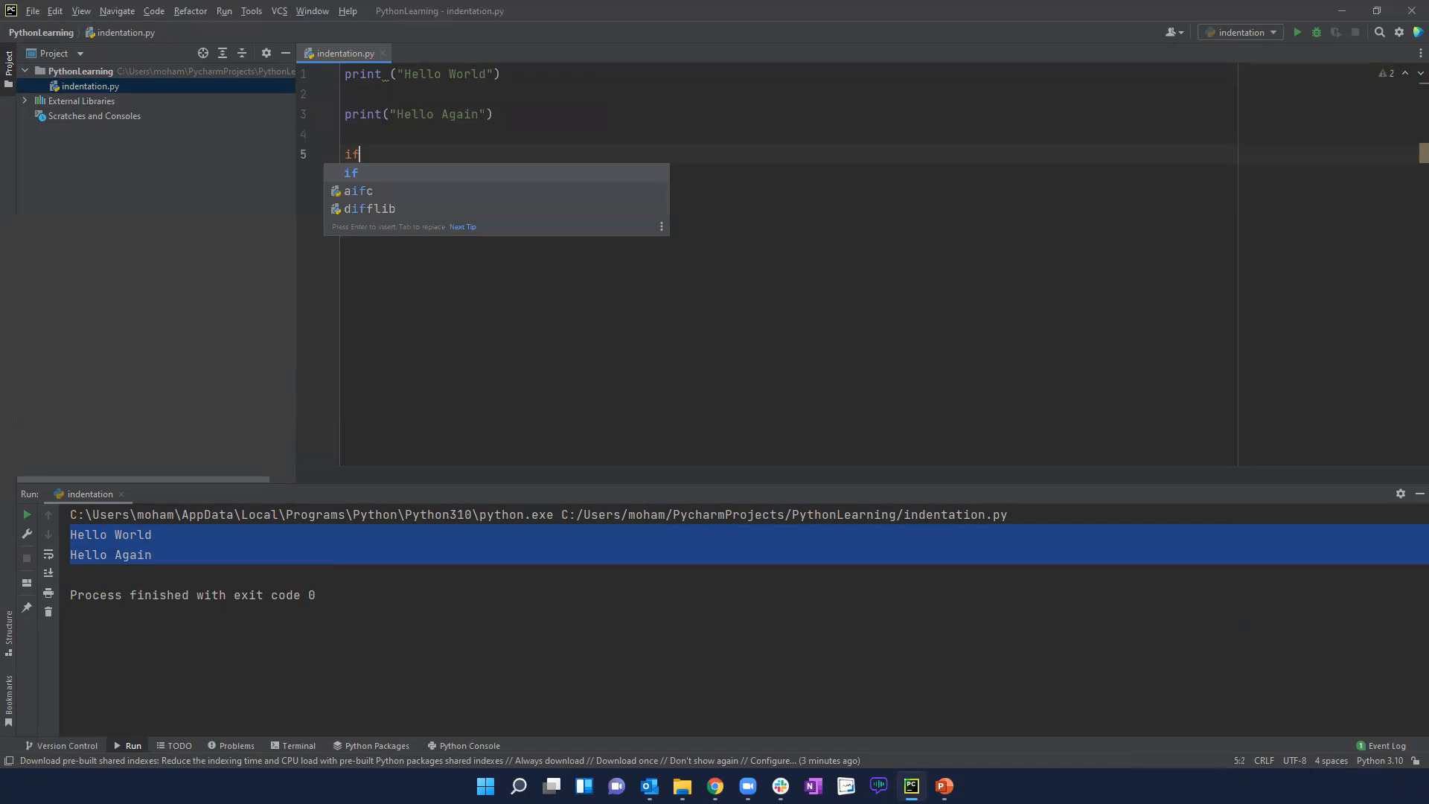
type("5 >")
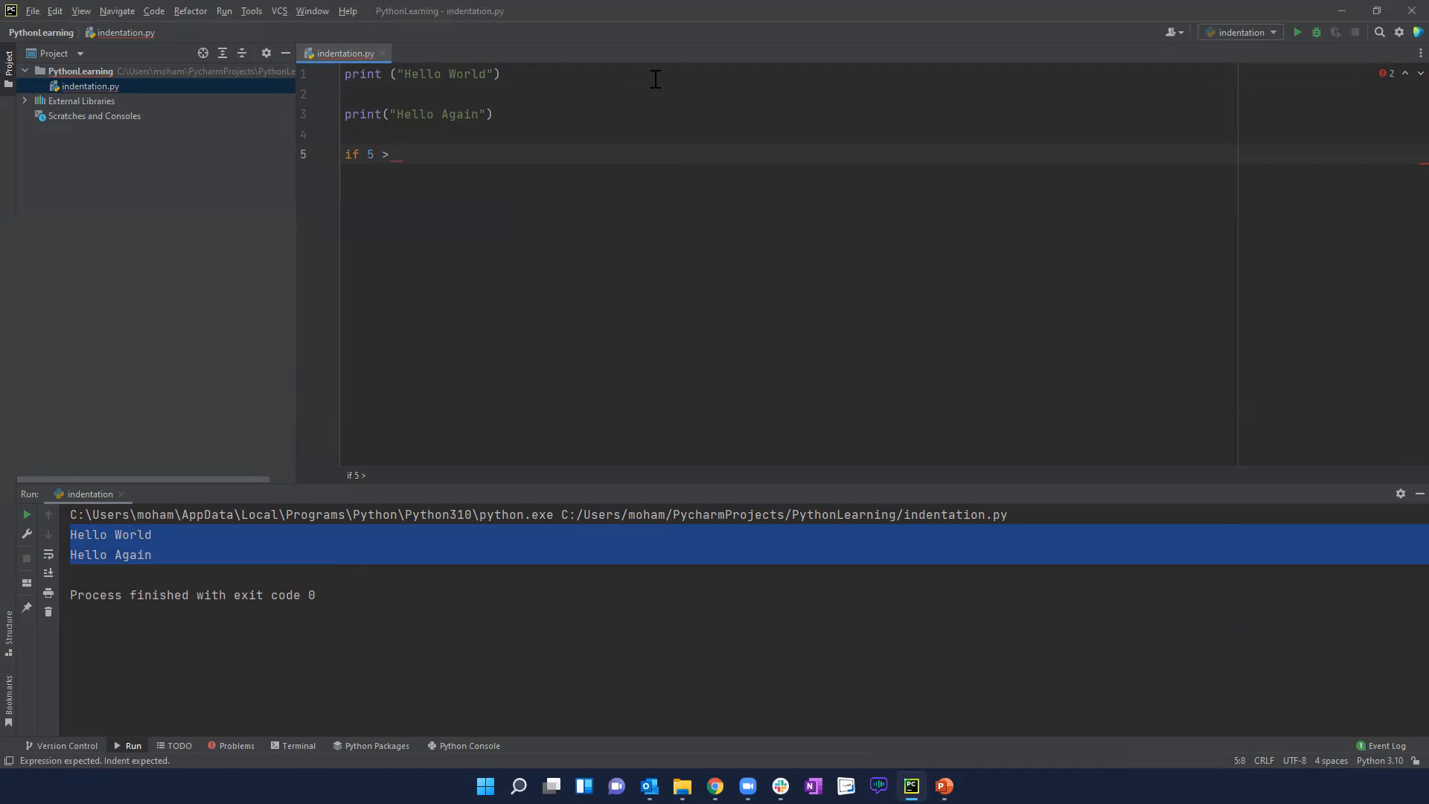
type("1")
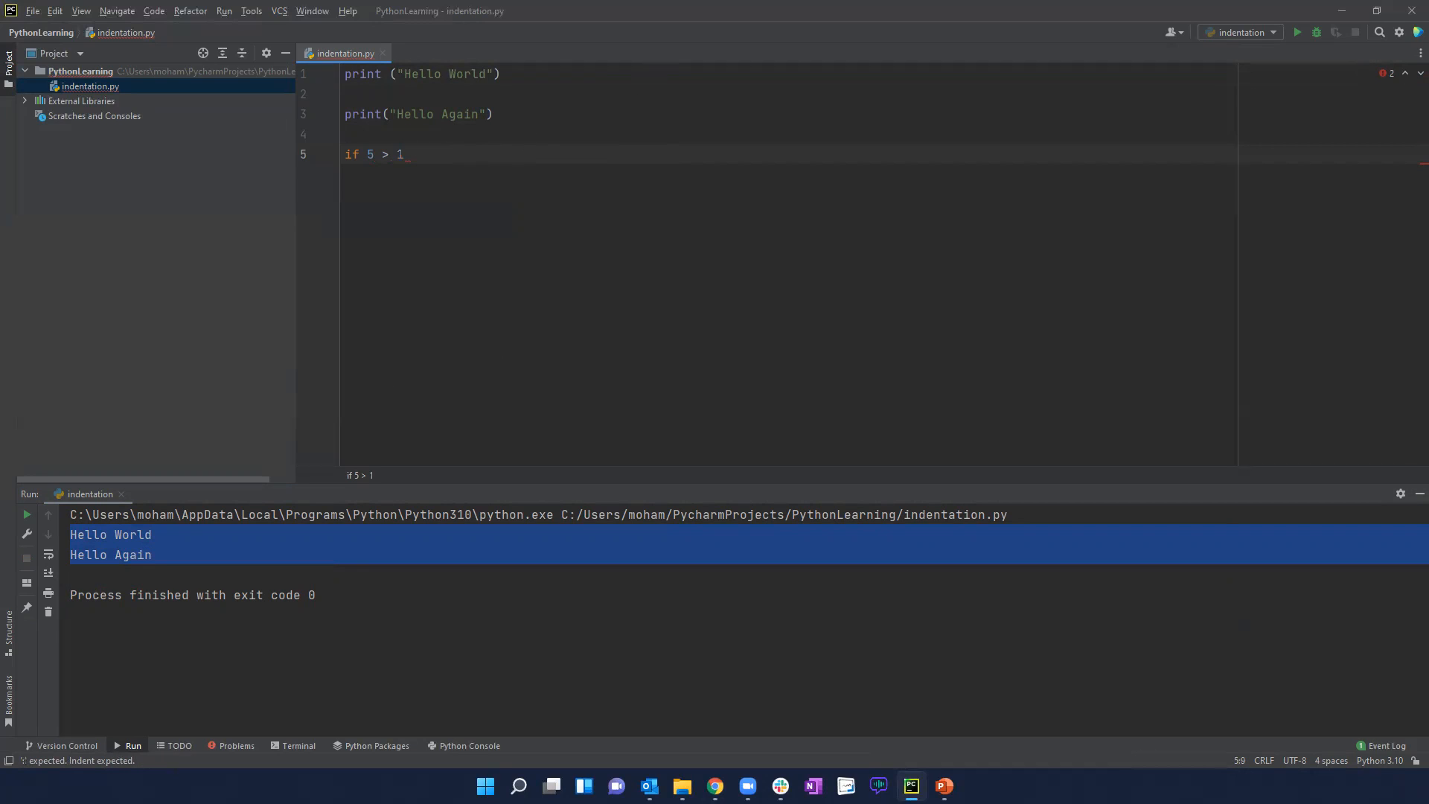
type(":")
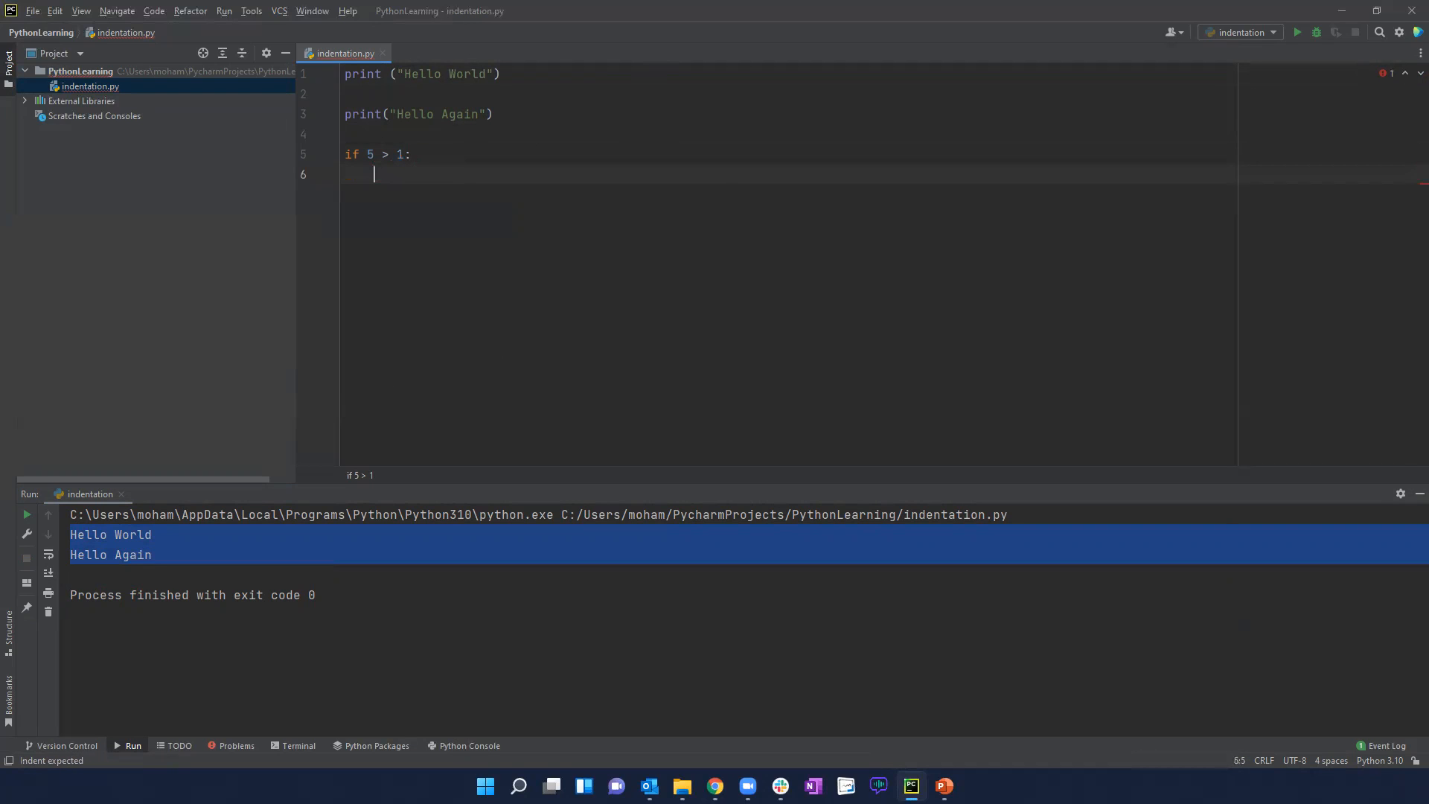
- Add an indented print("Five is larger") under the if and run it
type("print")
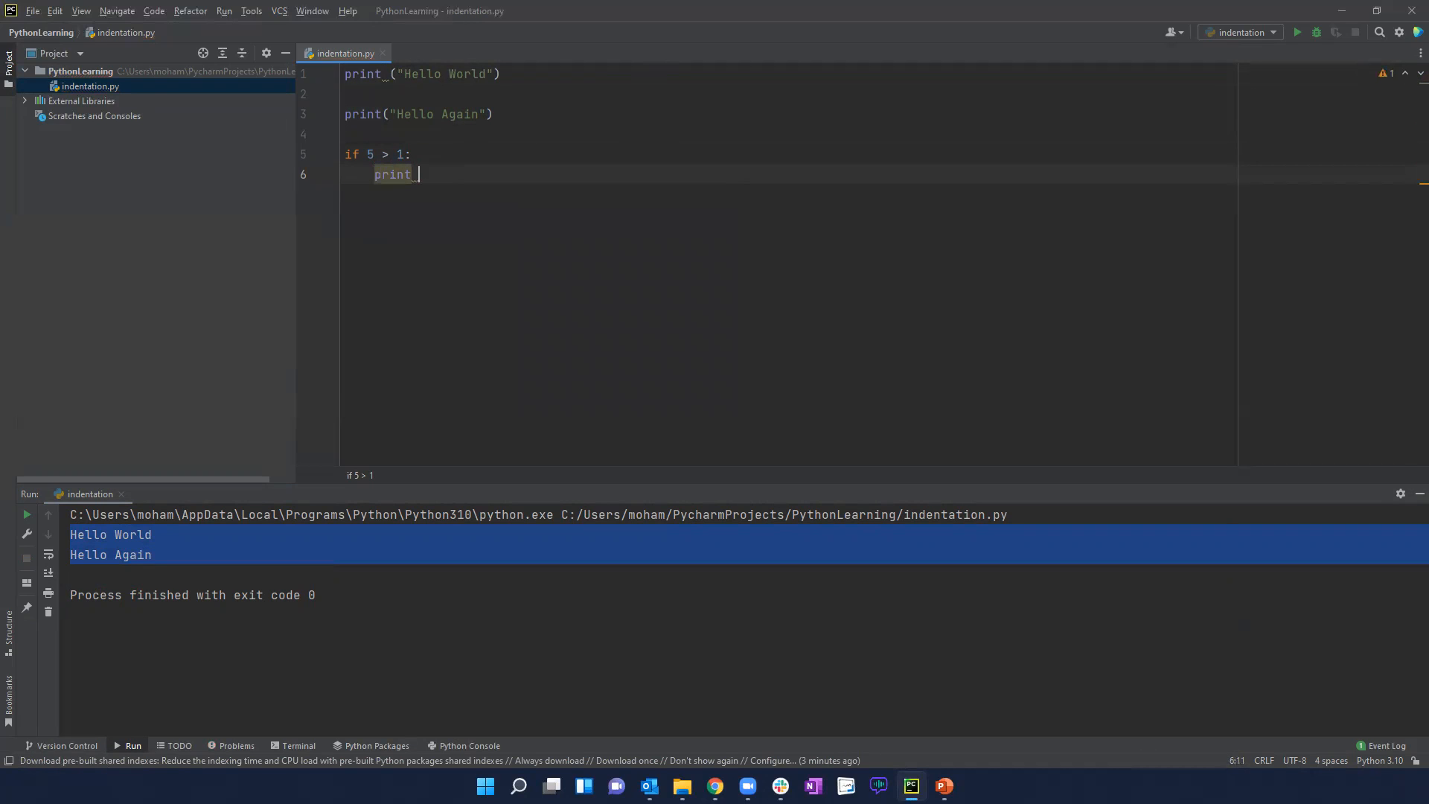
type("()")
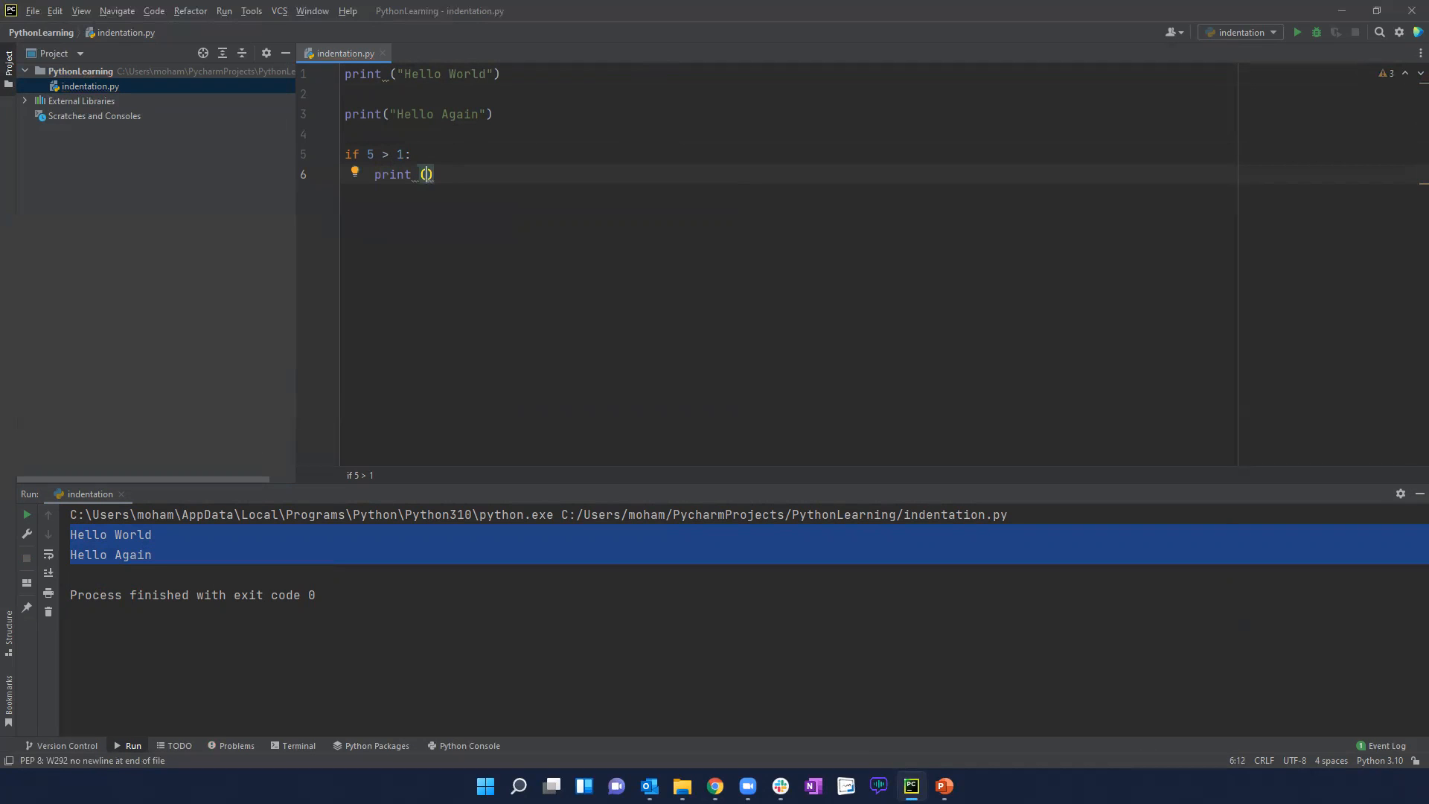
type("Five")
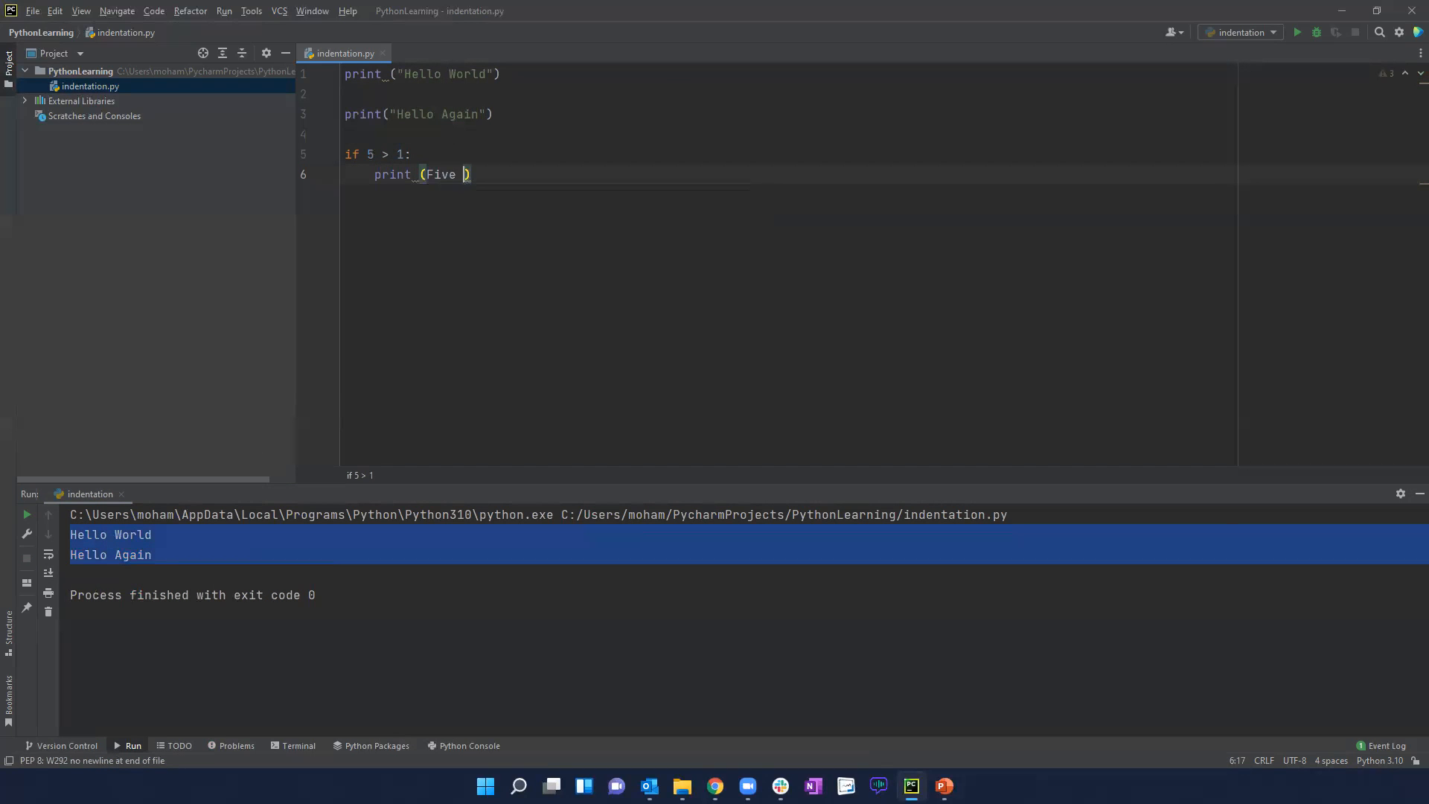
type("is \"")
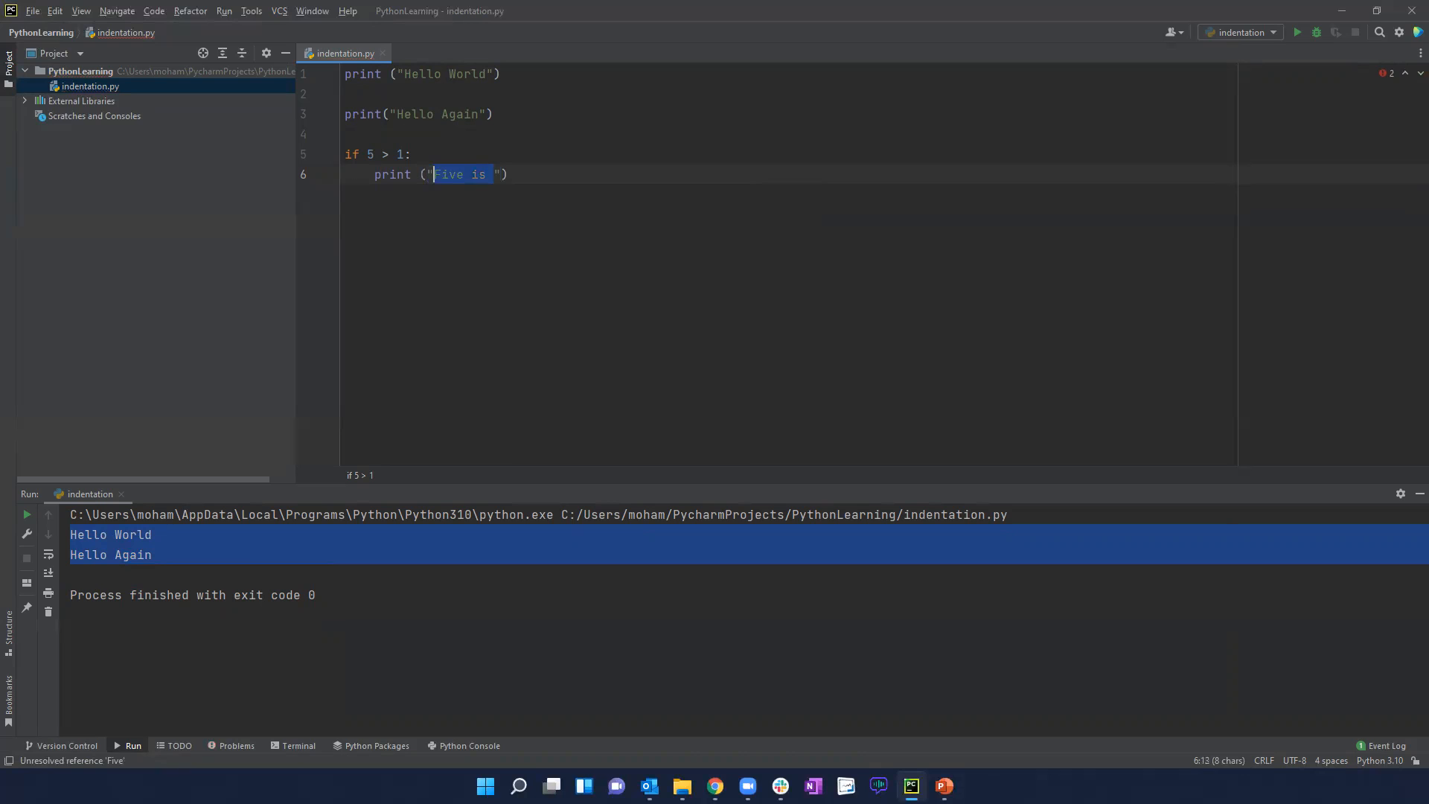
type("Five is larger")
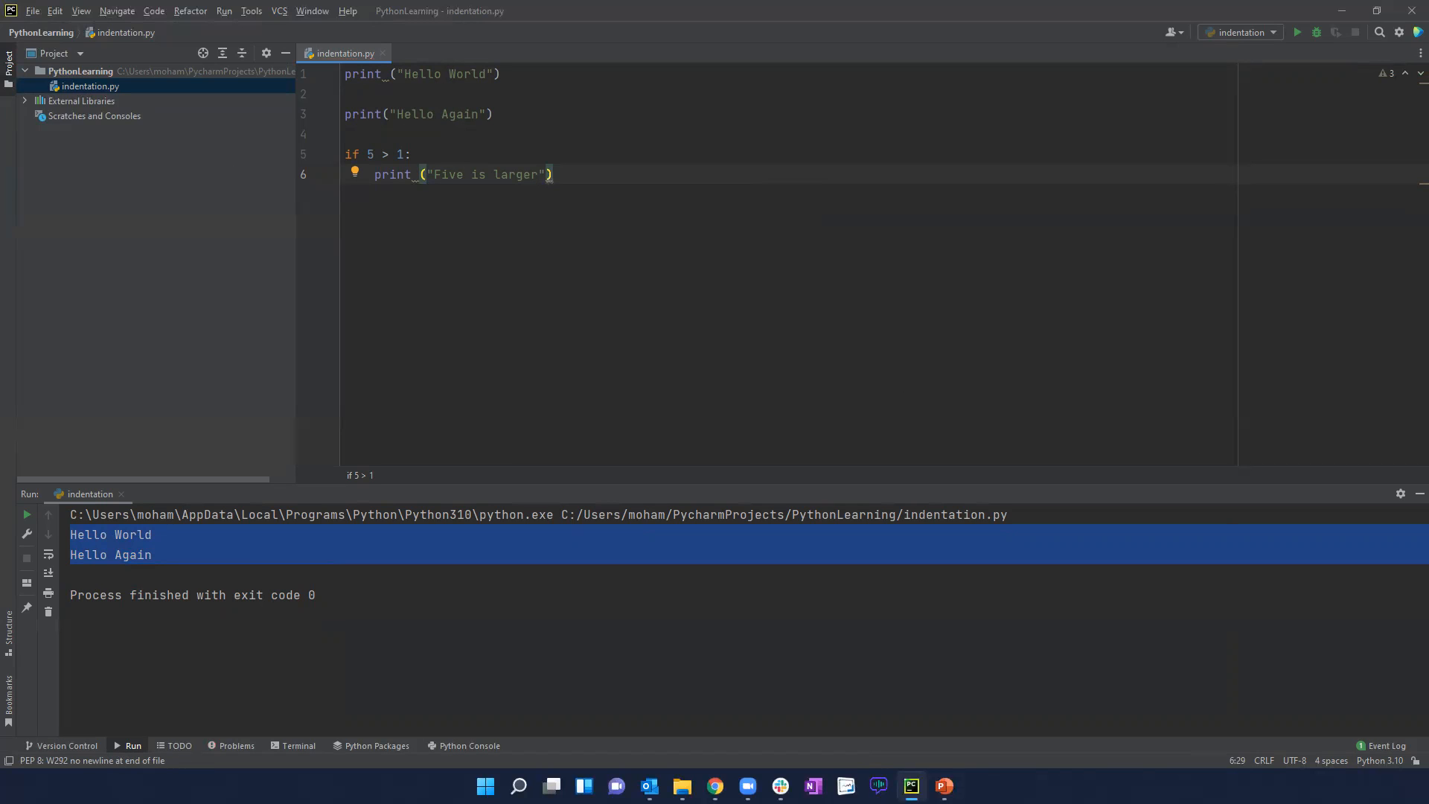
mouse_move(590, 337)
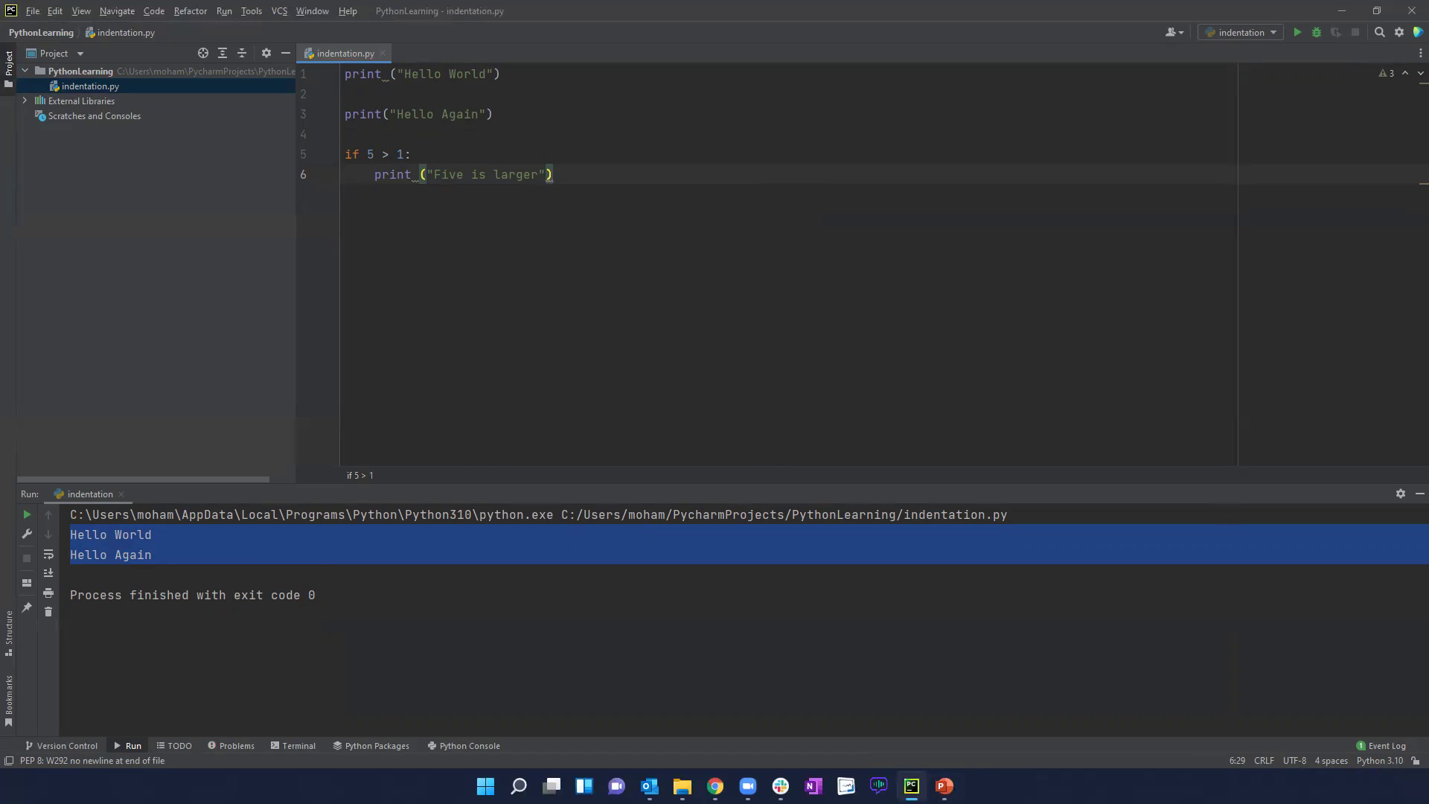
mouse_move(338, 199)
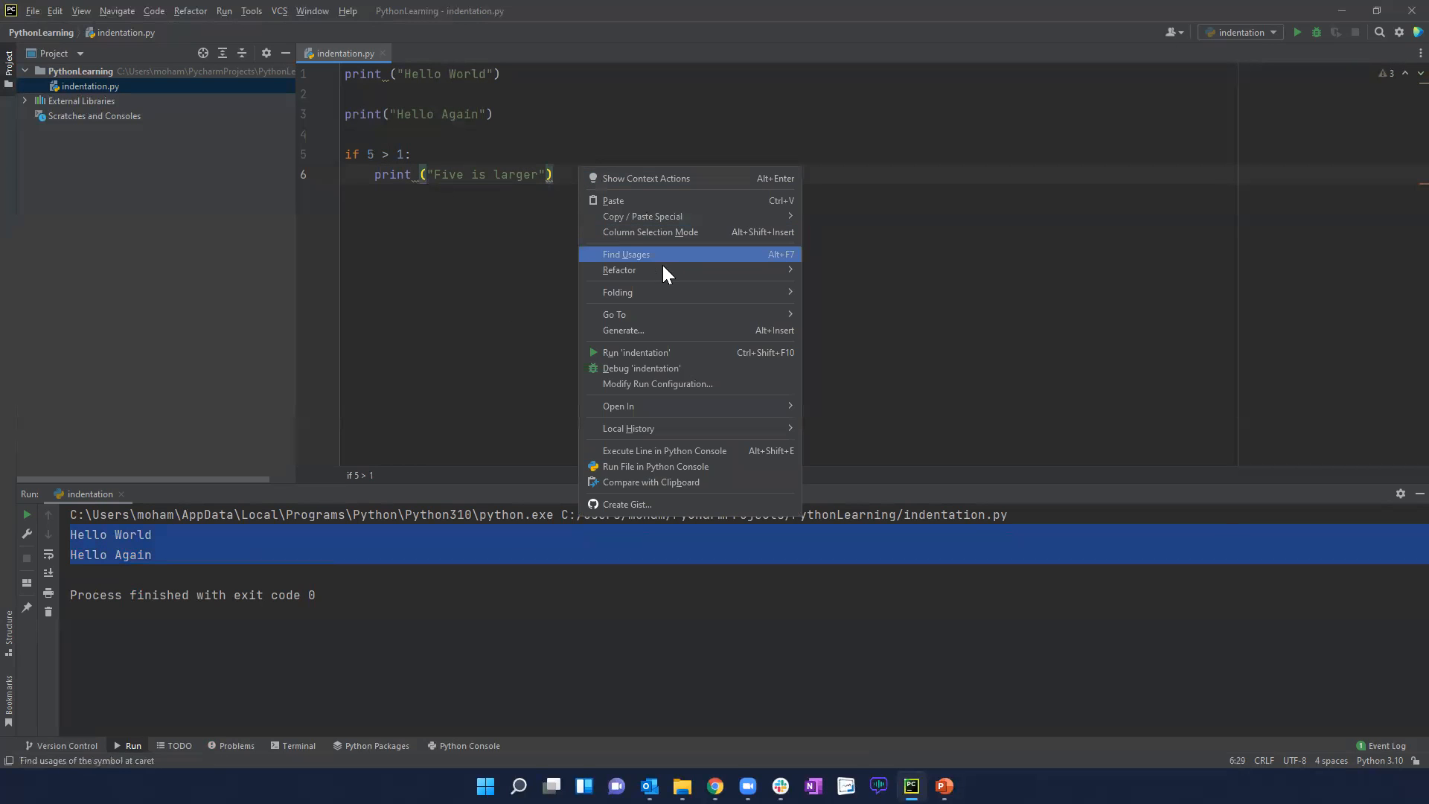
left_click(636, 353)
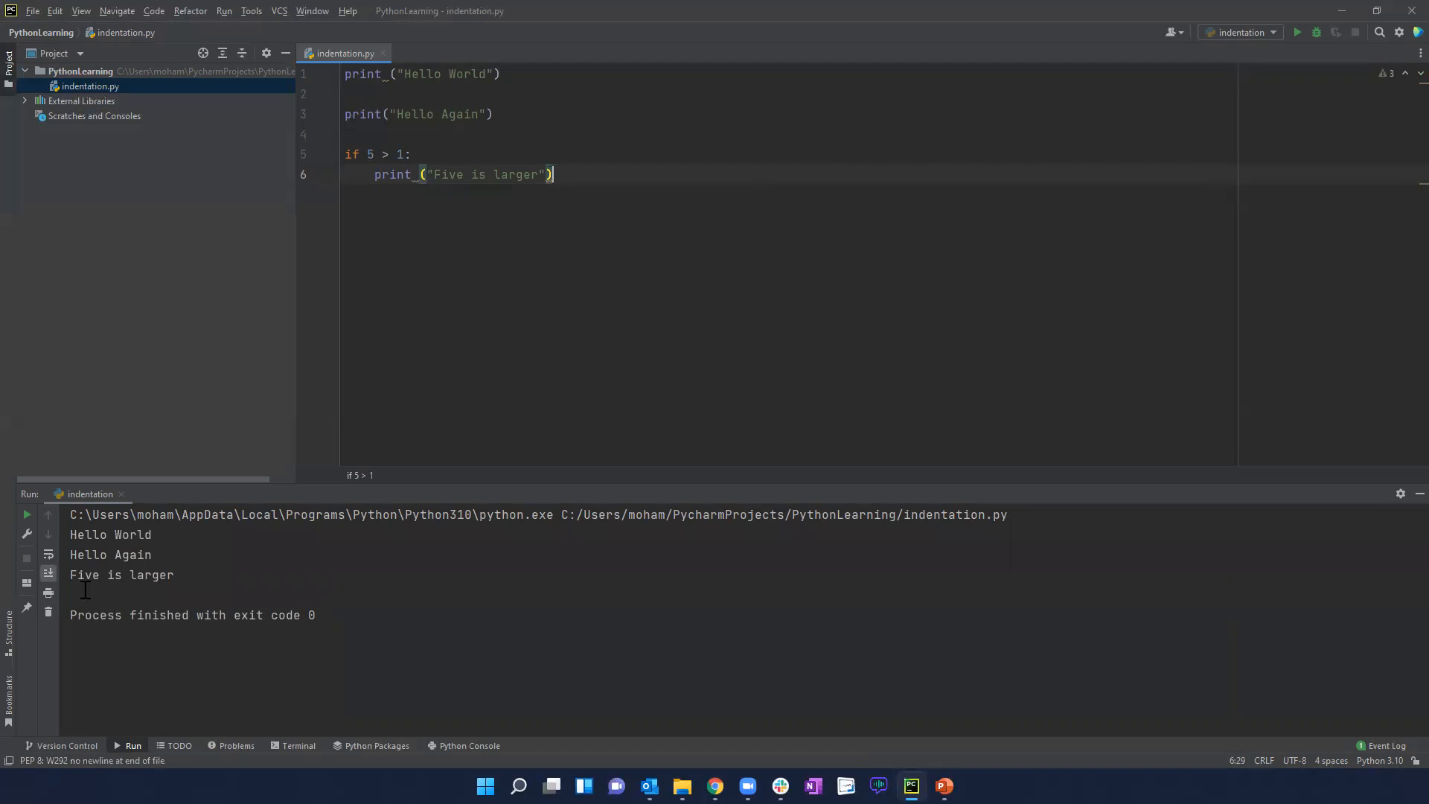
double_click(121, 573)
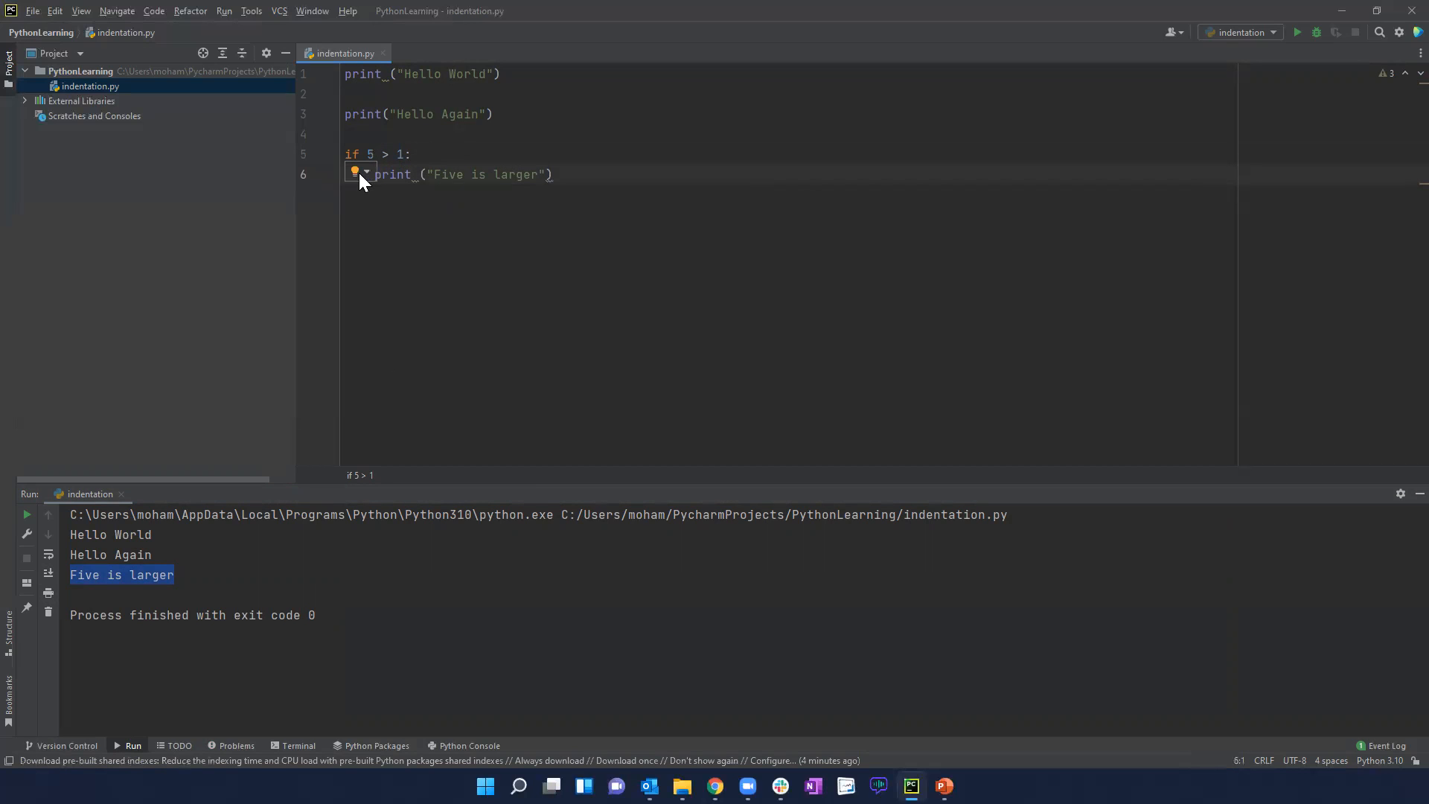
mouse_move(473, 281)
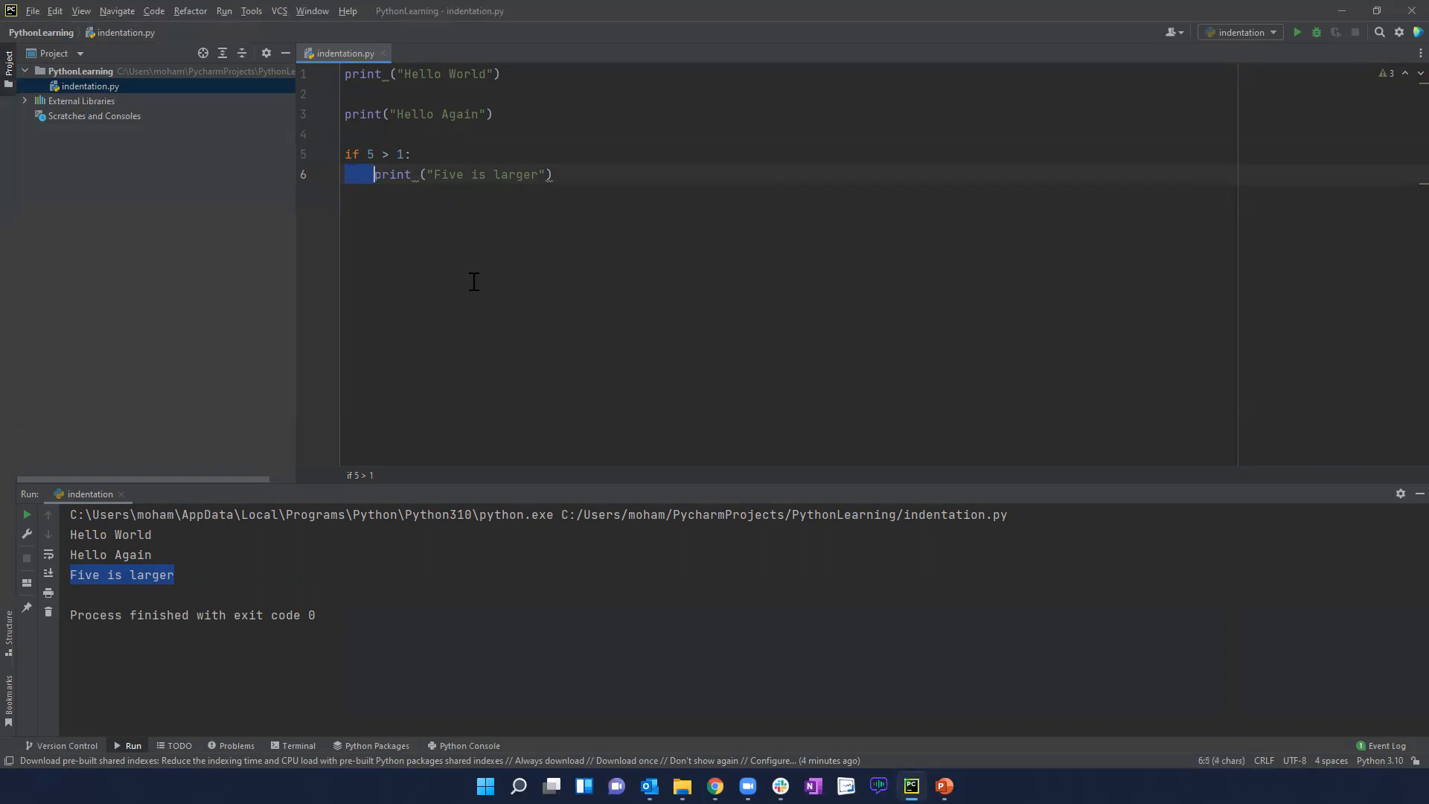
mouse_move(418, 69)
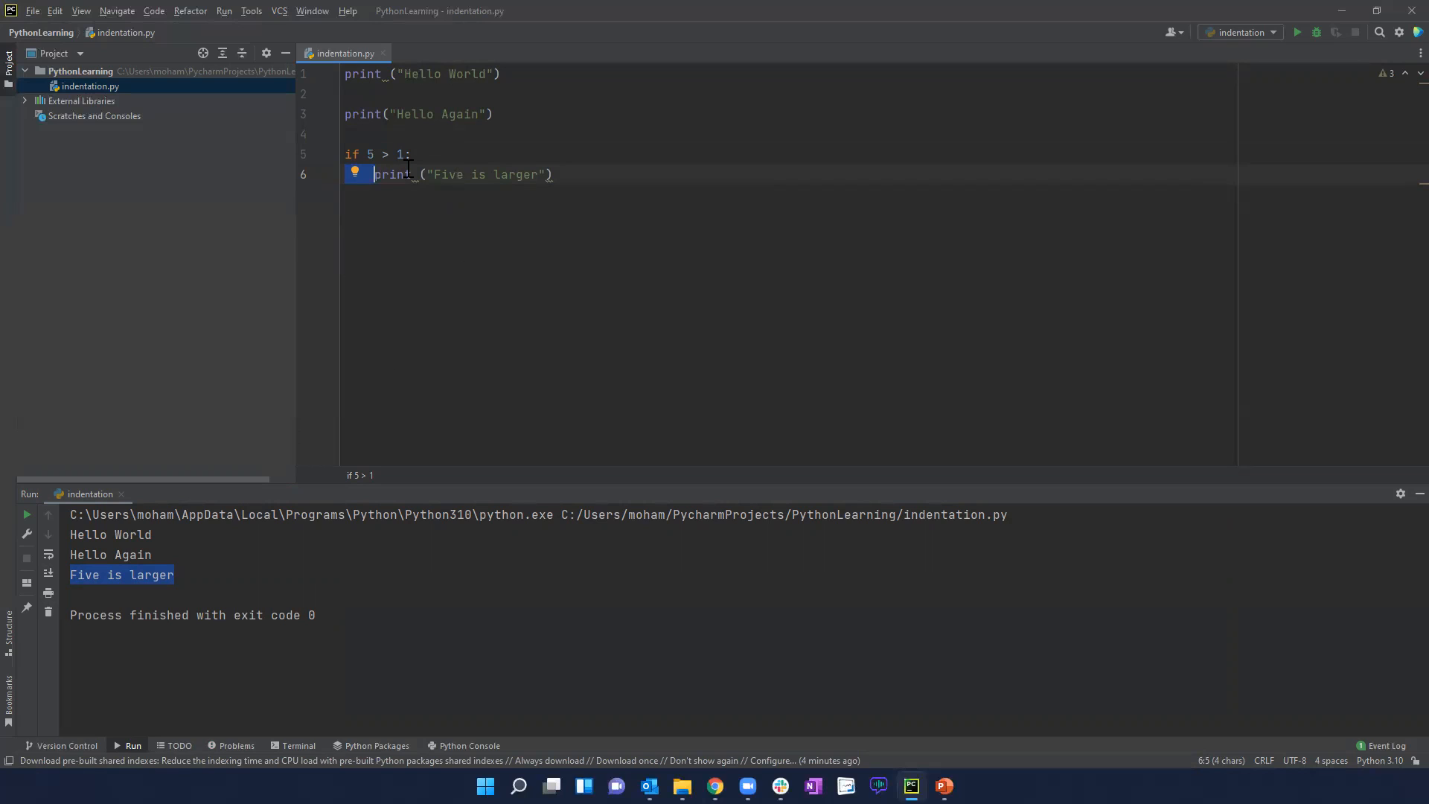
mouse_move(402, 177)
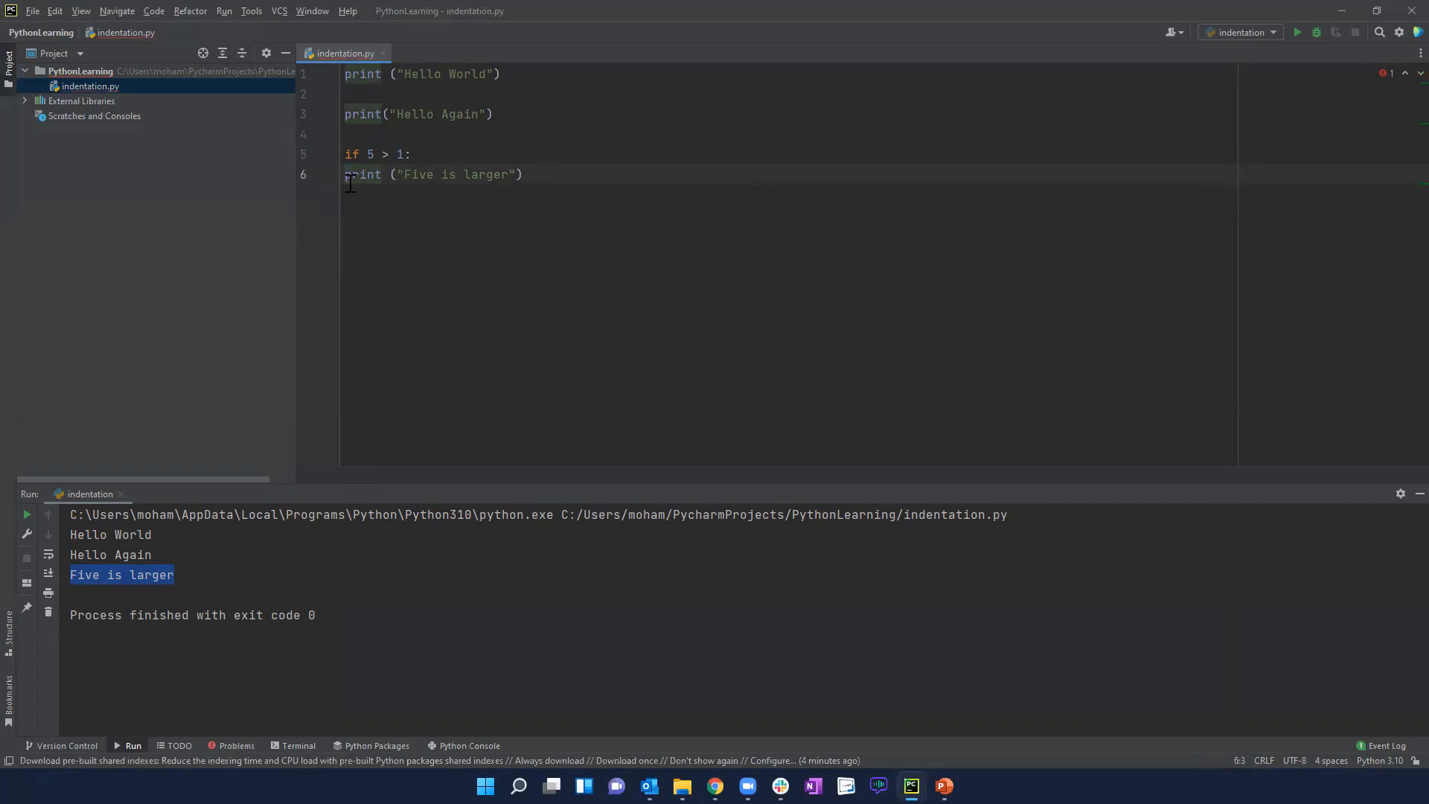
mouse_move(362, 174)
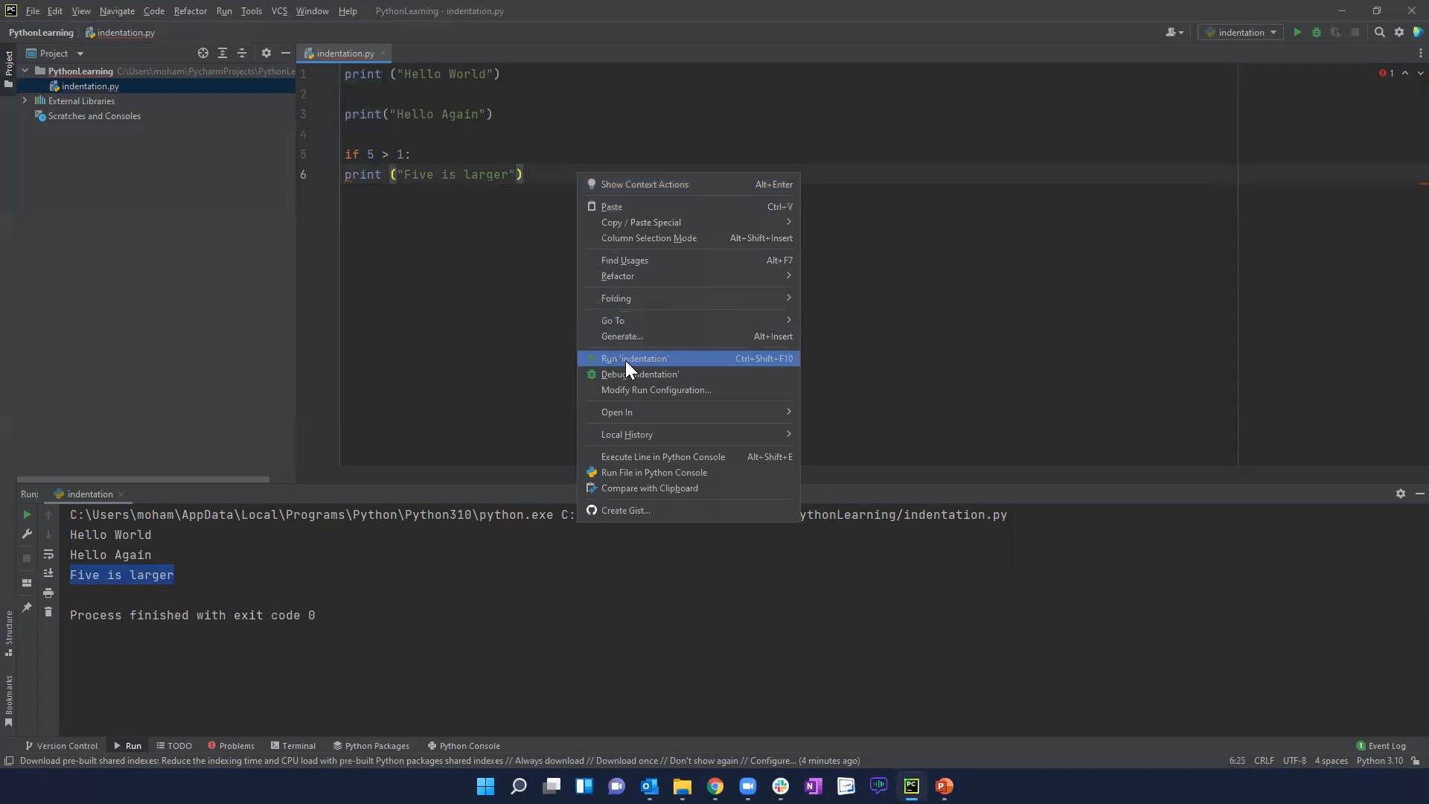
- Run with the unindented print to get 'expected an indented block', then fix line 6
left_click(633, 357)
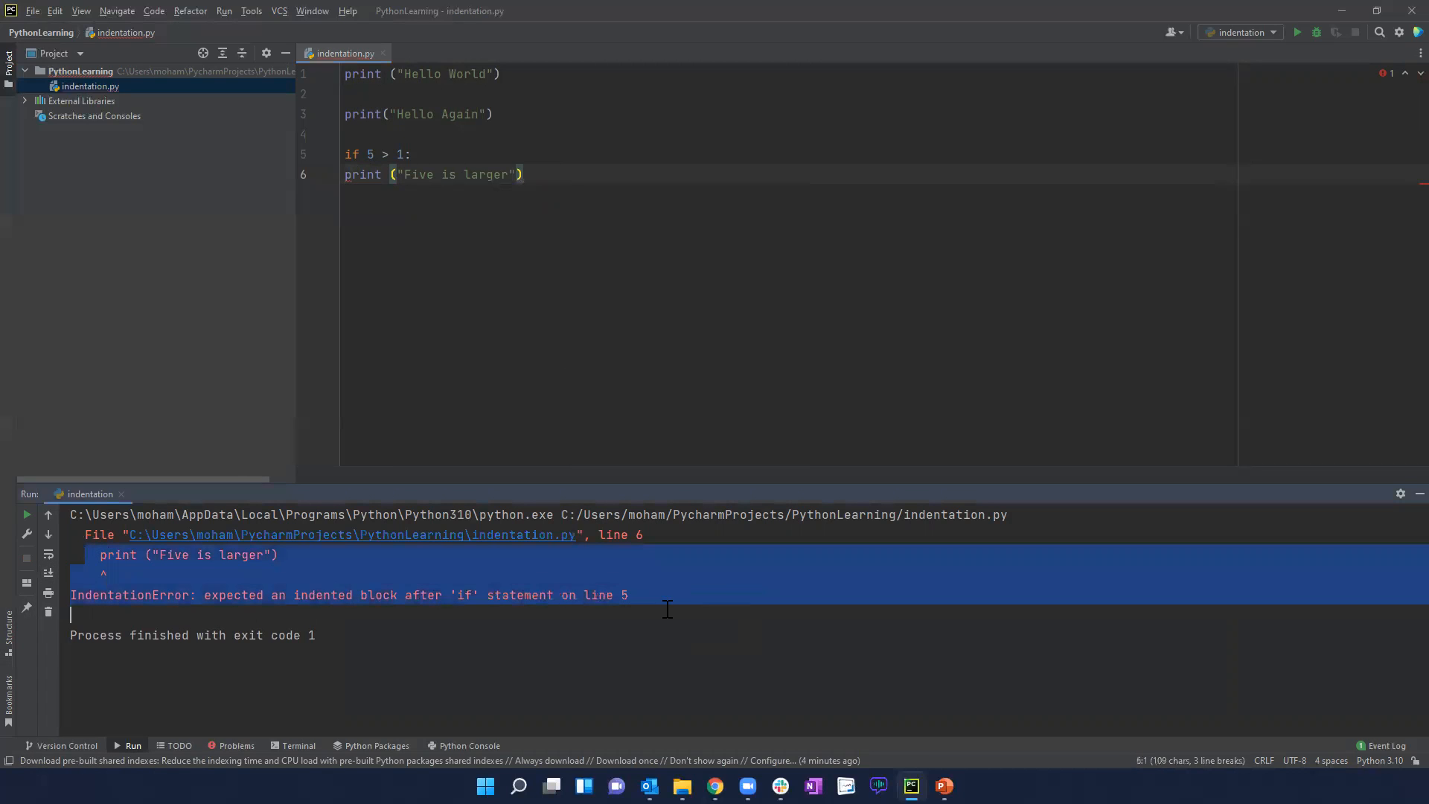
left_click(346, 174)
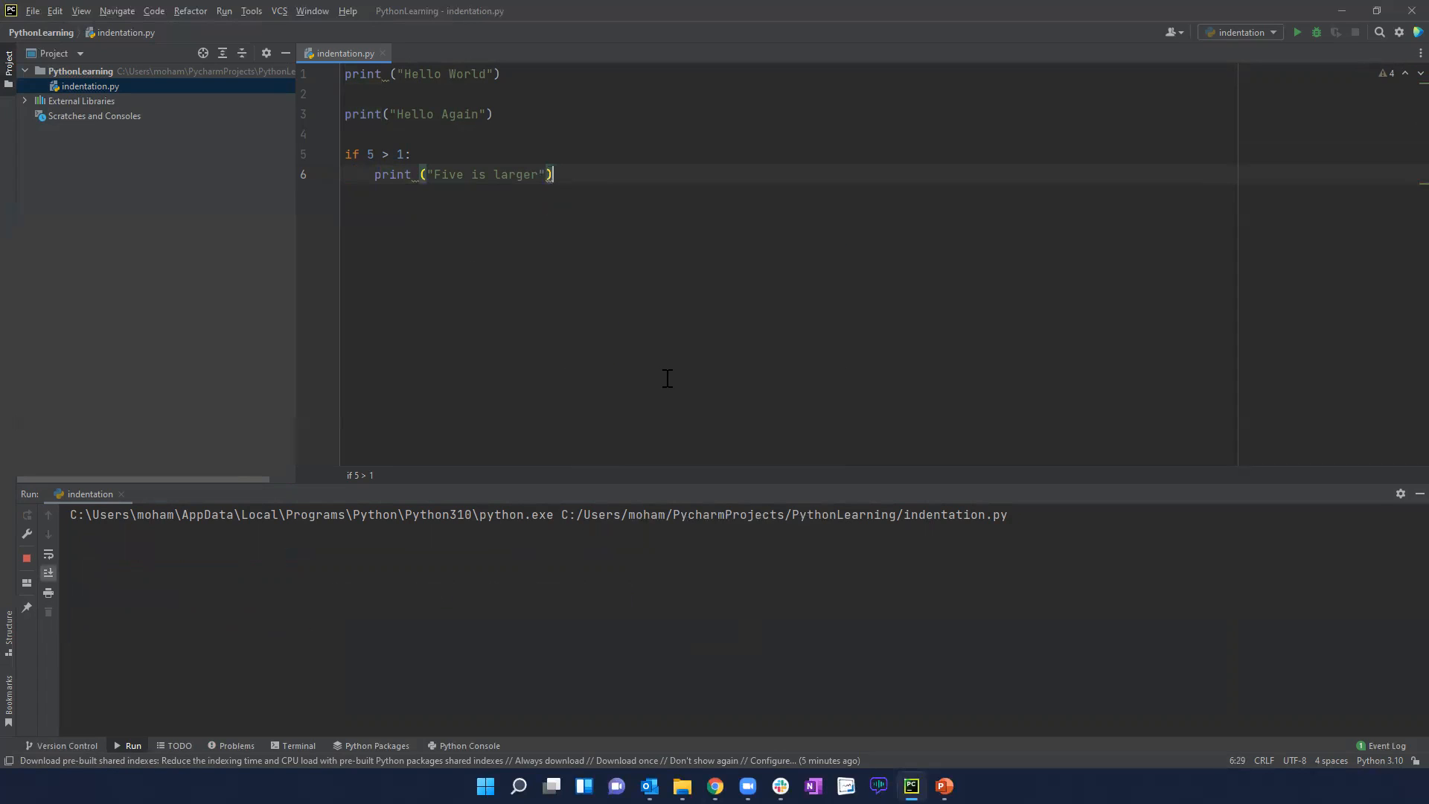
- Rerun the script, then reduce line 6's print indentation to a single space
left_click(1296, 31)
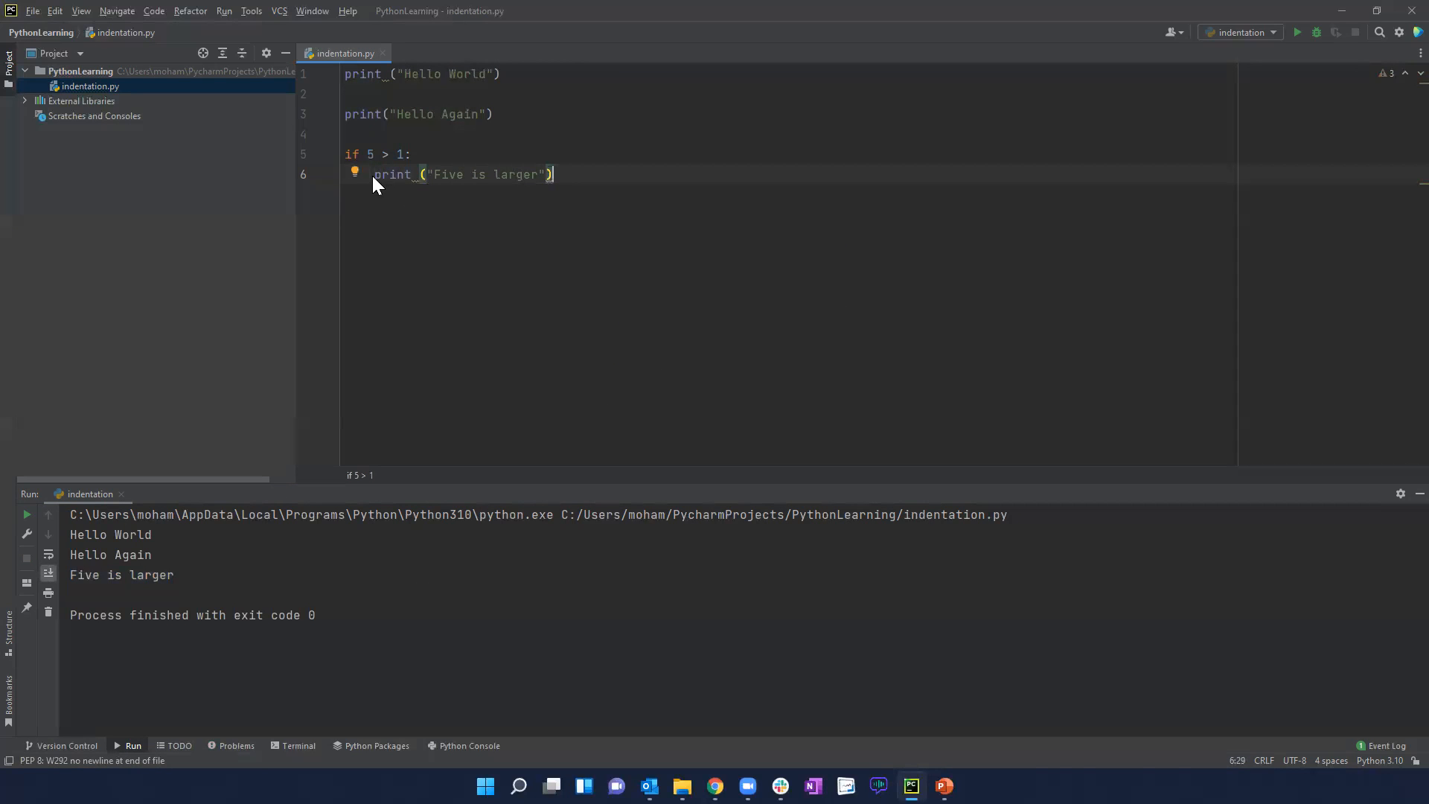
left_click(374, 174)
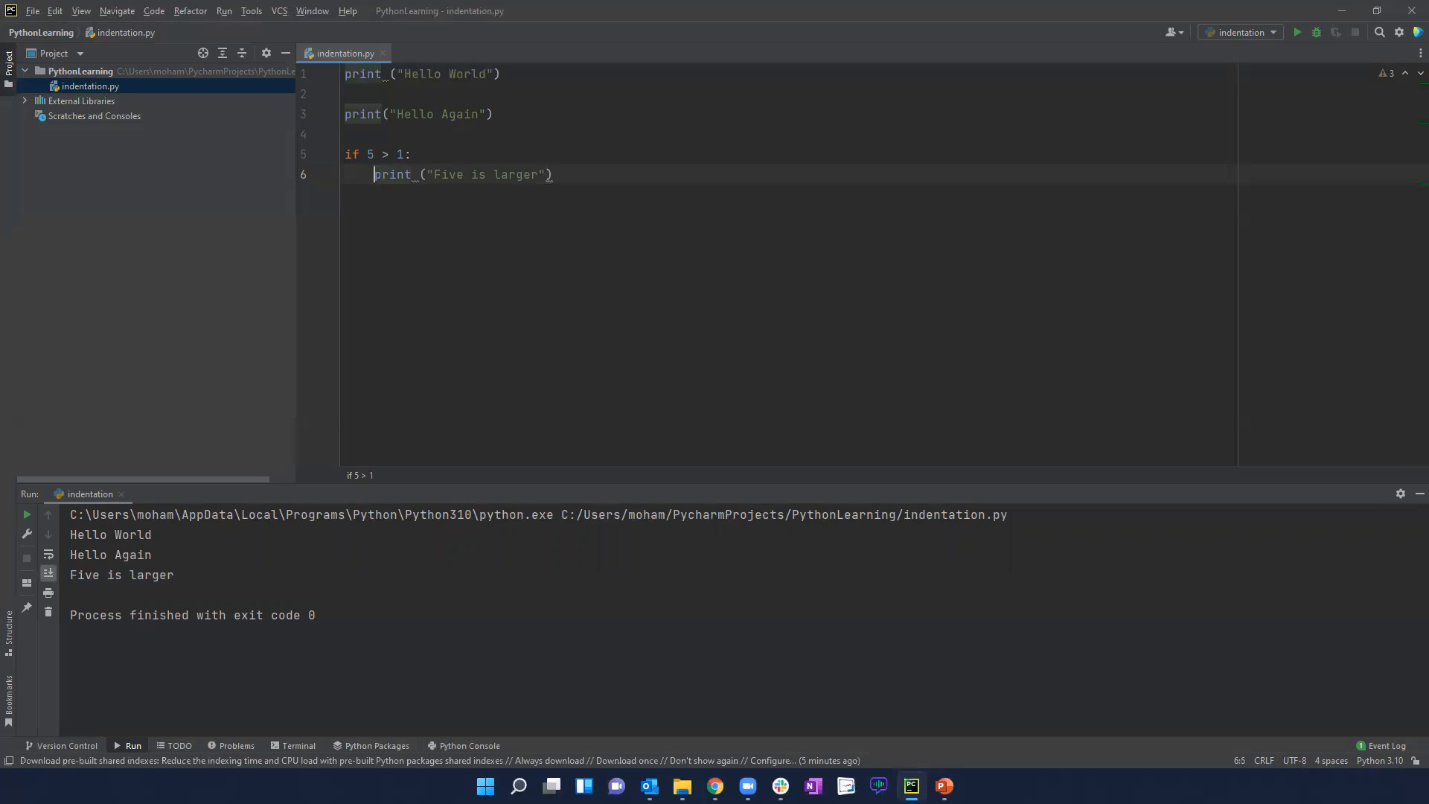
key("Backspace")
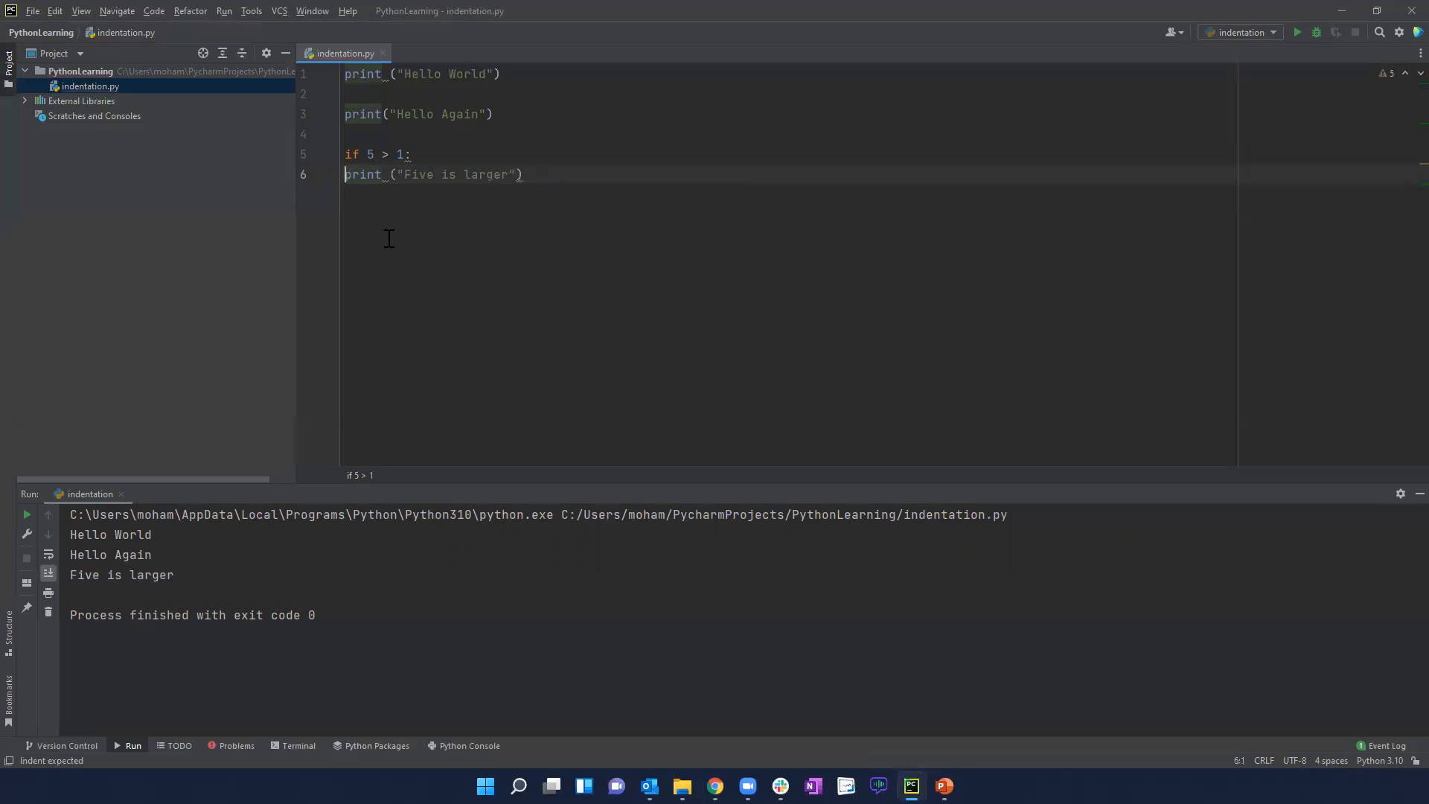
left_click(396, 175)
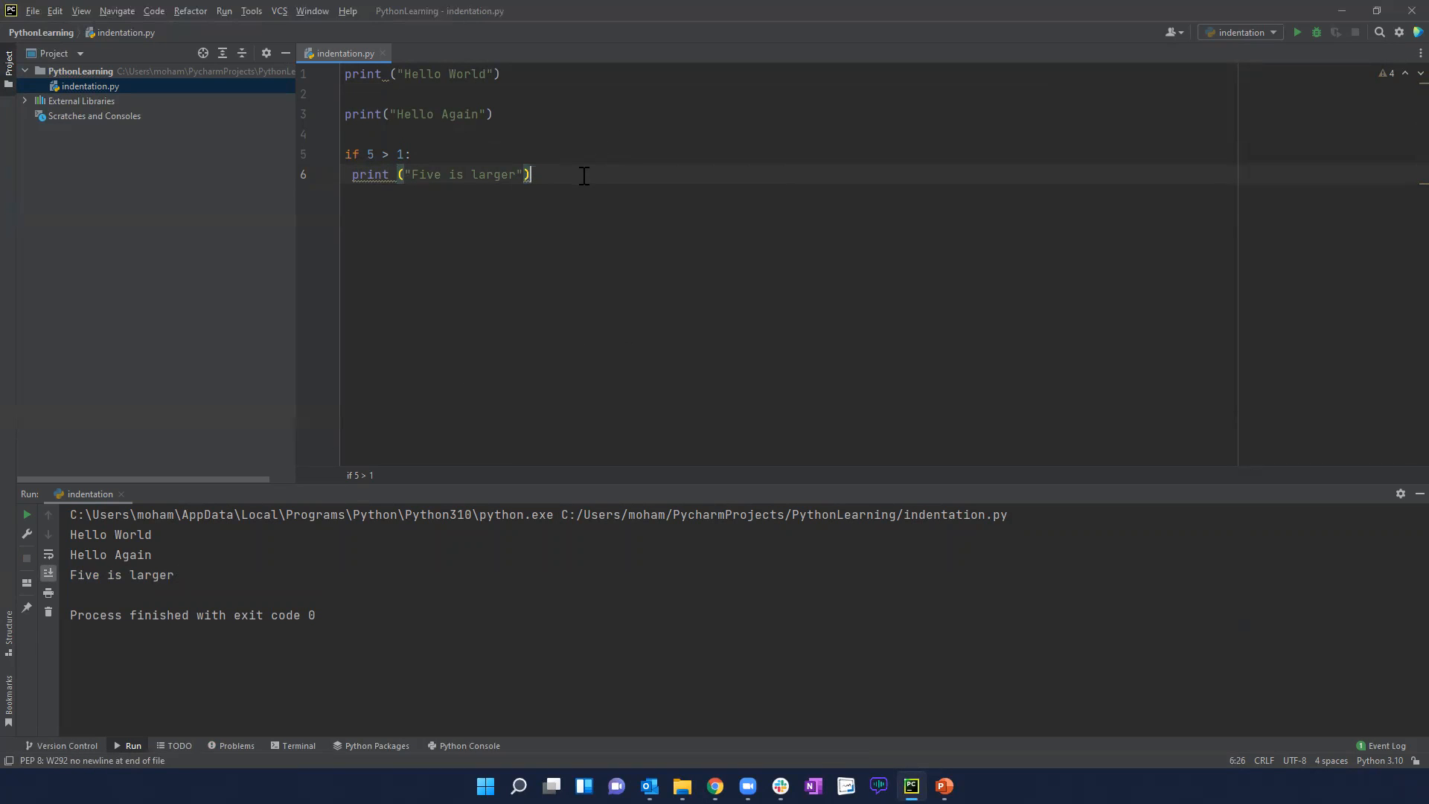
mouse_move(581, 178)
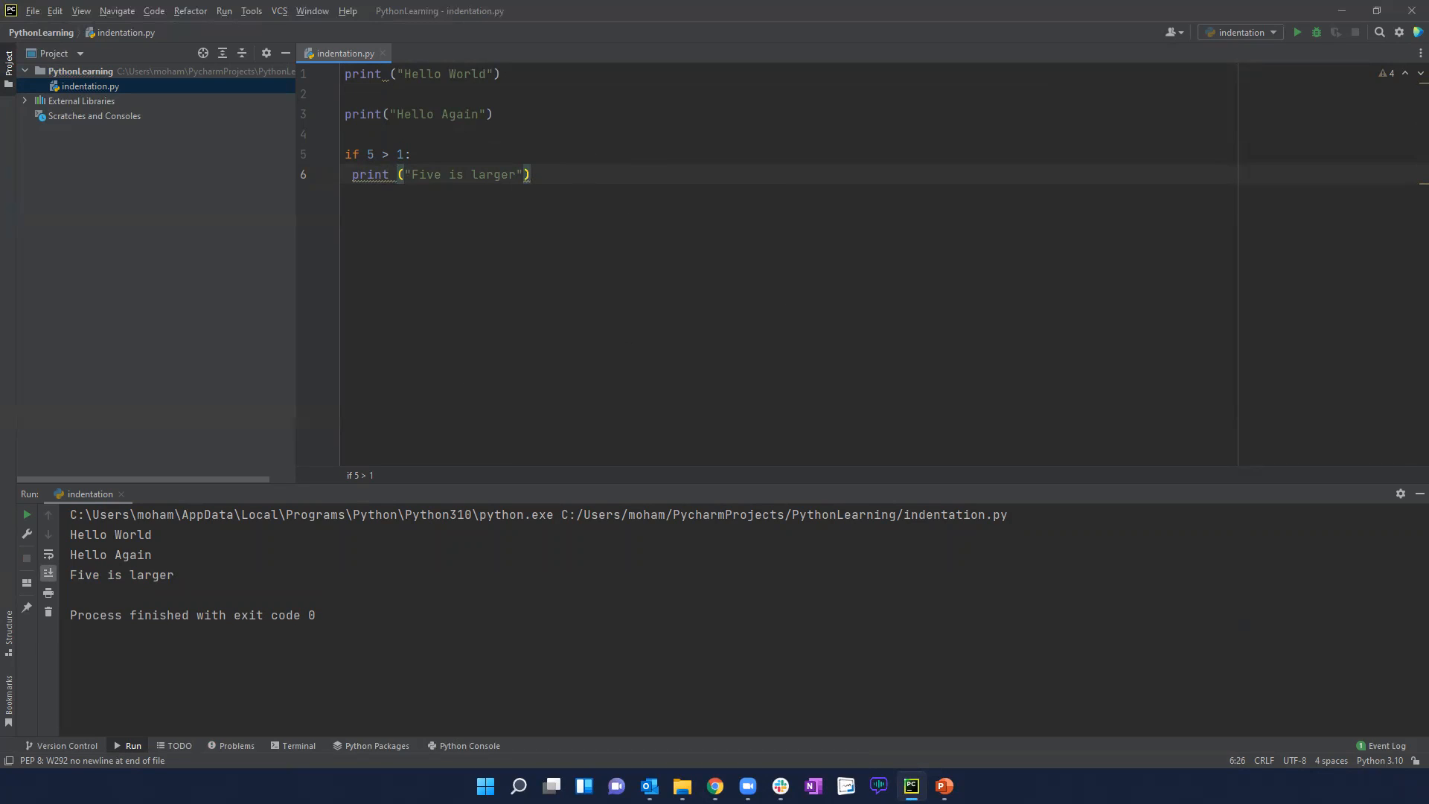
mouse_move(609, 229)
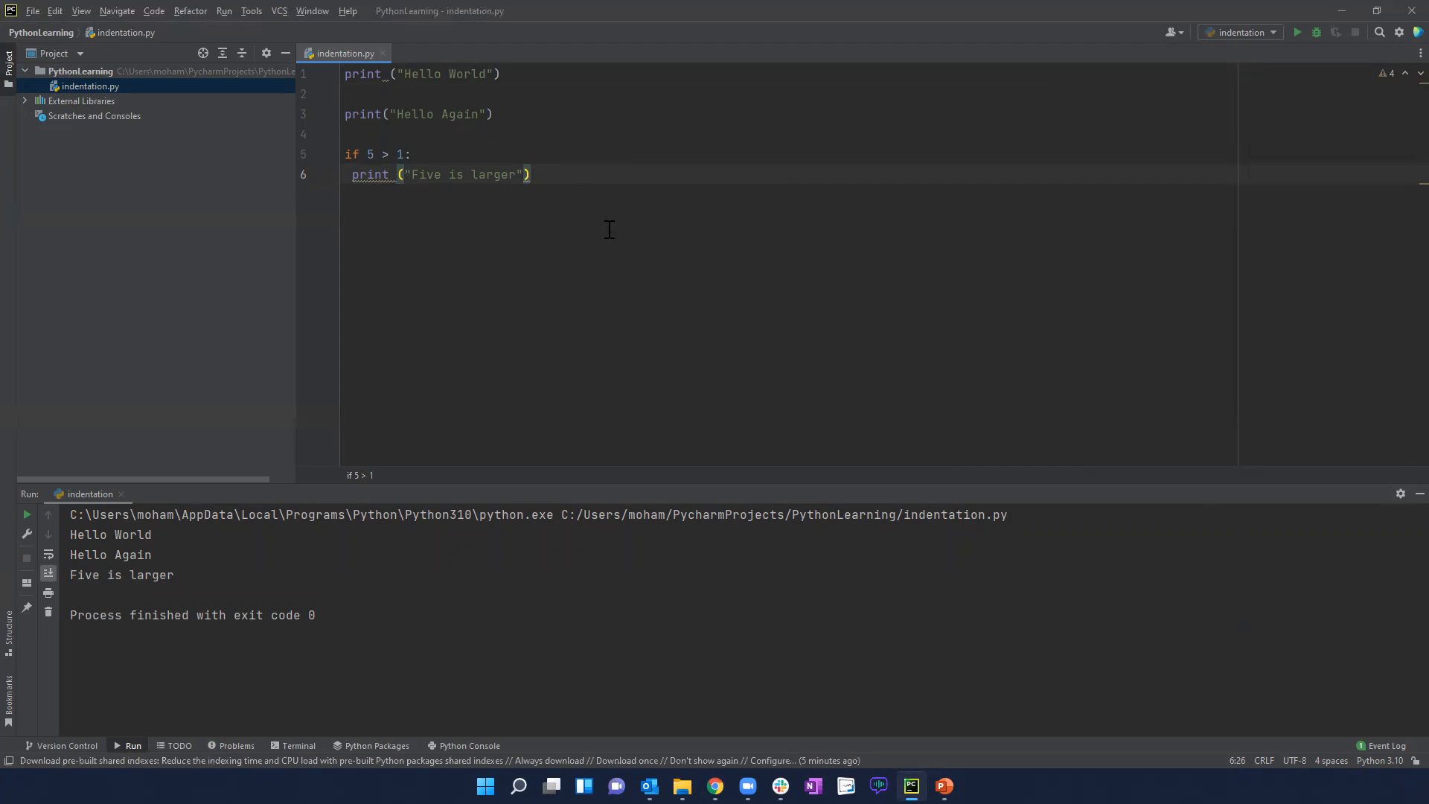
mouse_move(392, 153)
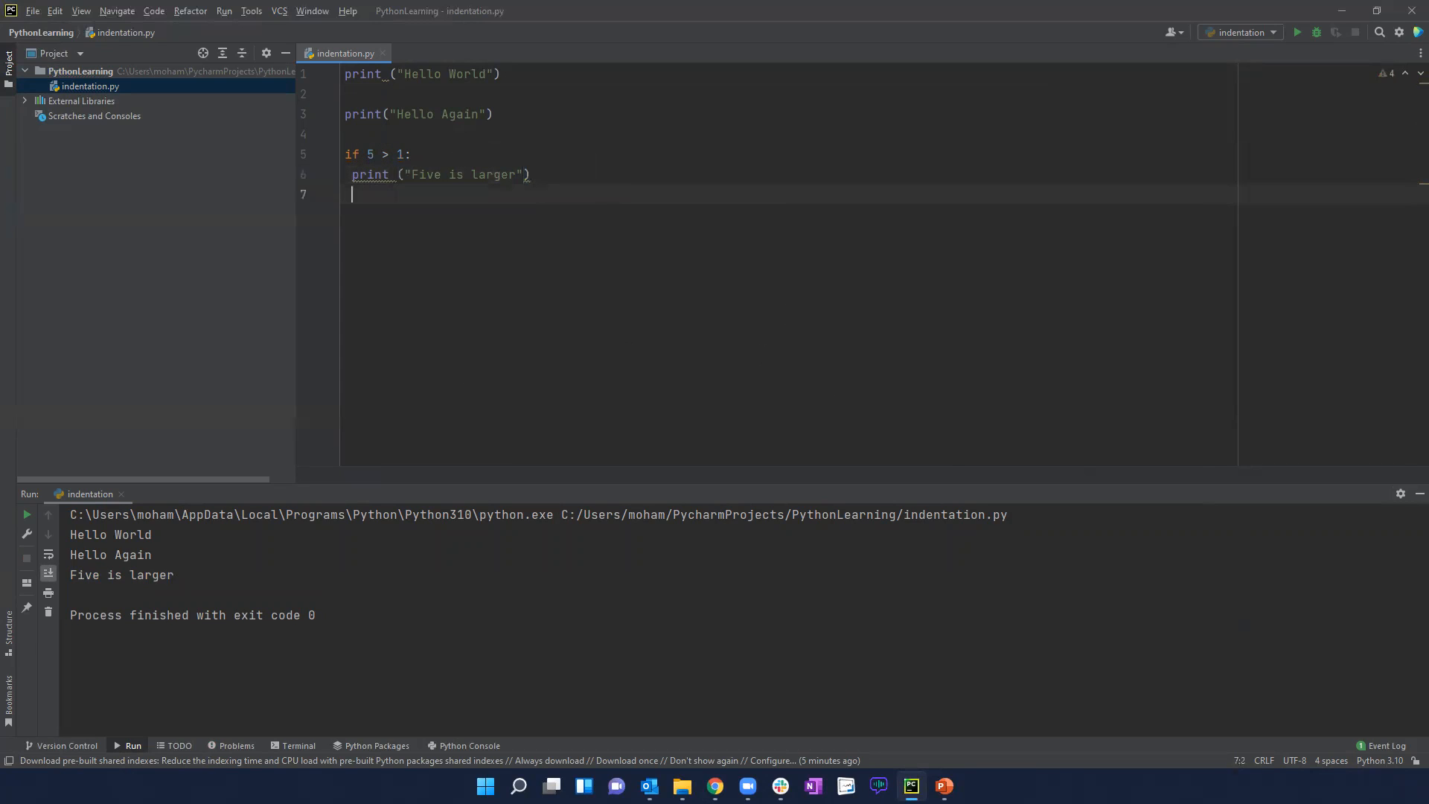
- Add a one-space-indented print("5 is larger than 2") on line 7 of the if block
type("pr")
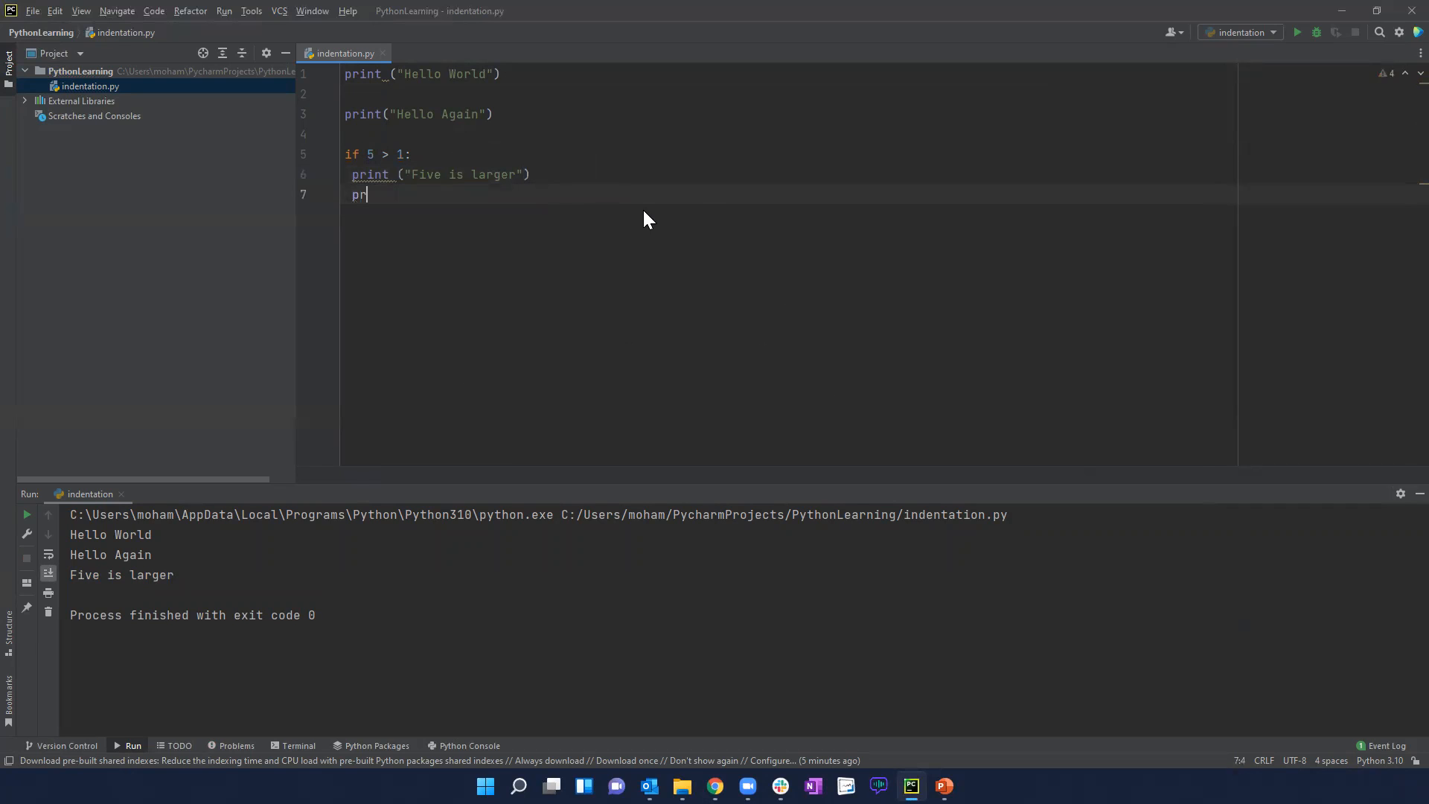
type("int (\"")
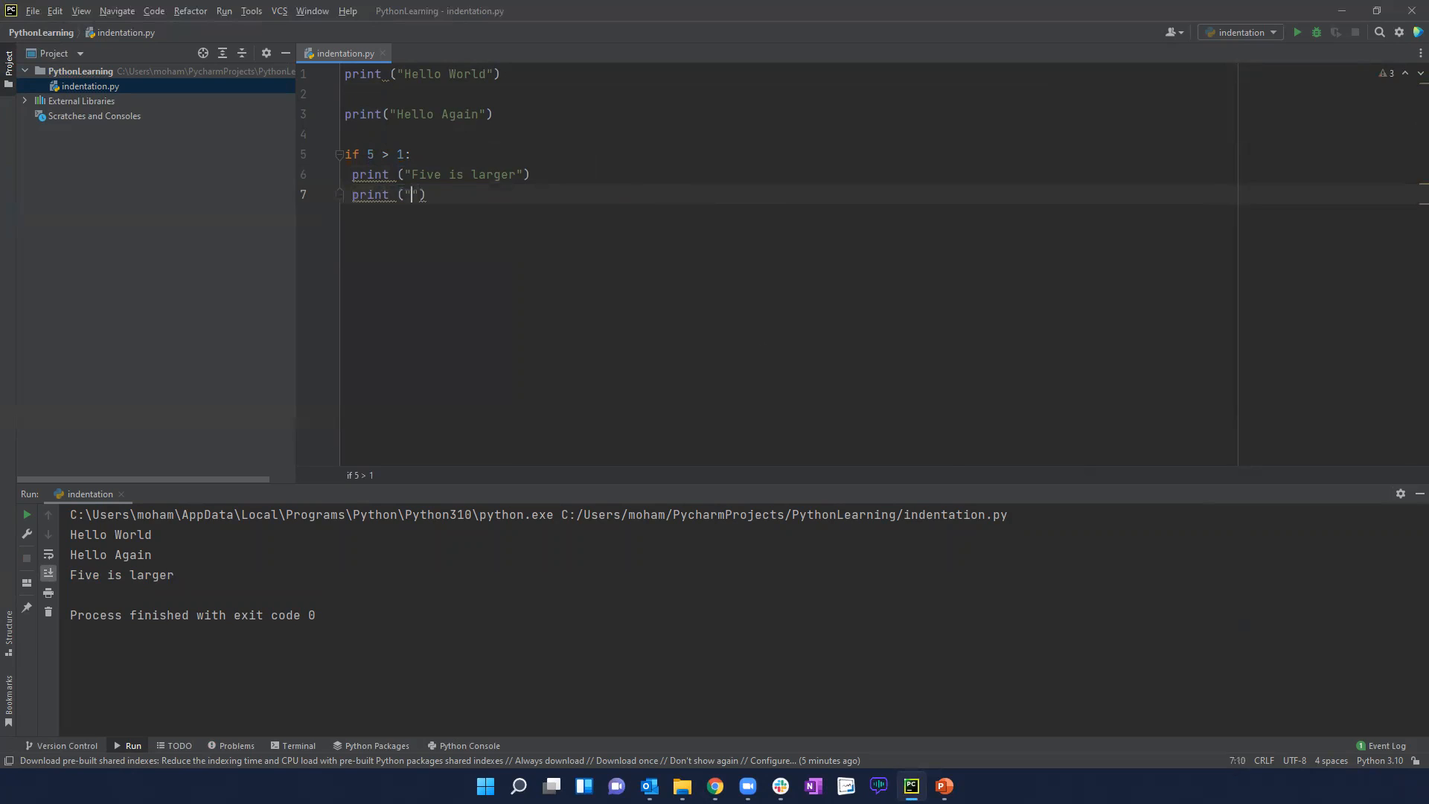
type("S")
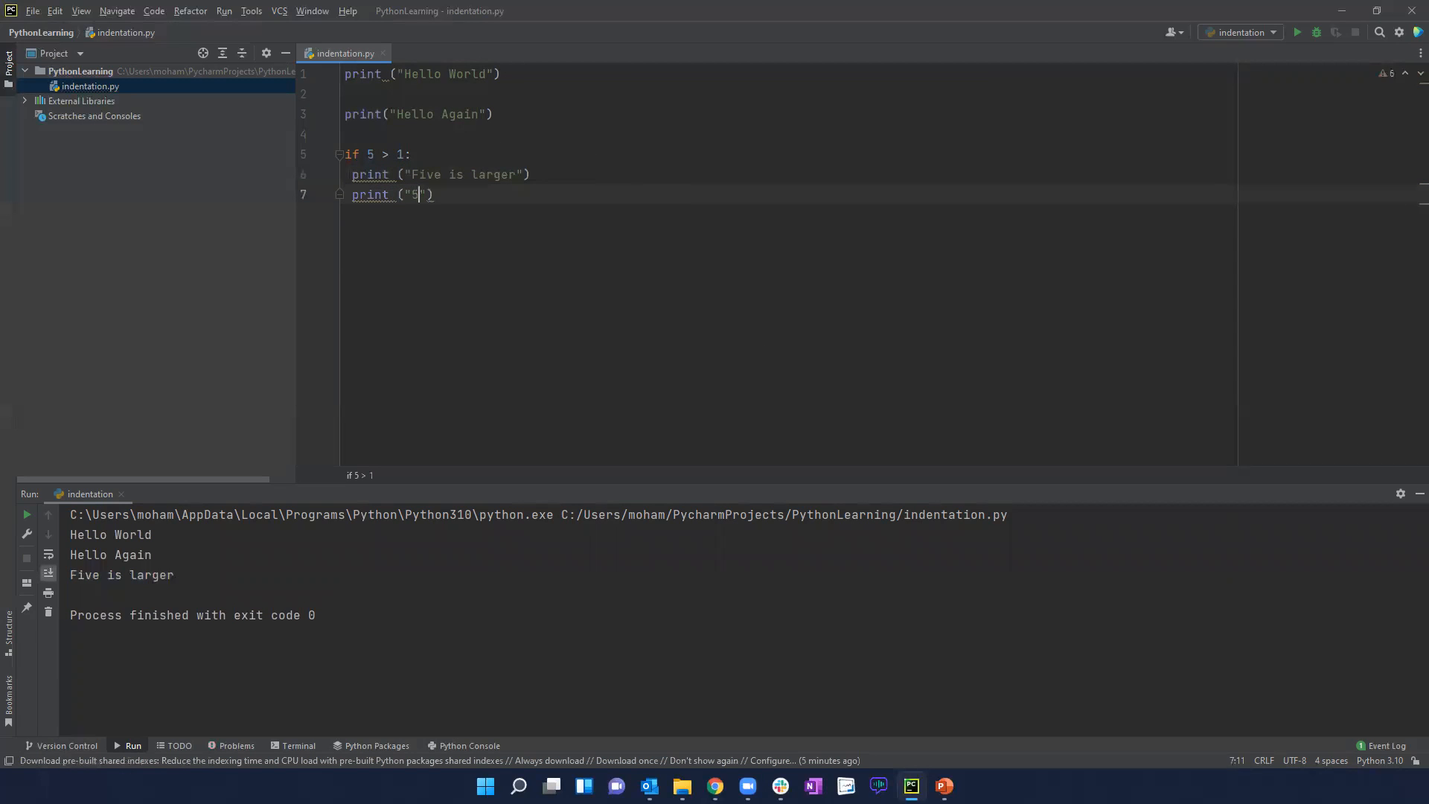
type("5 is larger than")
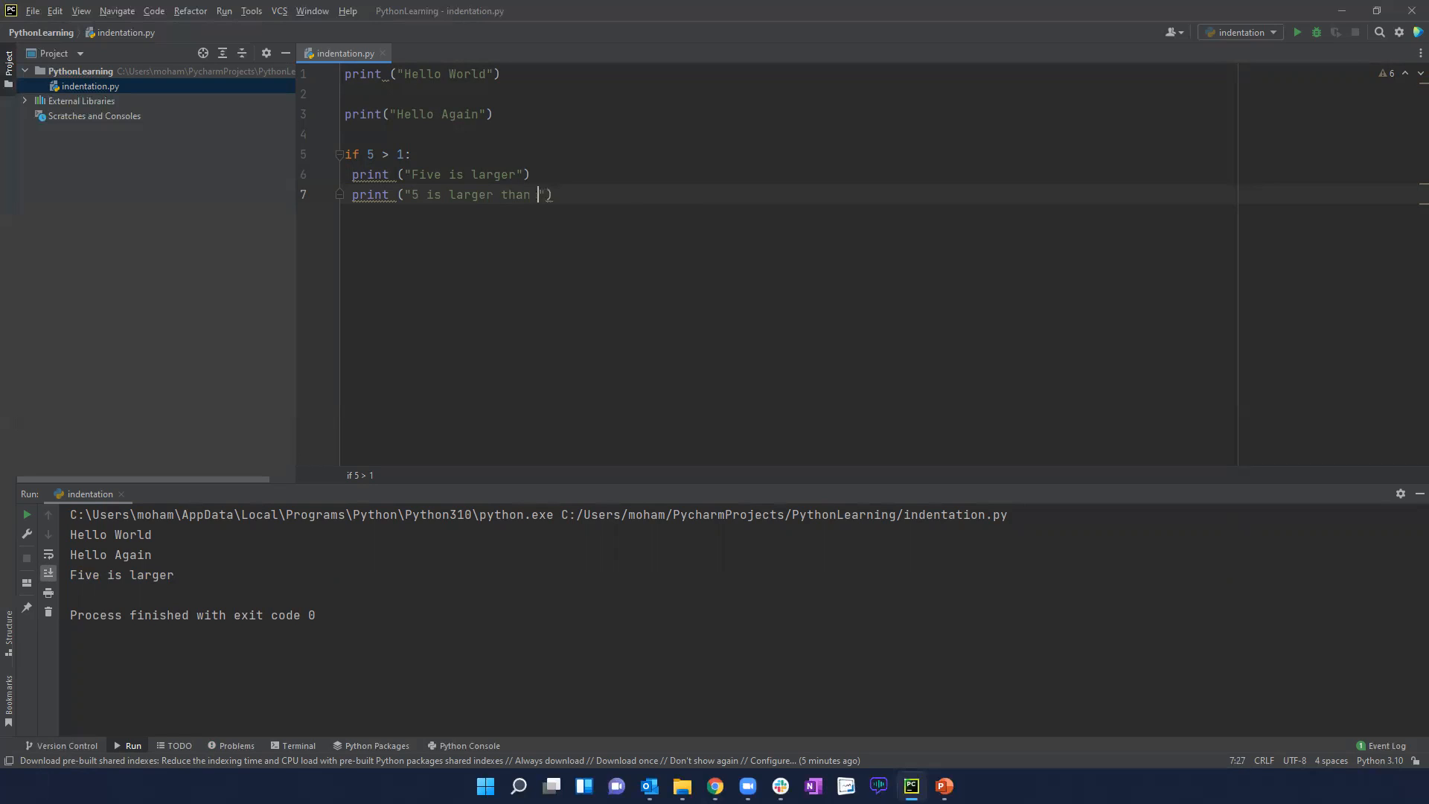
type("2")
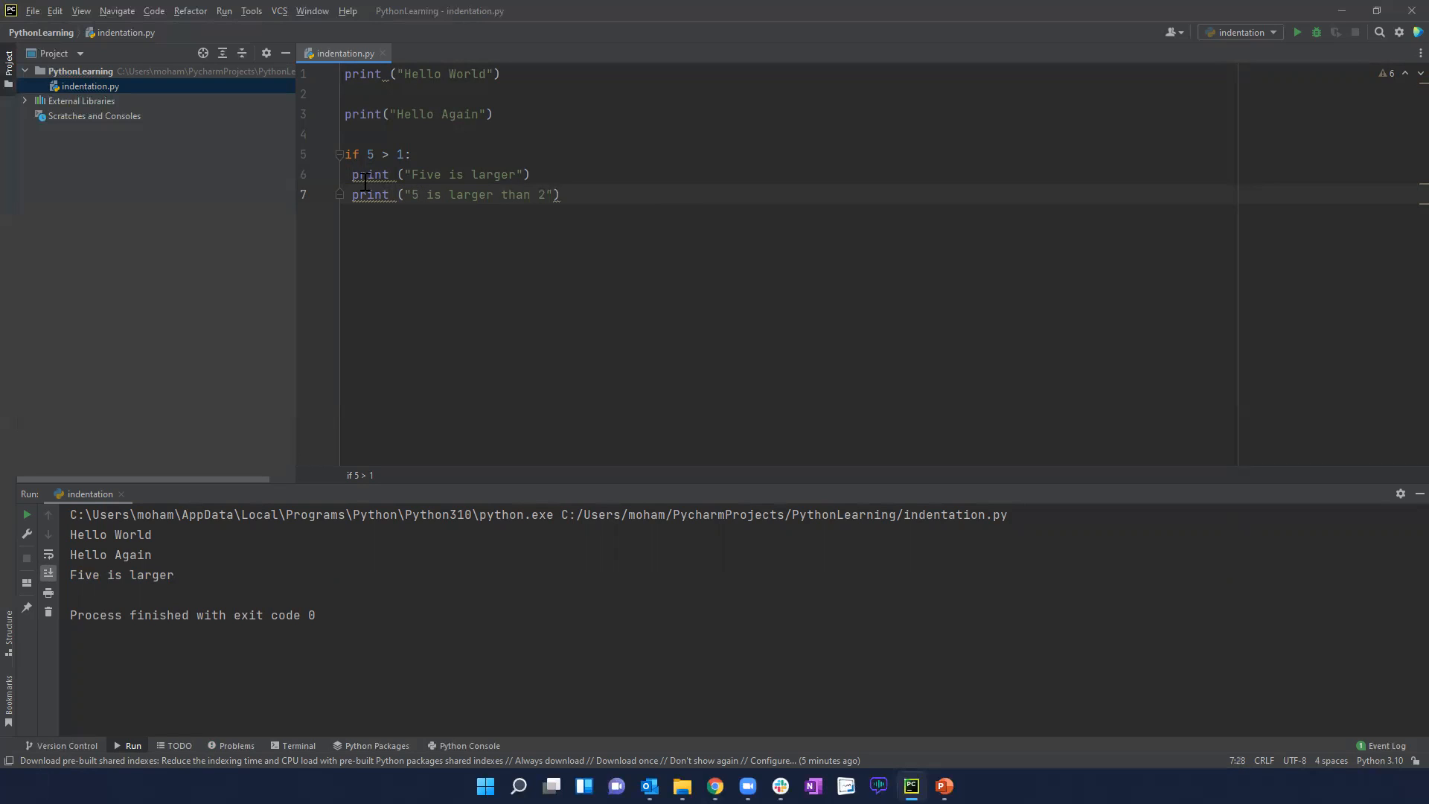
- Bring up Run 'indentation' from the context menu, then return the caret to the print lines
right_click(455, 194)
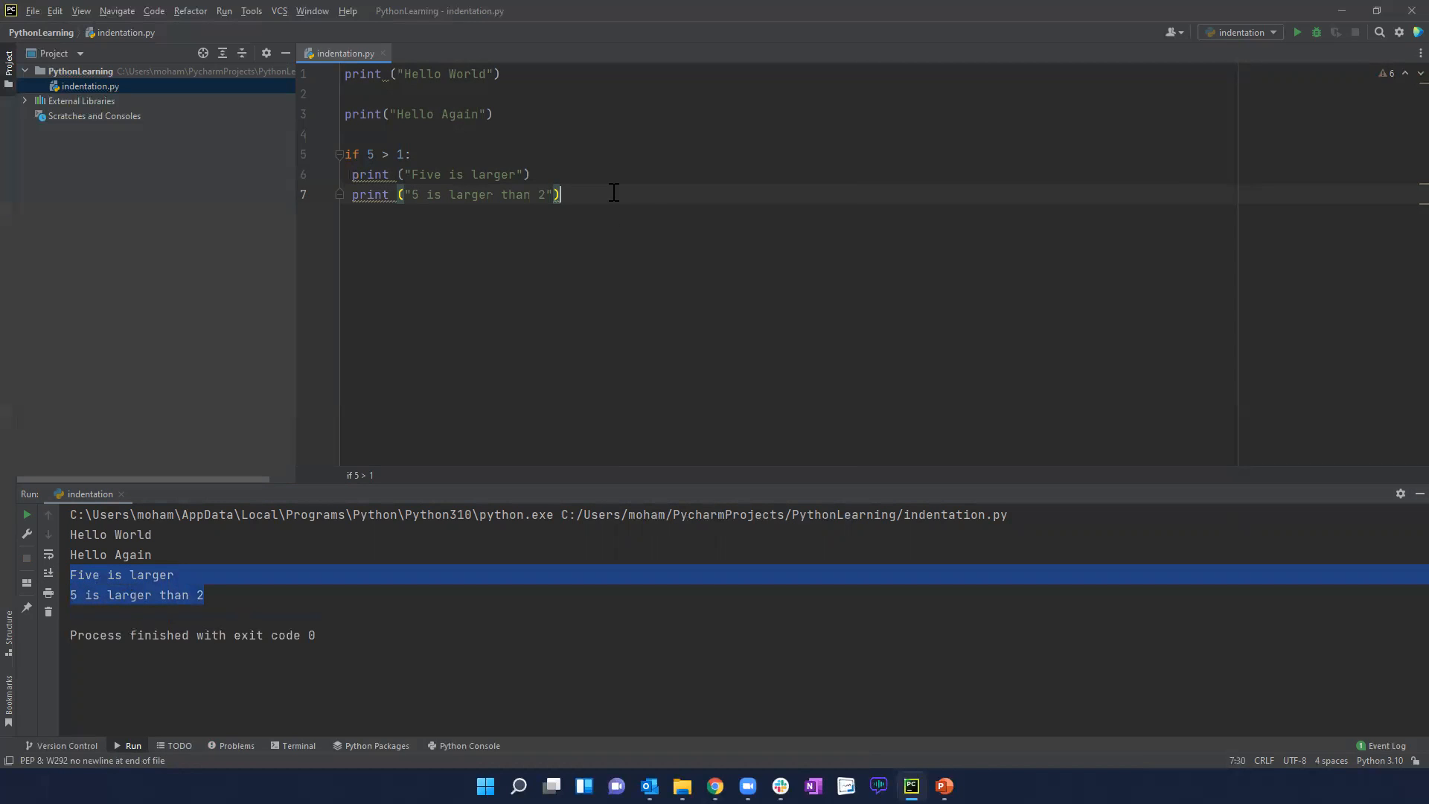
left_click(354, 174)
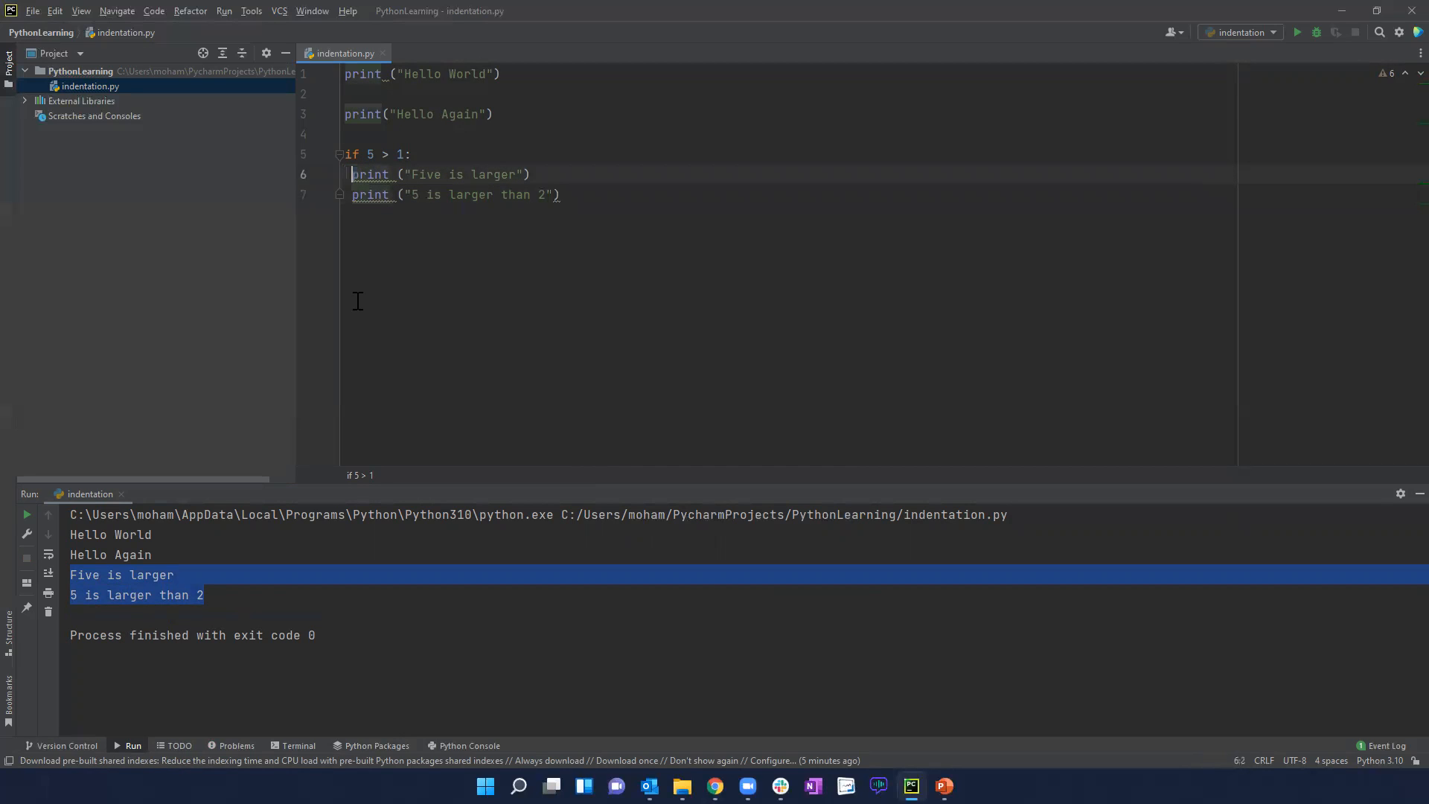
left_click(353, 195)
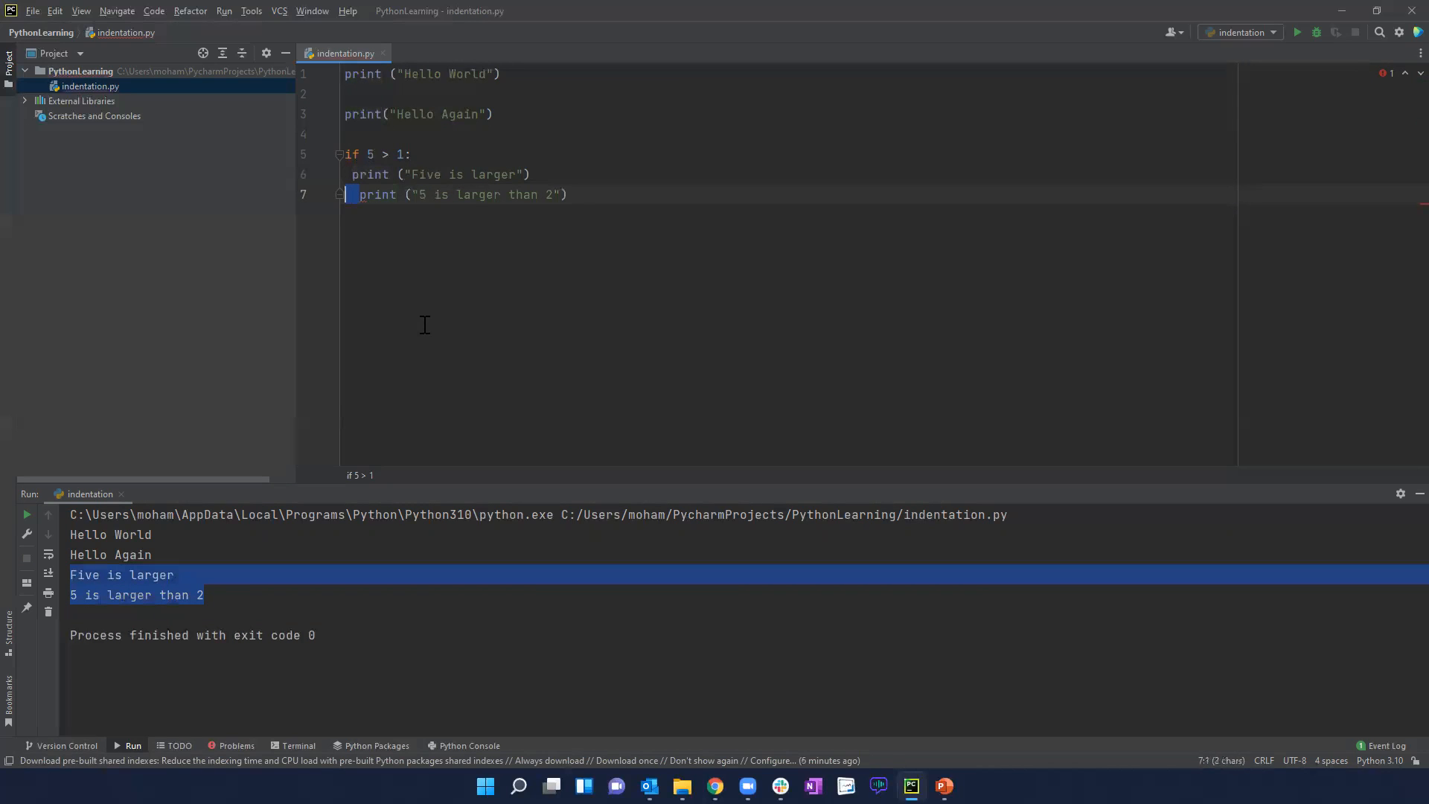
- Run the over-indented second print to get IndentationError: unexpected indent on line 7
right_click(456, 195)
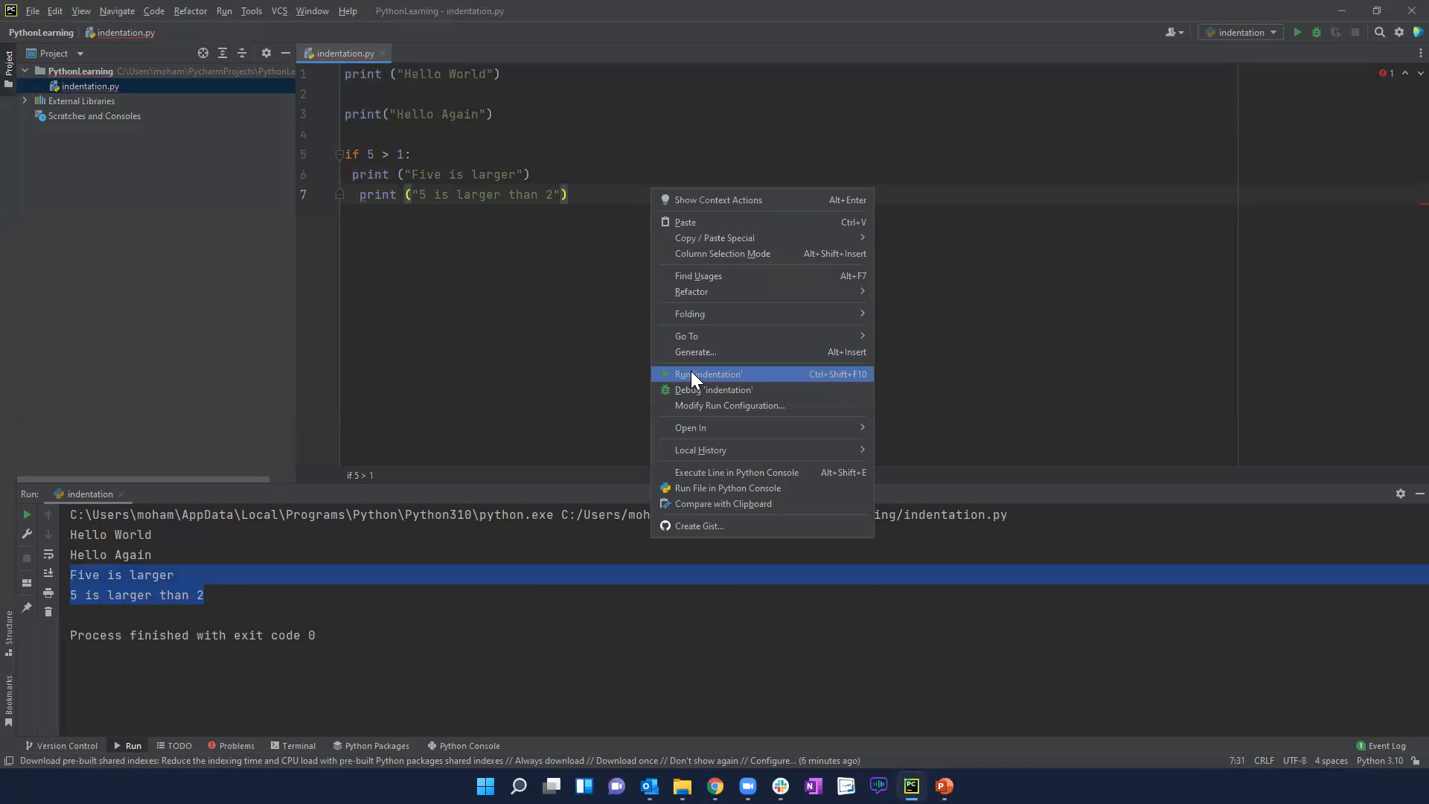
left_click(707, 374)
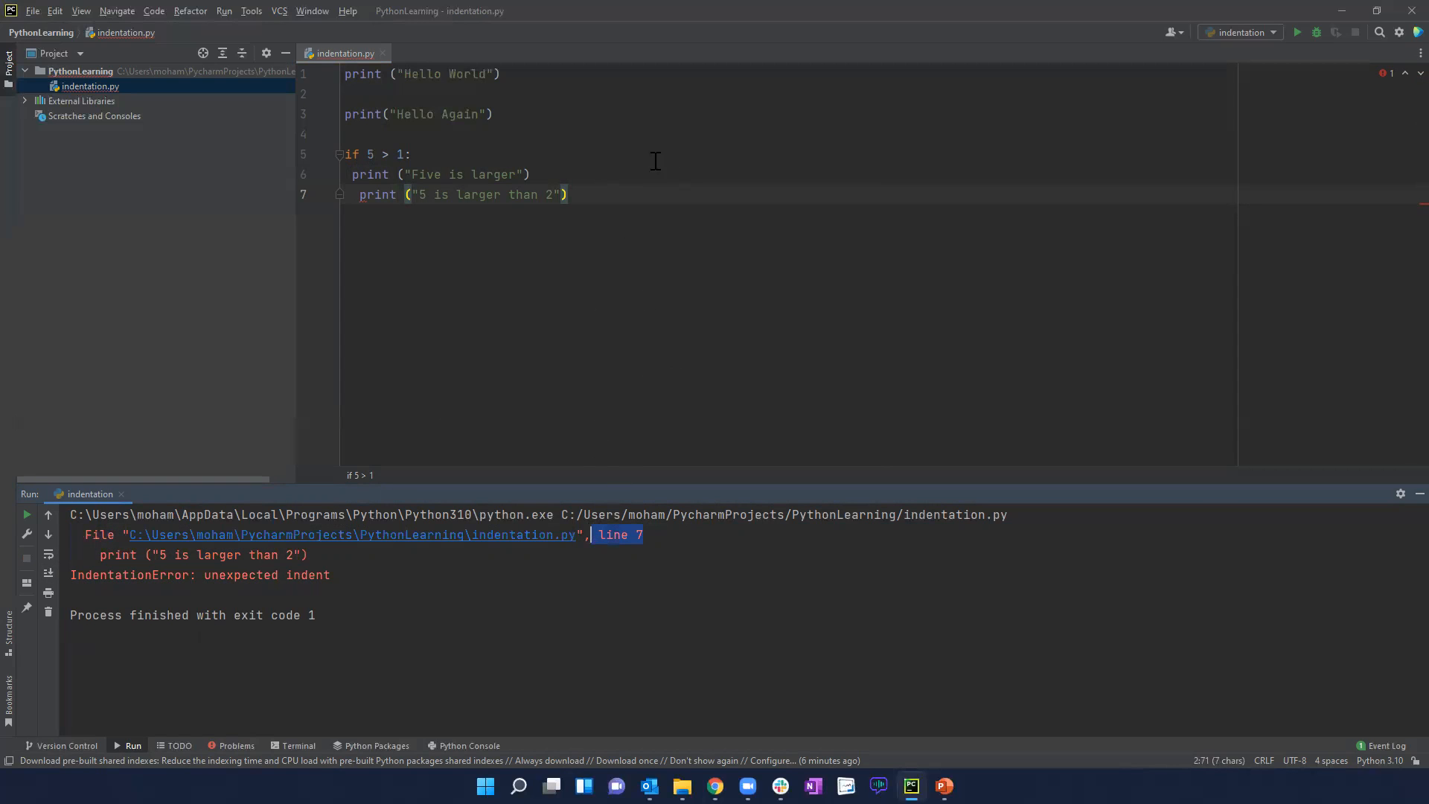
left_click(361, 194)
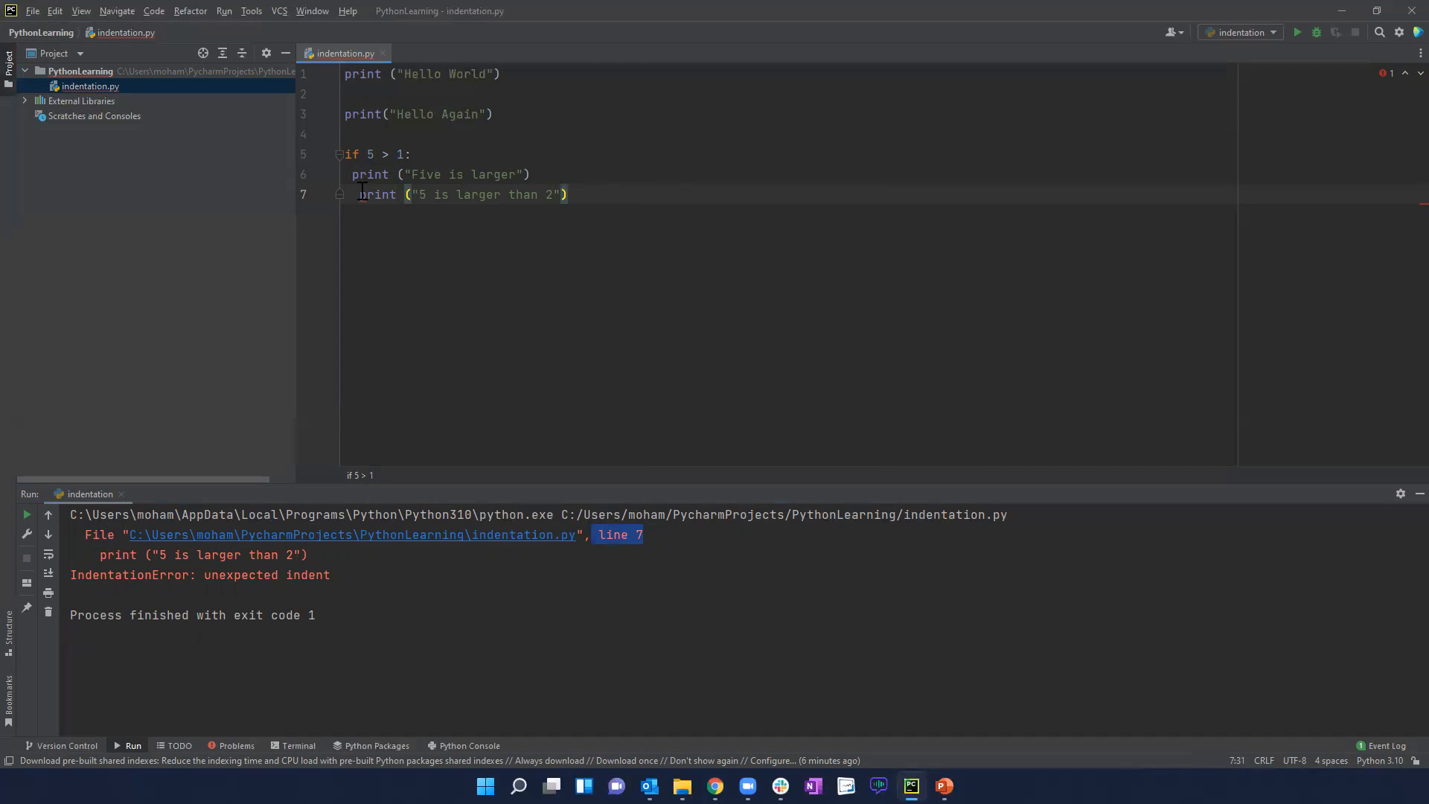
left_click(357, 195)
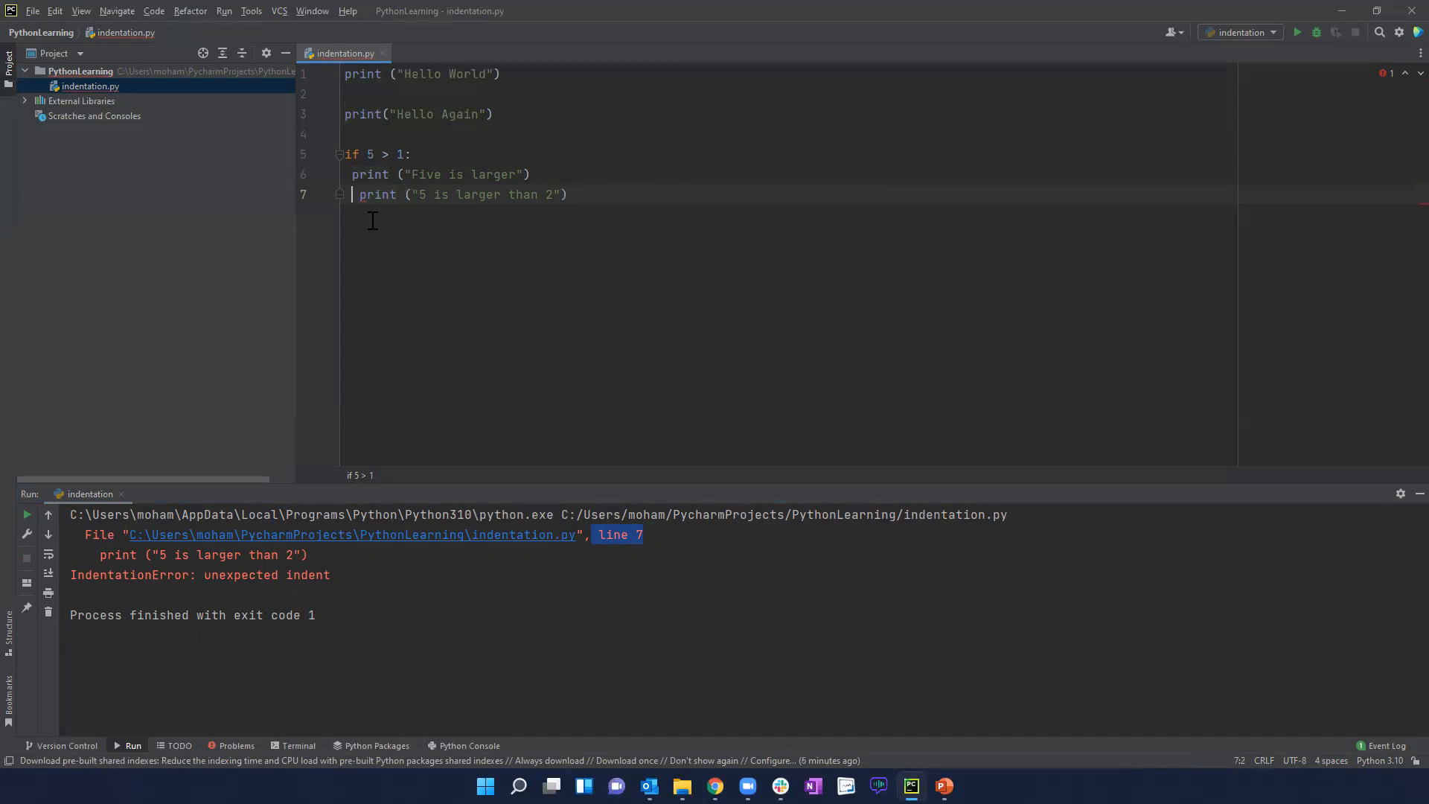
left_click(354, 174)
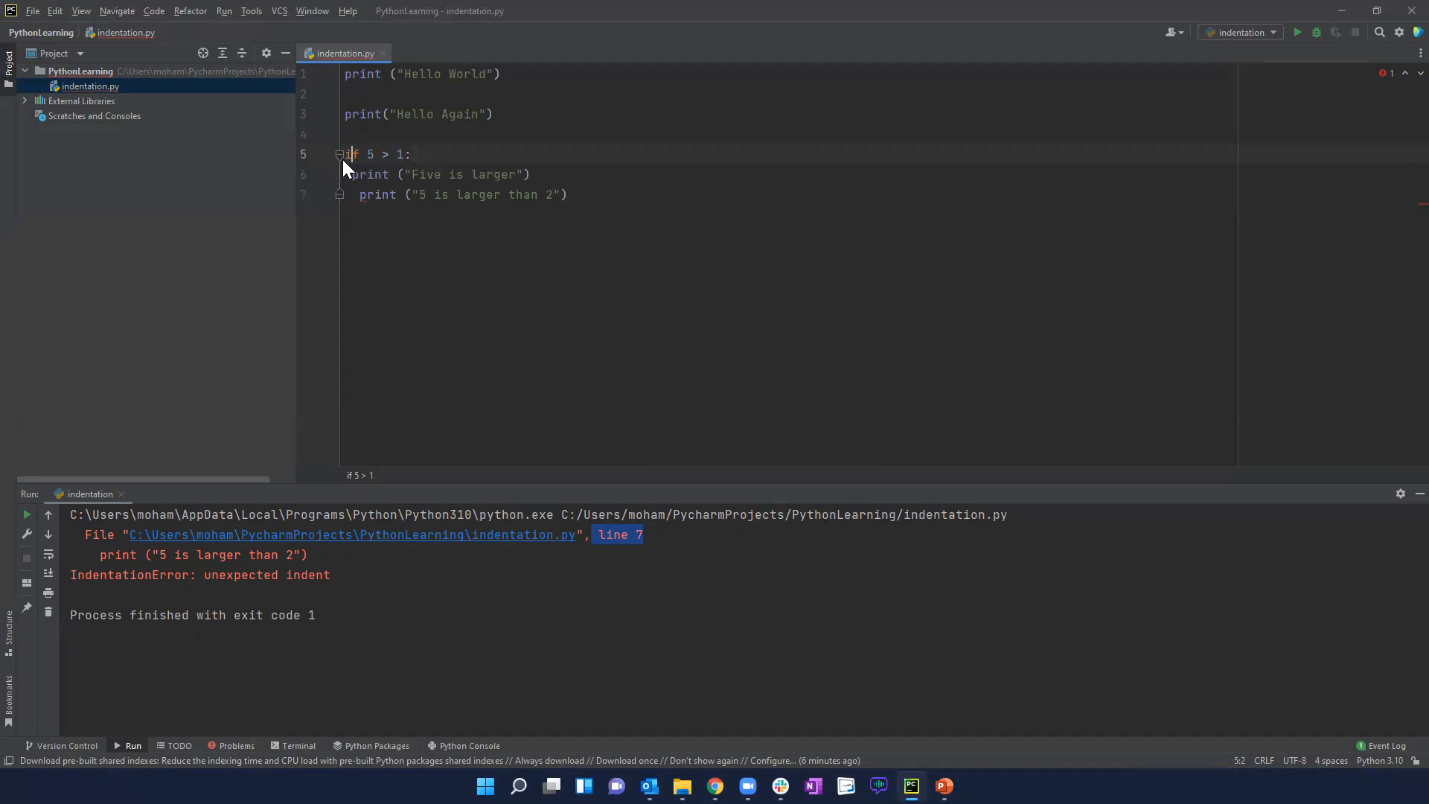
- Fold and unfold the if block, align both prints, and rerun to print both messages
left_click(340, 154)
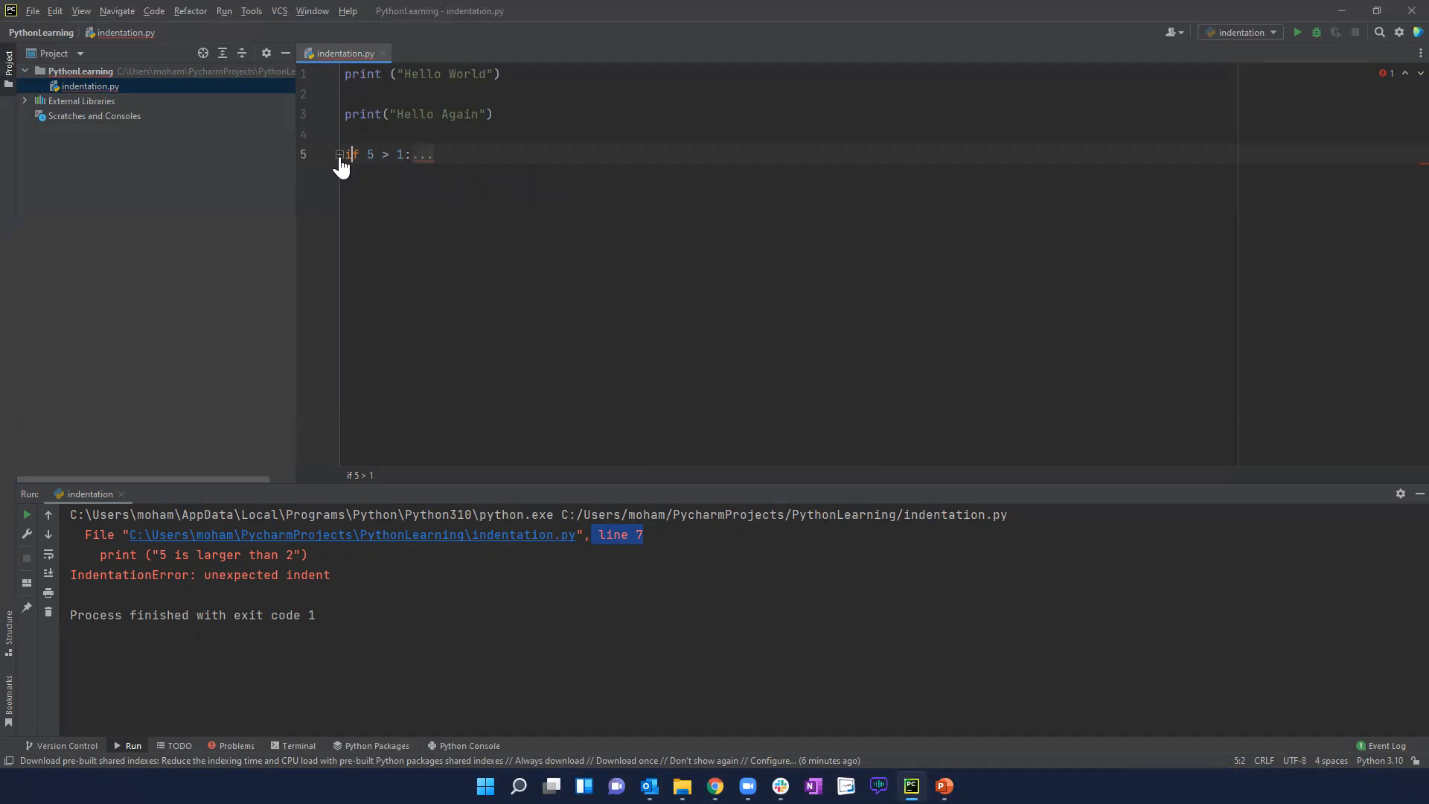
left_click(340, 154)
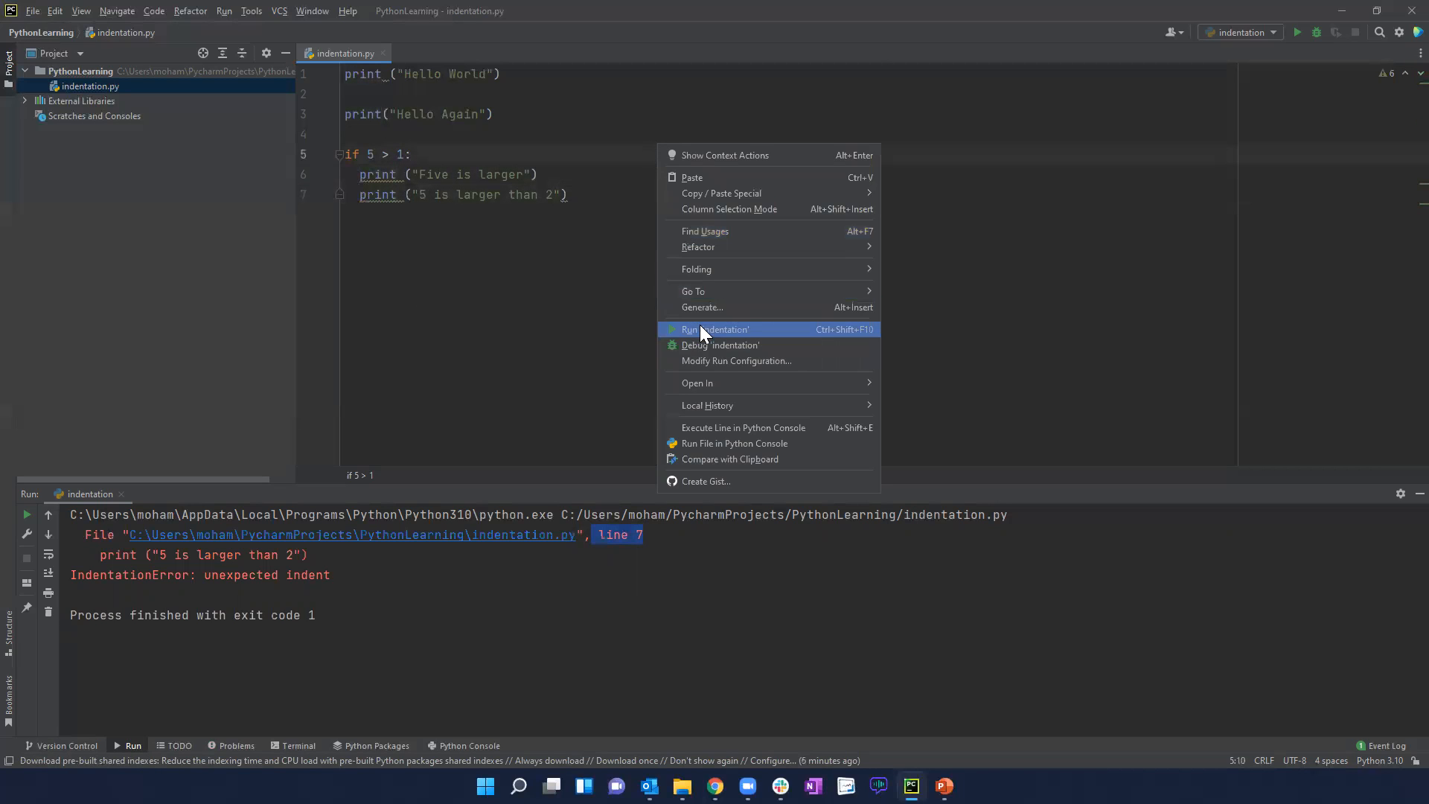
left_click(715, 328)
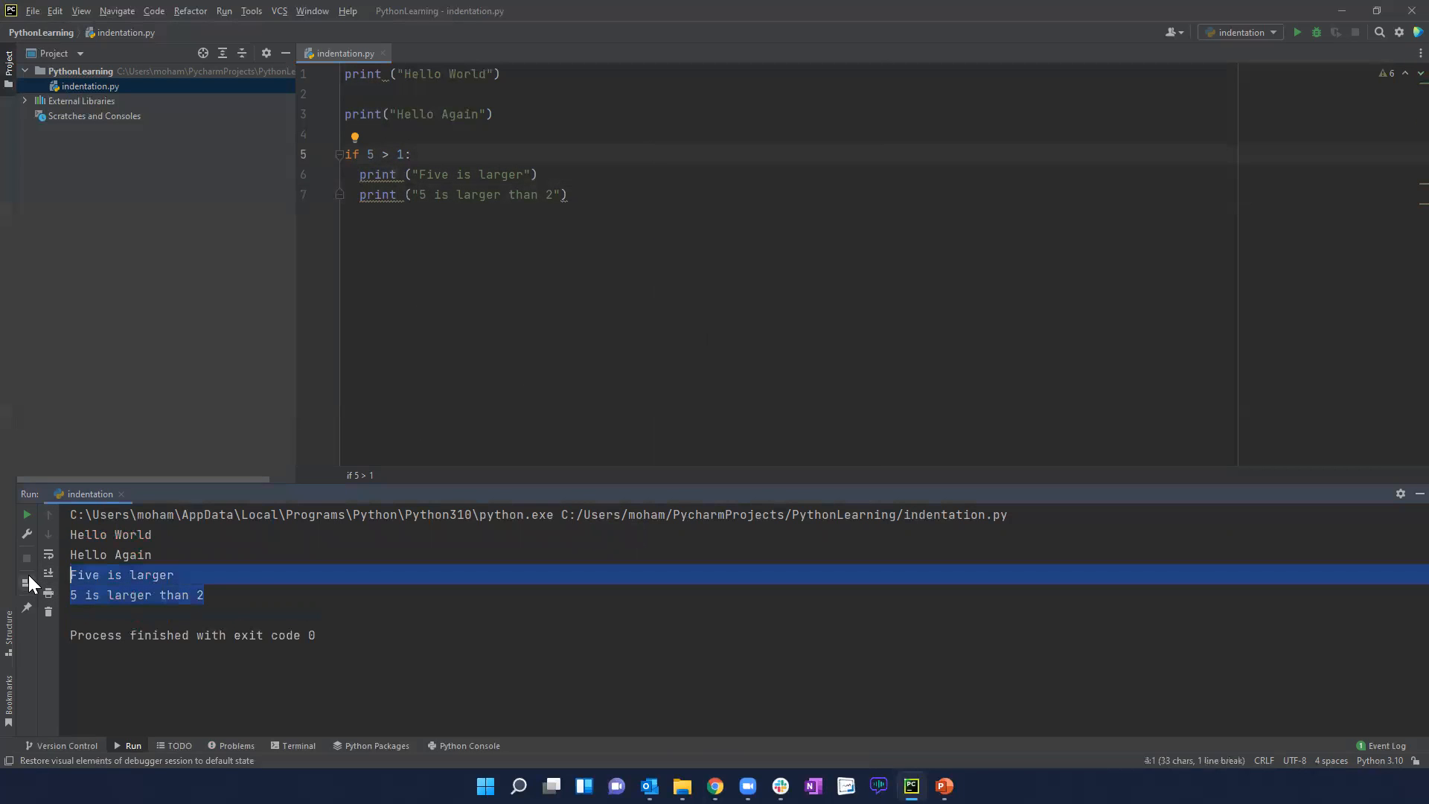
left_click(565, 194)
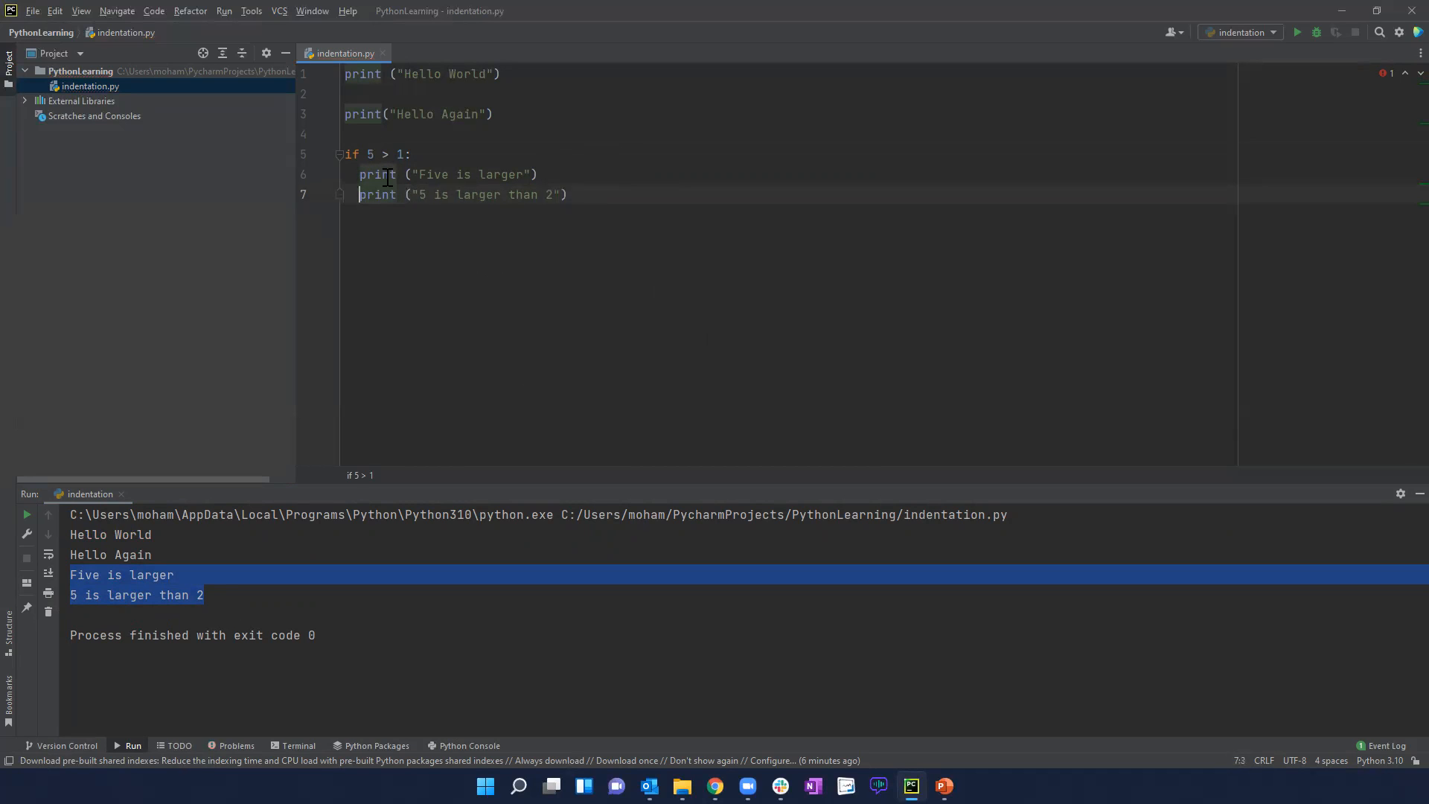
left_click(567, 194)
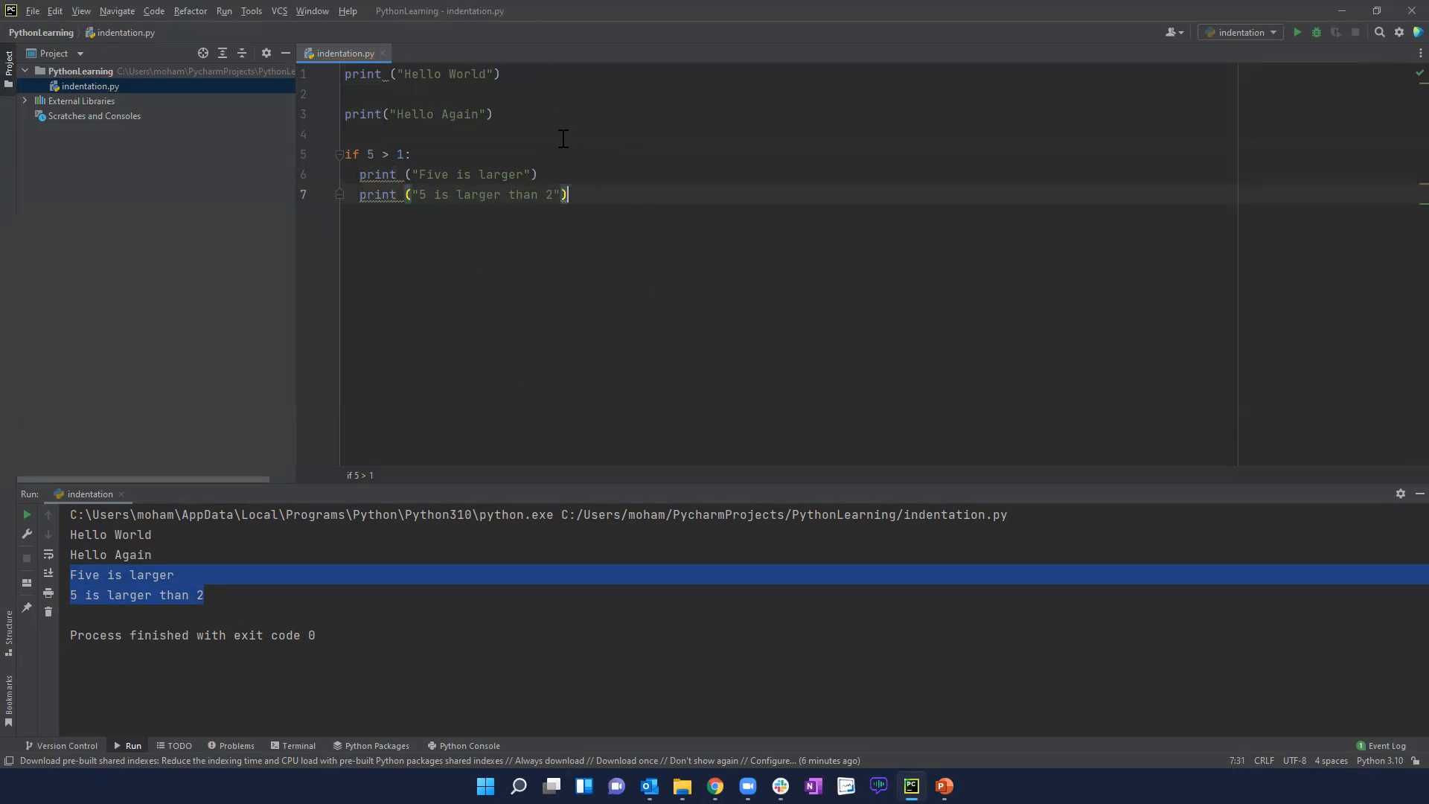
right_click(565, 195)
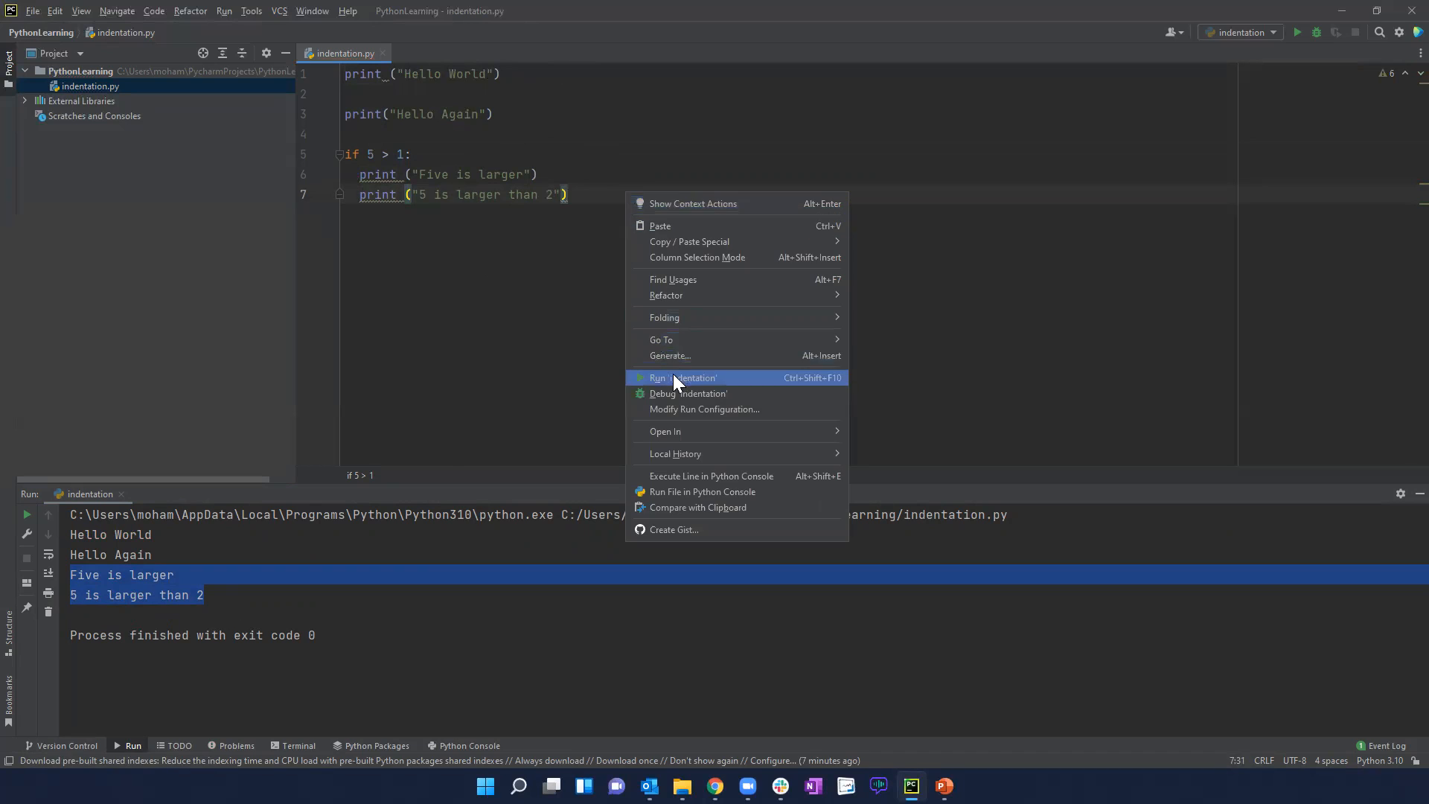